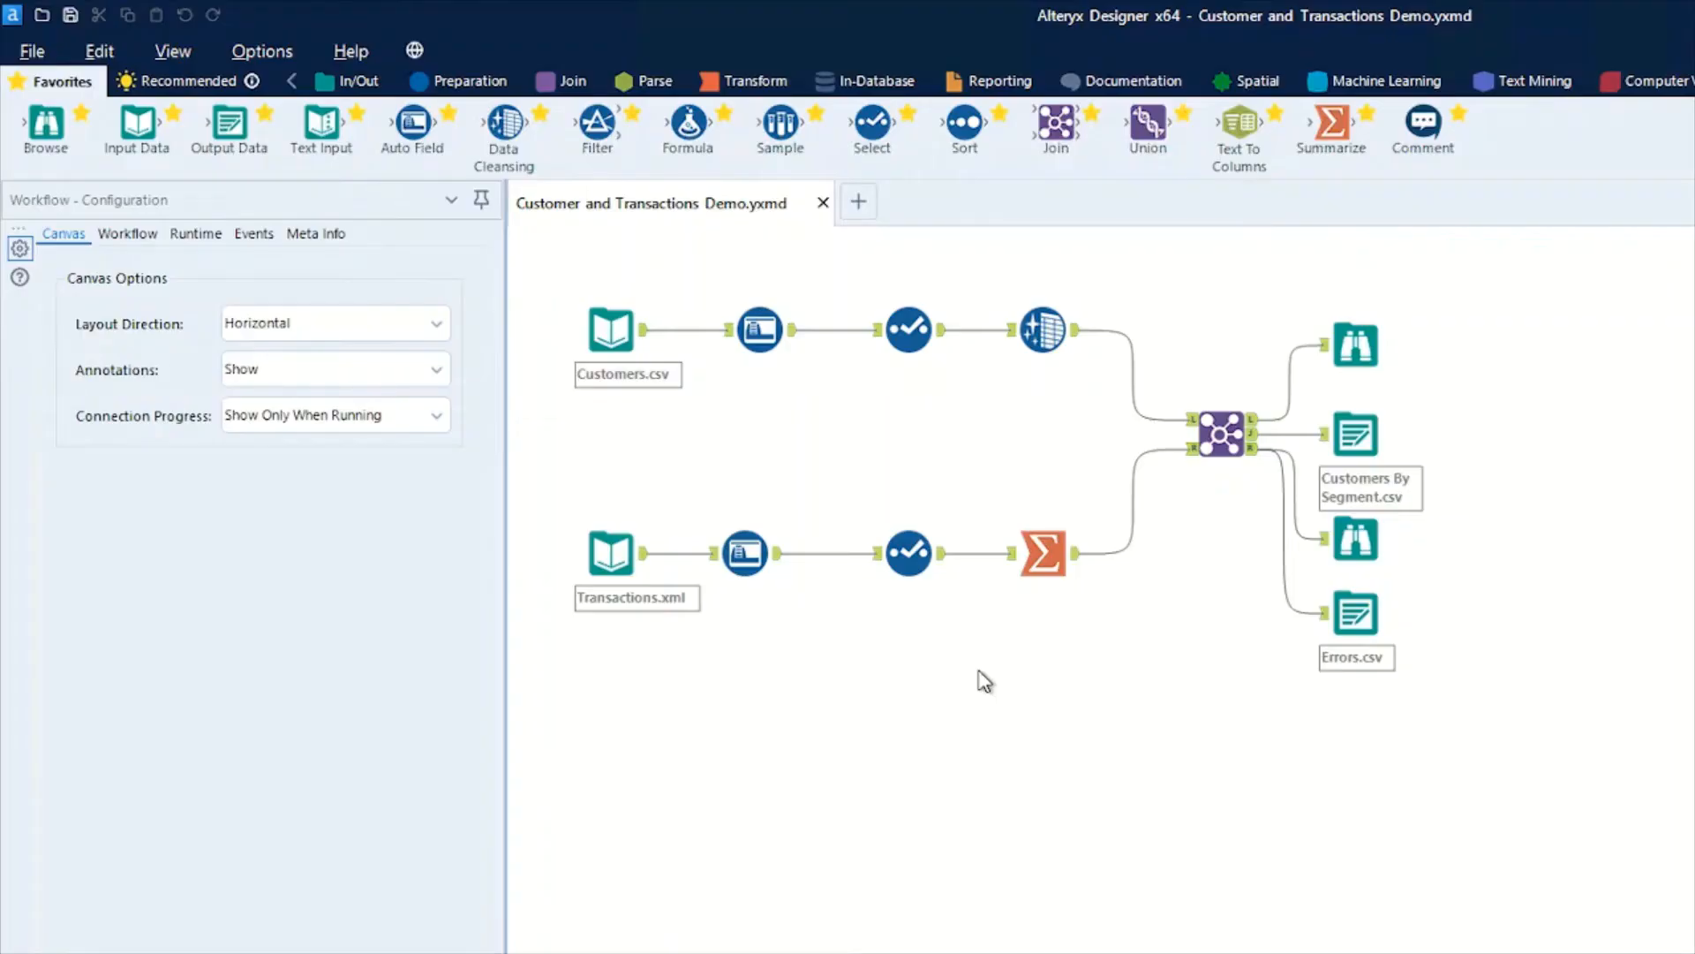
mouse_move(1007, 703)
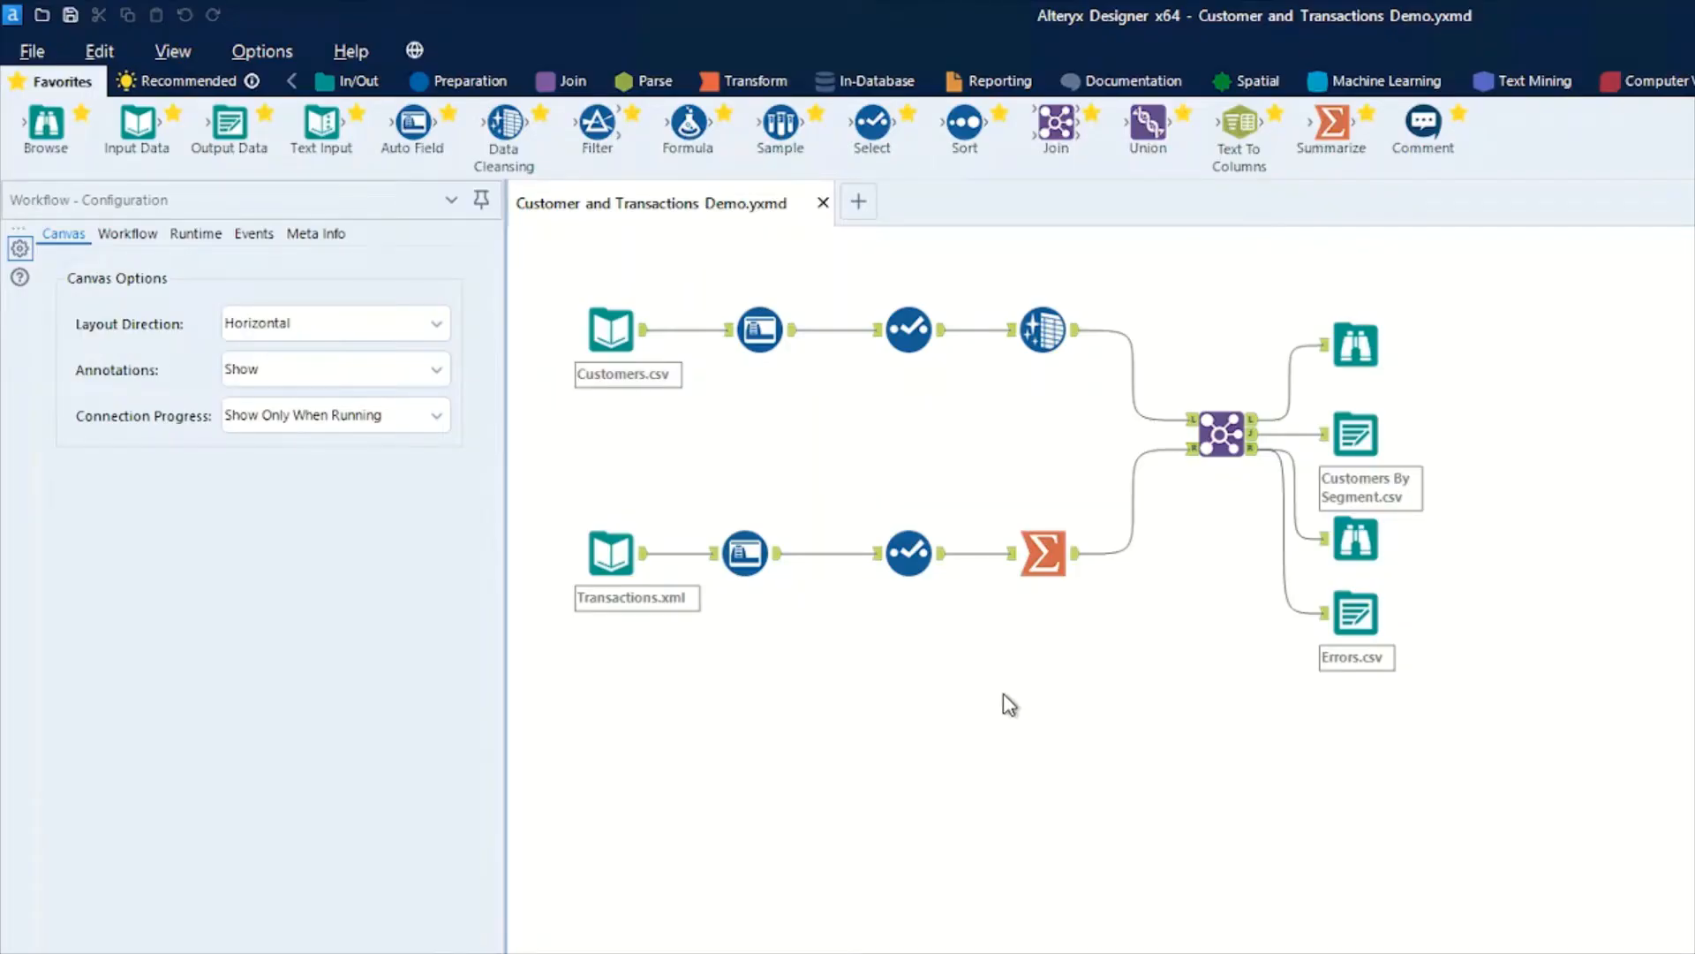
mouse_move(1020, 707)
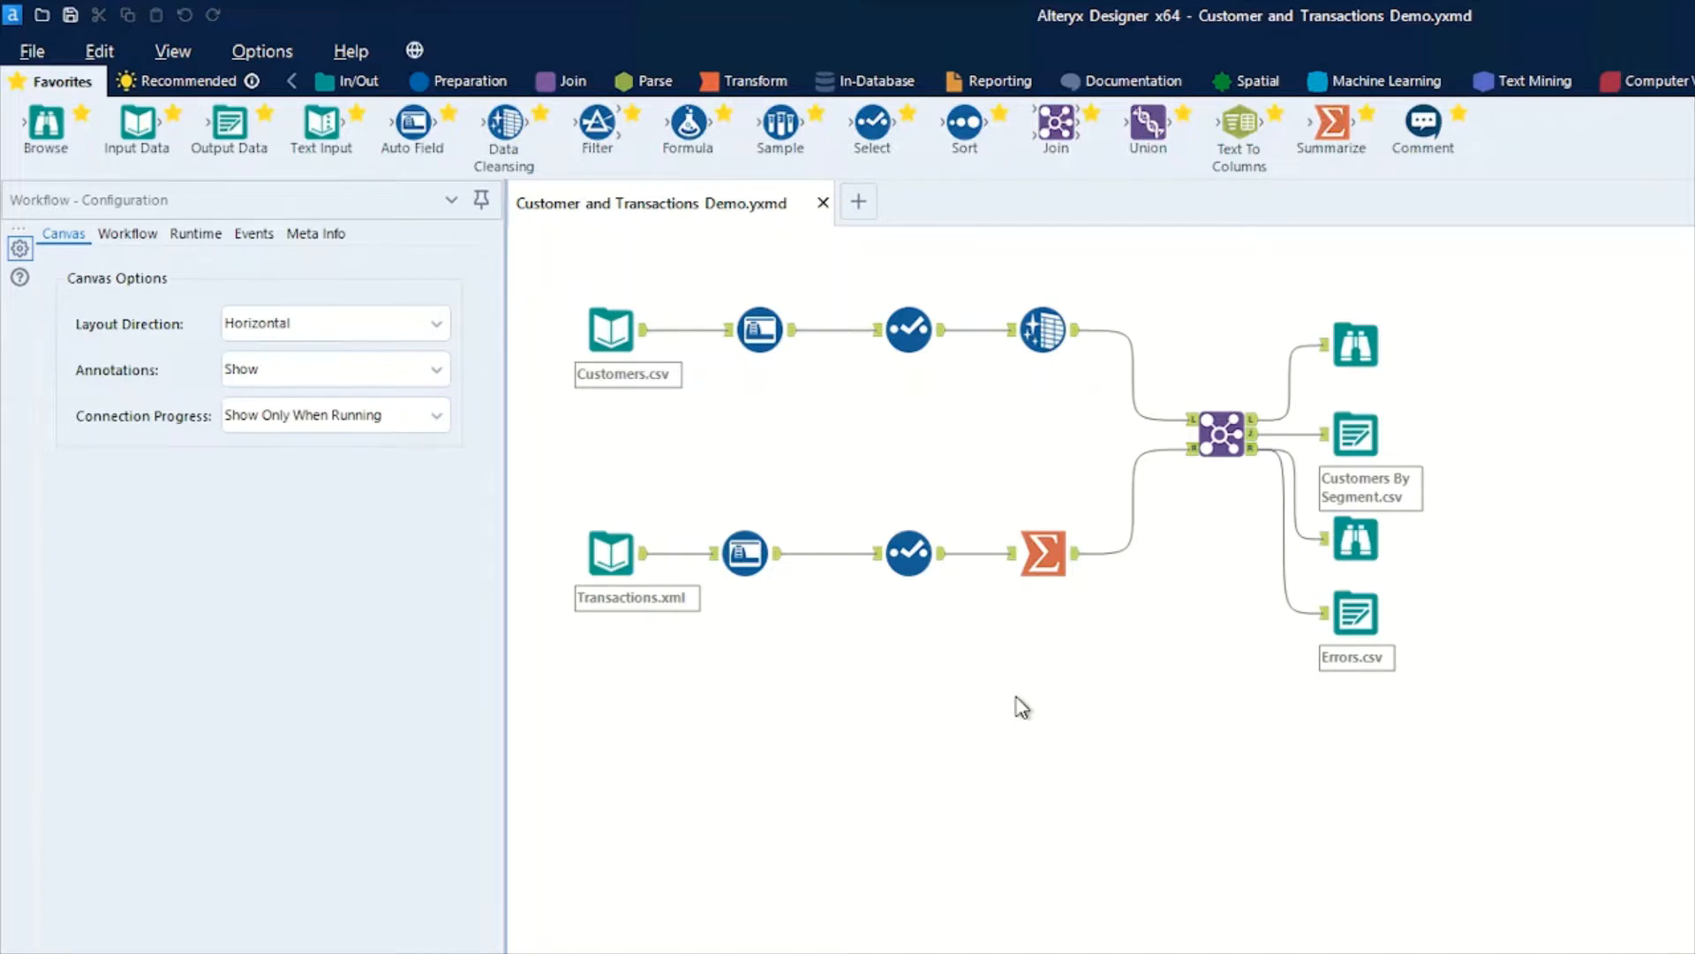
mouse_move(1026, 708)
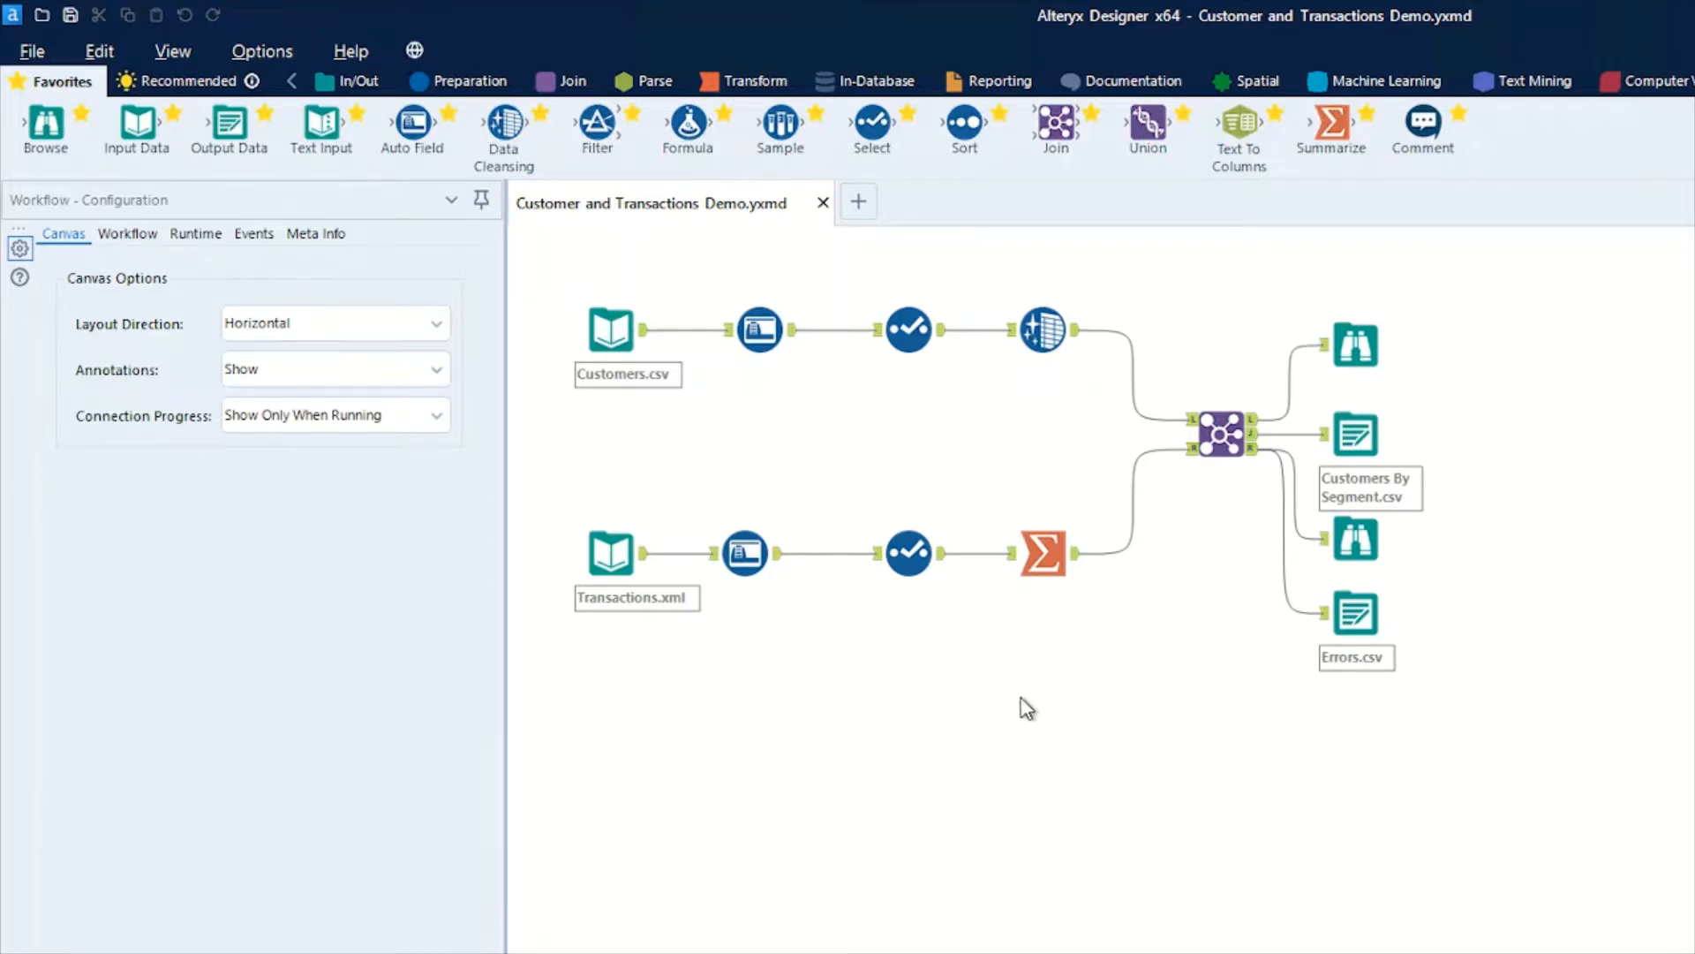
mouse_move(946, 690)
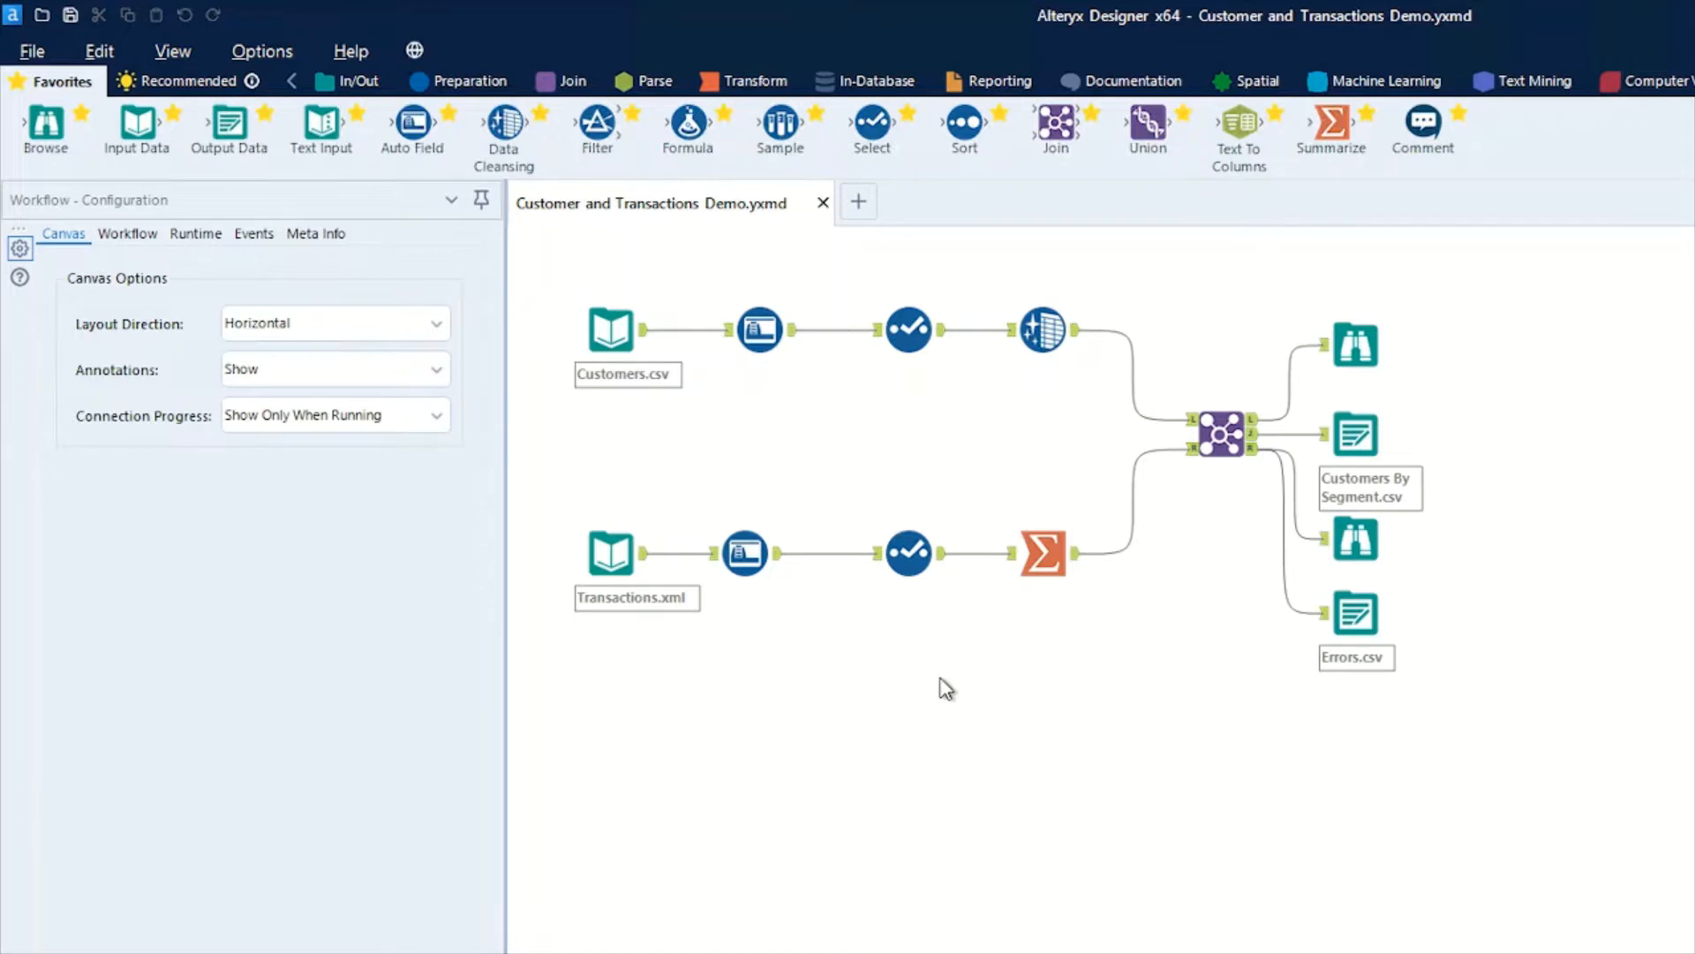
mouse_move(948, 673)
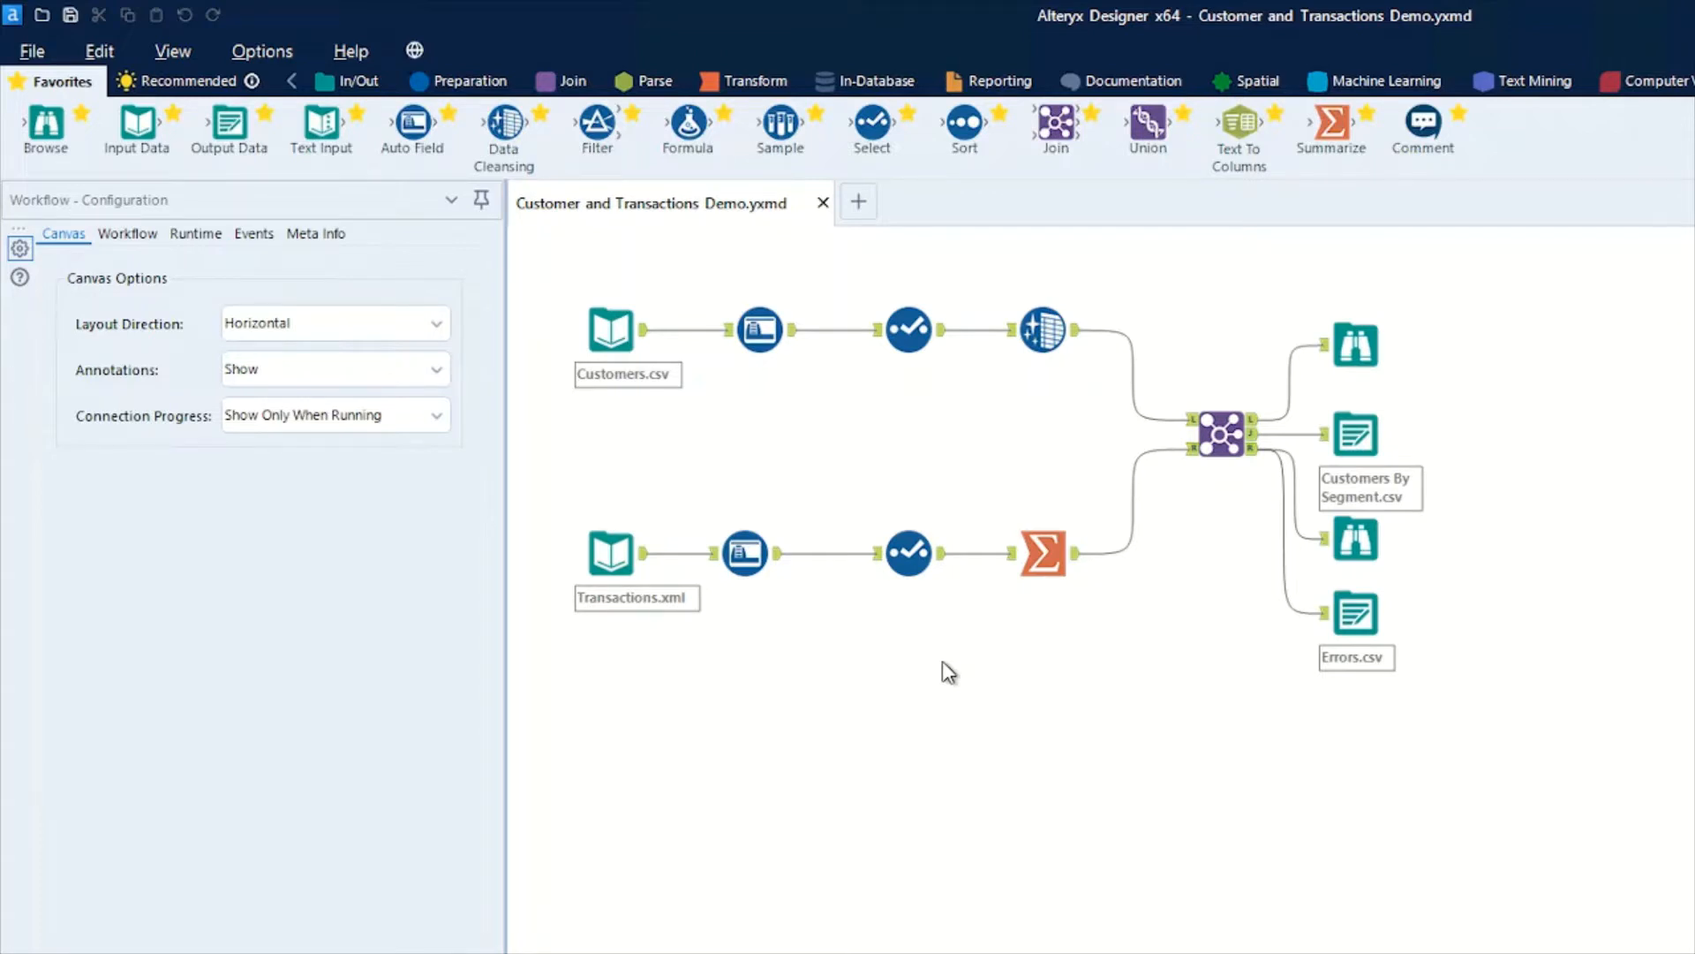
mouse_move(603, 483)
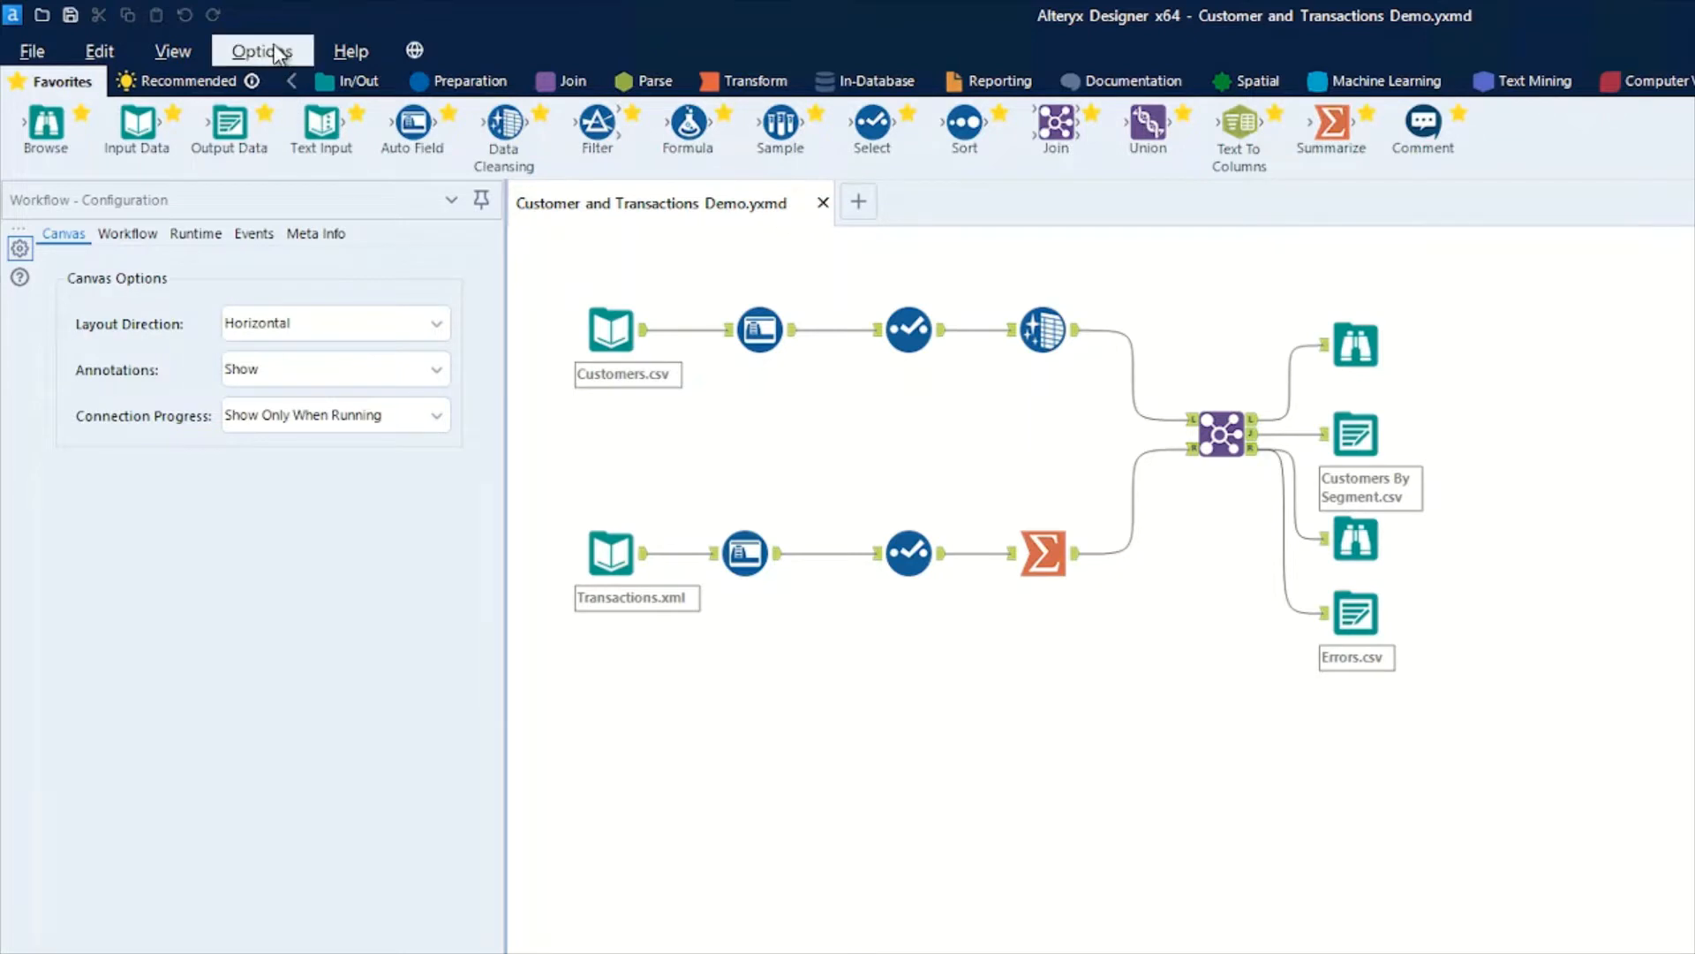
Show View Schedules and expand the March 9 Scheduler DB copy of Customer and Transactions Demo.
left_click(262, 51)
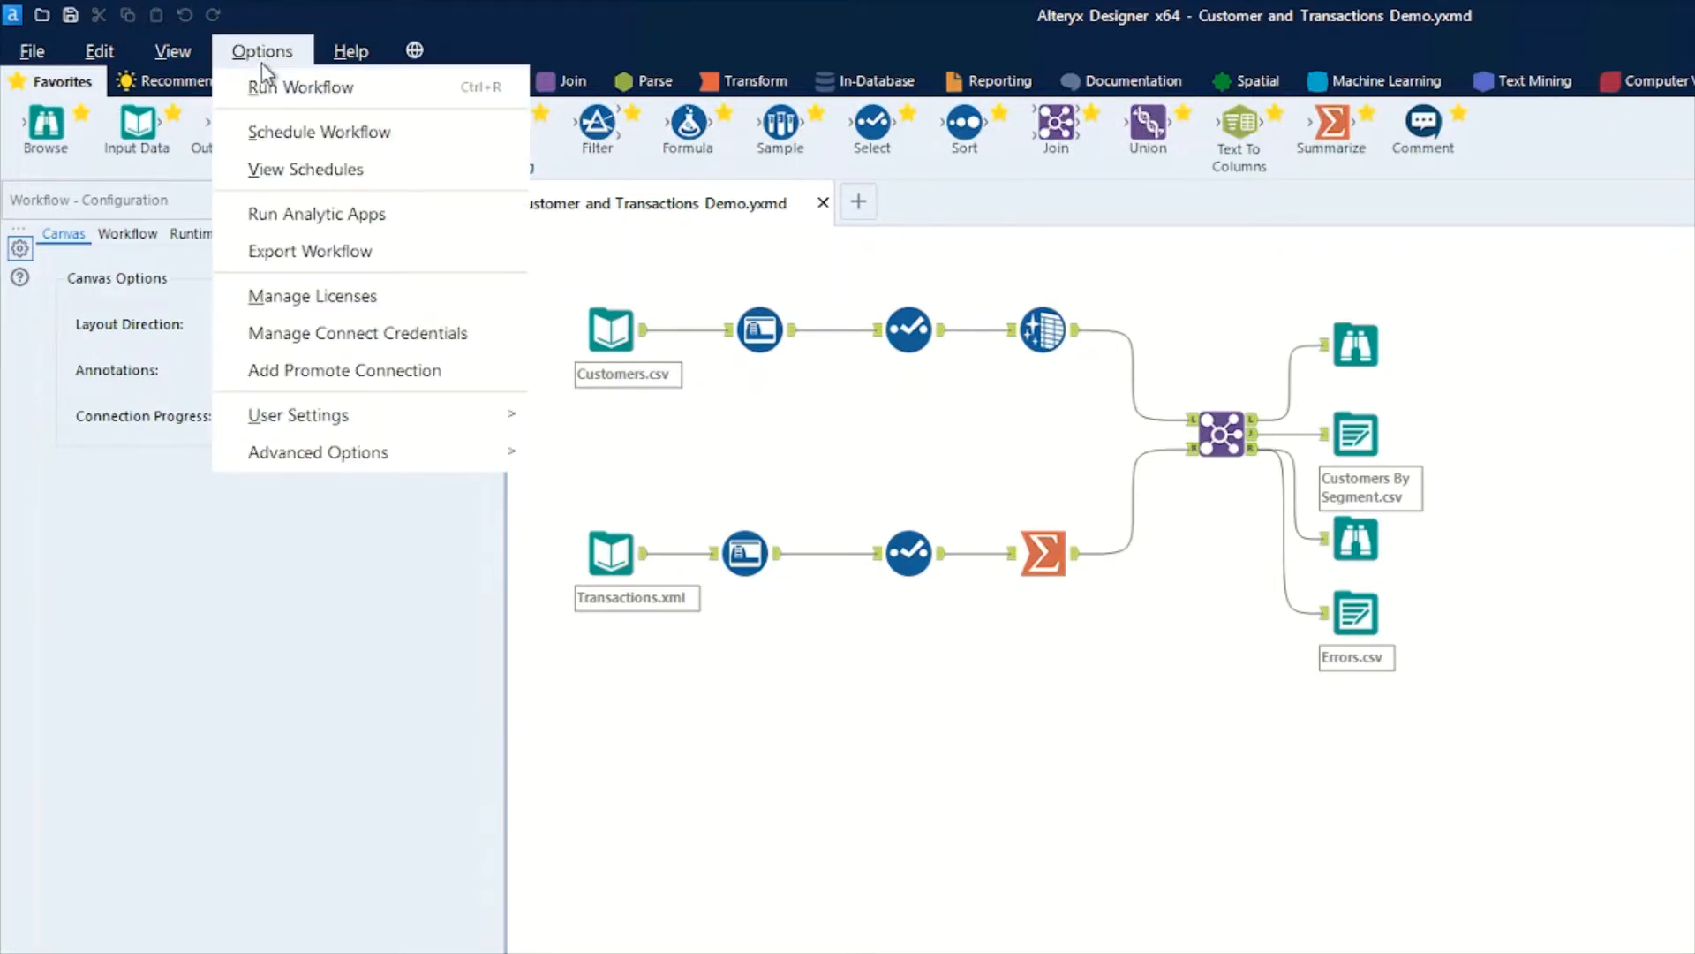
mouse_move(322, 169)
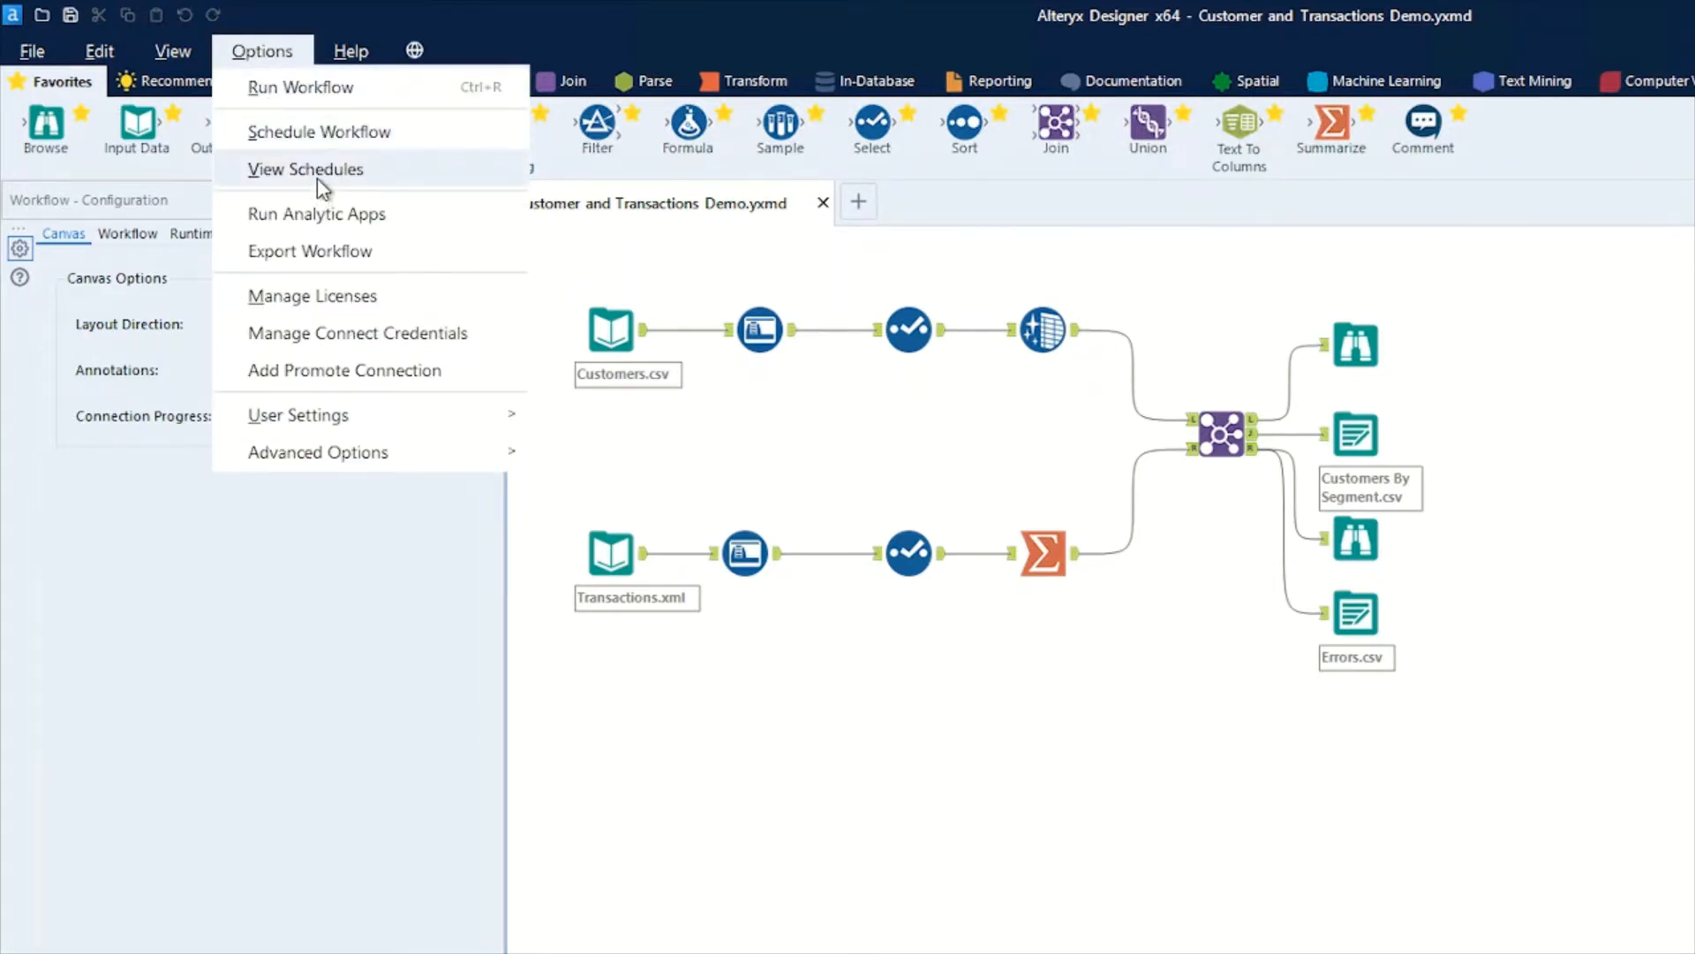
left_click(306, 169)
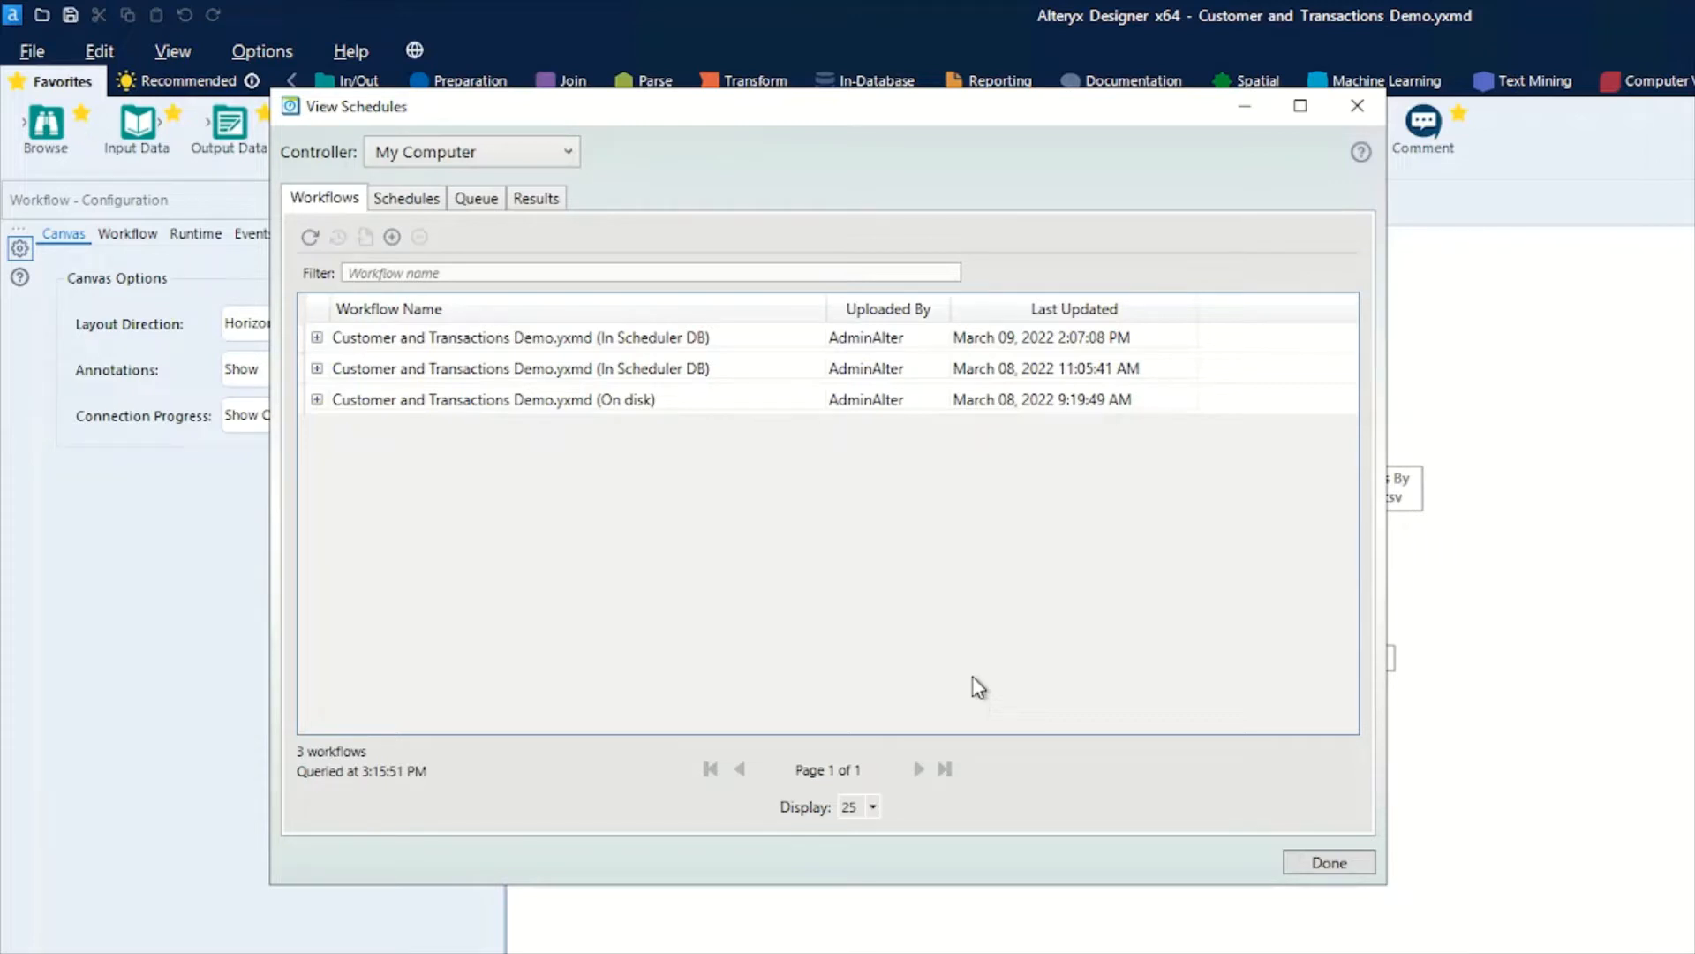
mouse_move(314, 357)
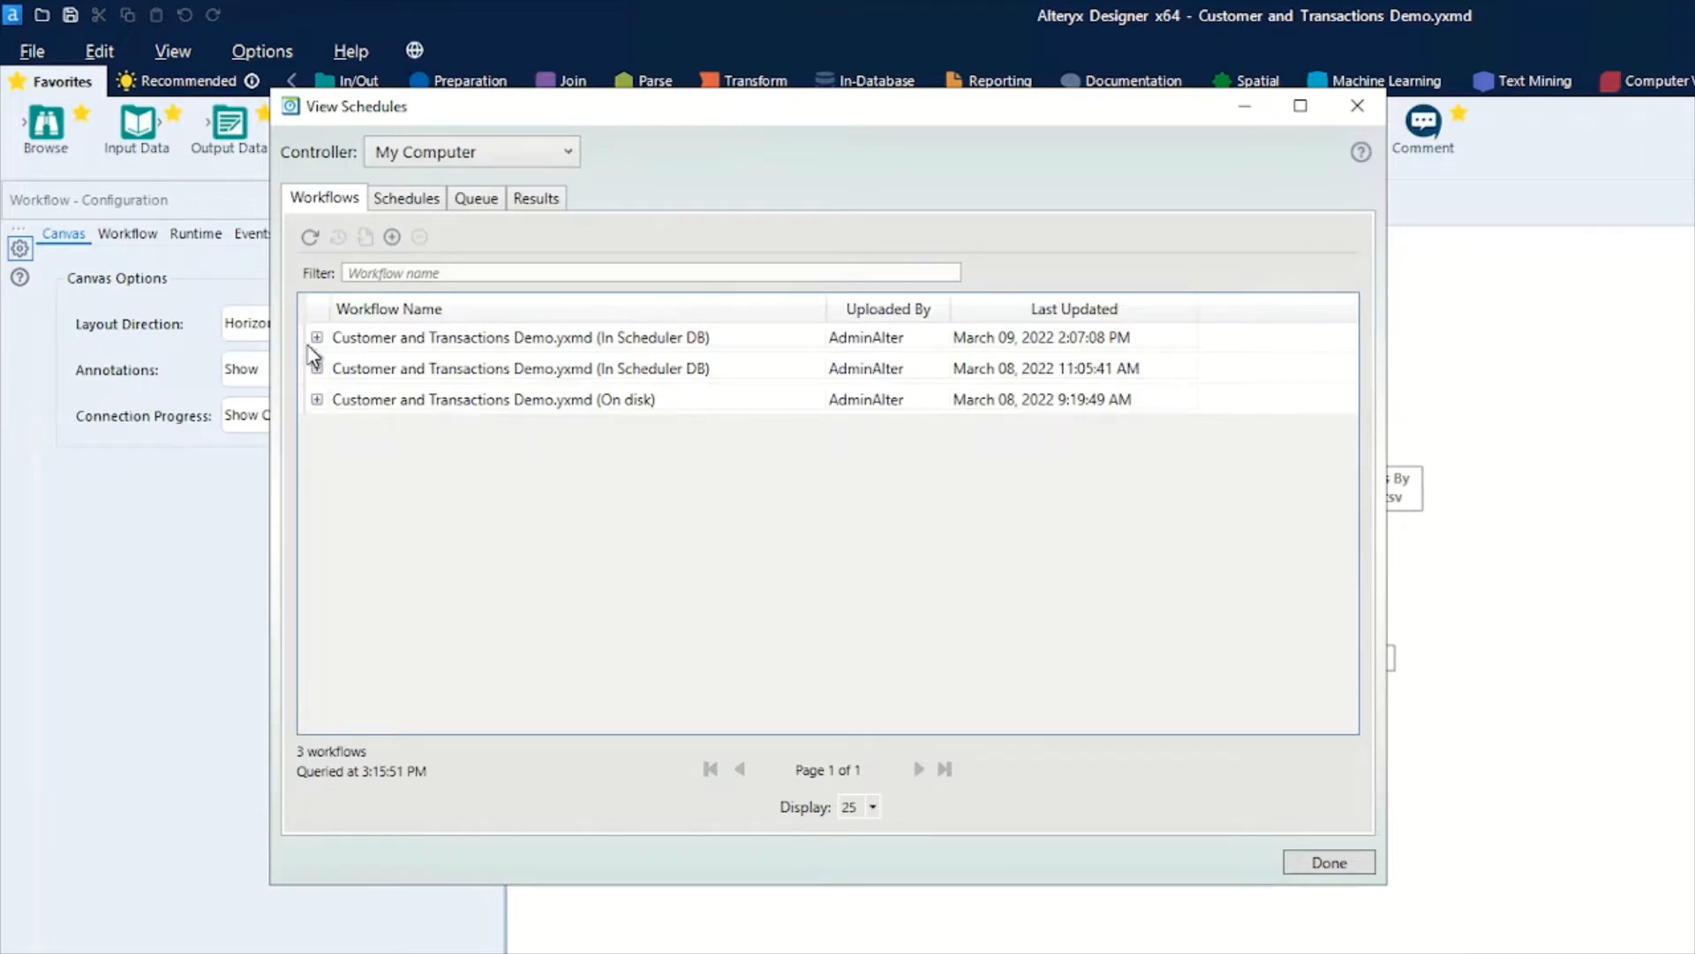
left_click(317, 338)
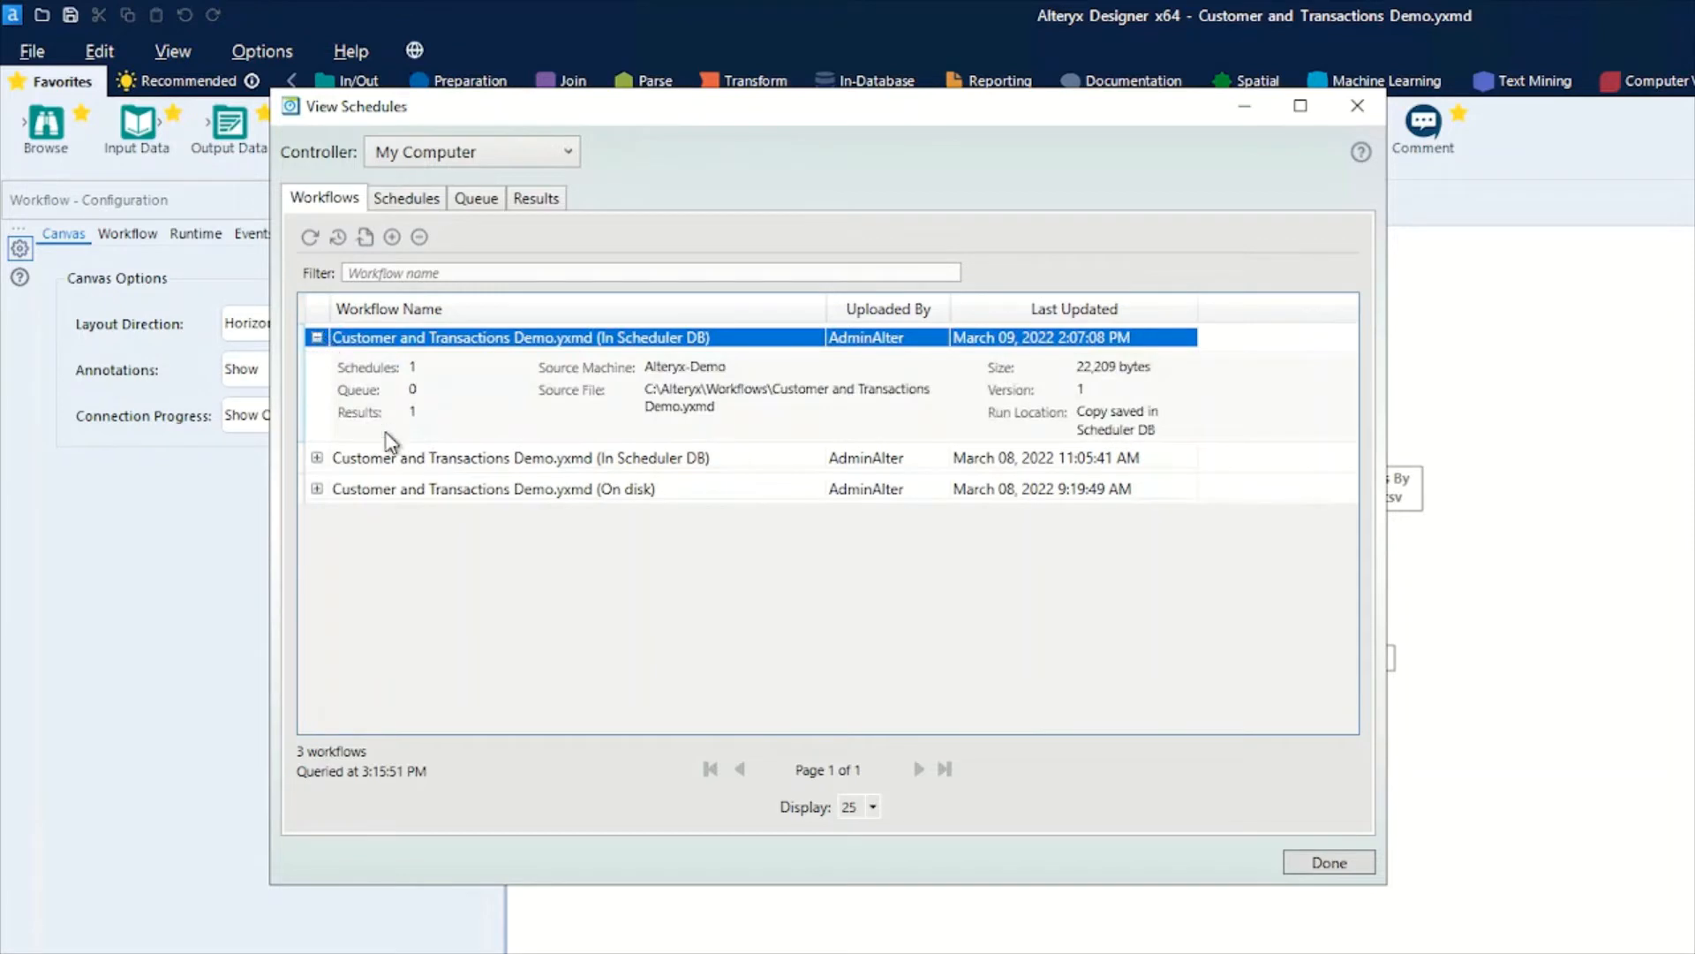
mouse_move(400, 445)
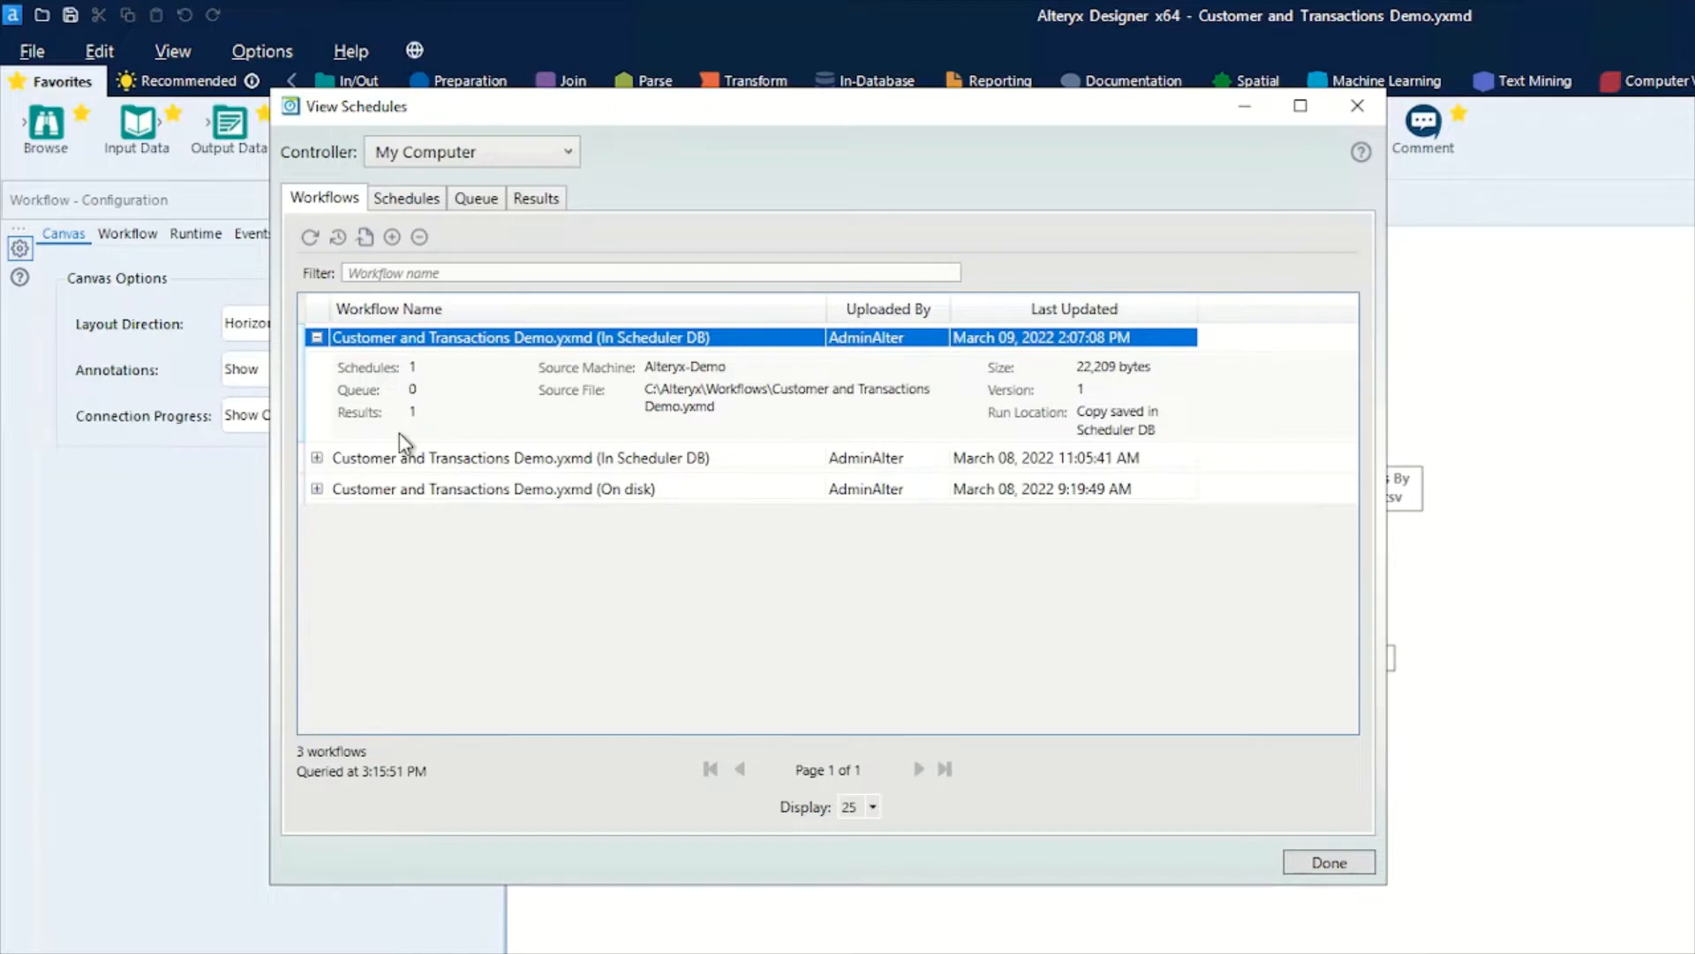
mouse_move(1132, 452)
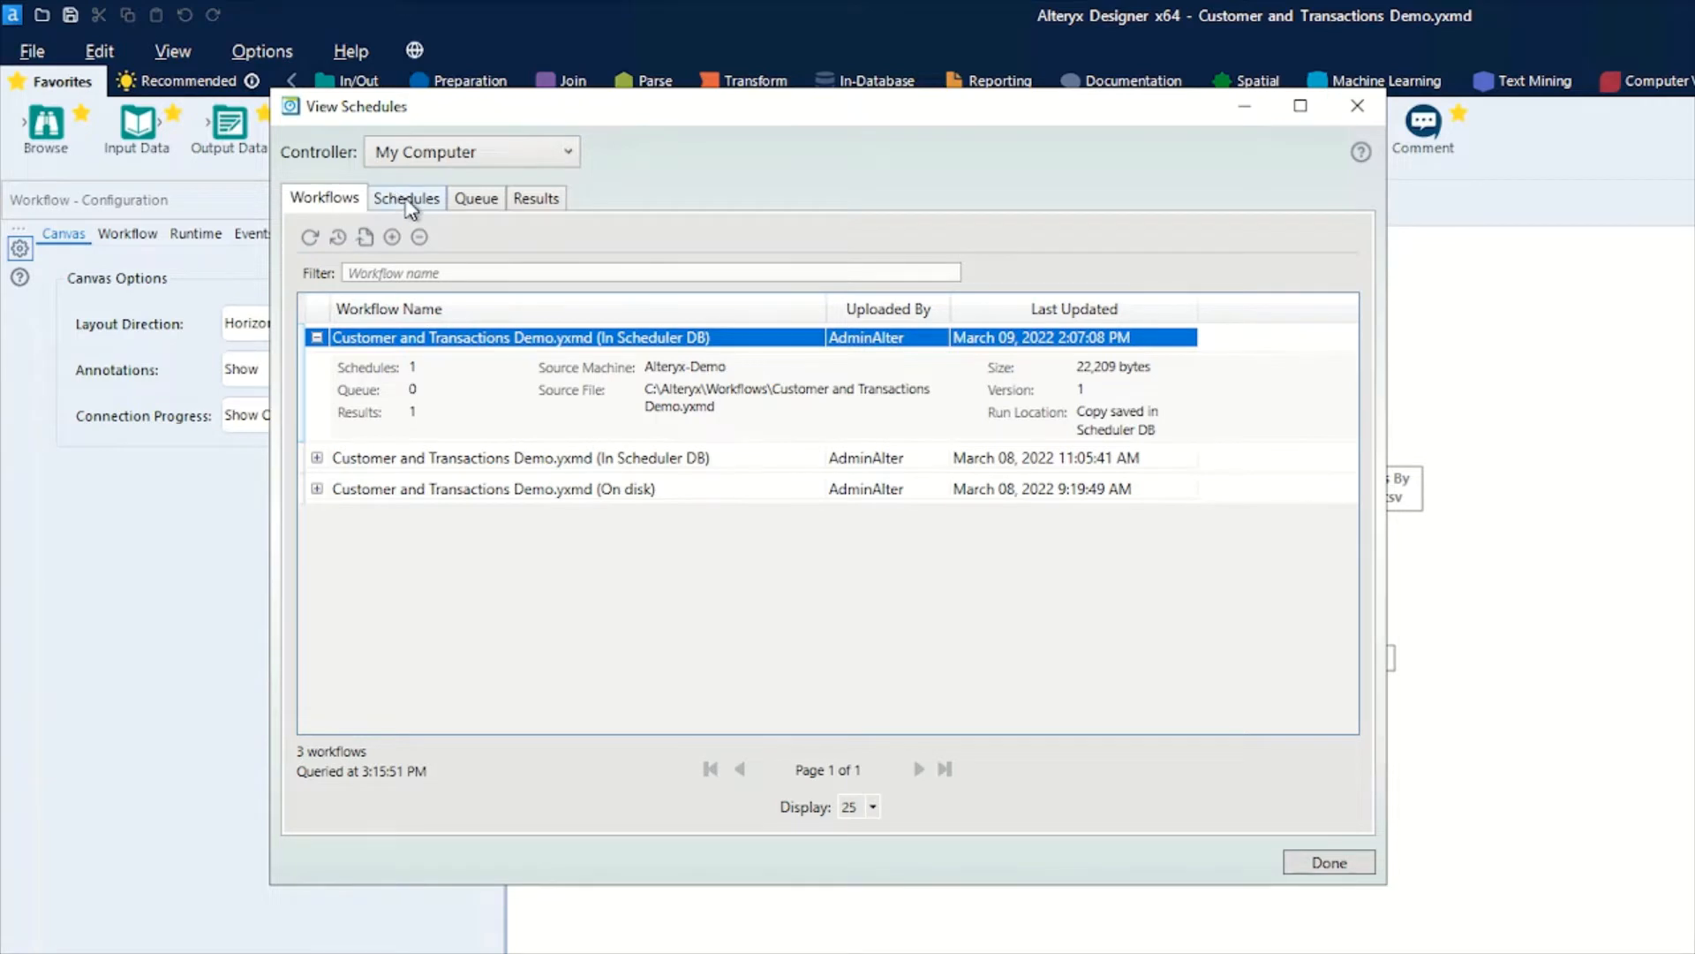
Review the On disk one-time schedule details, then check the empty Queue list.
left_click(405, 198)
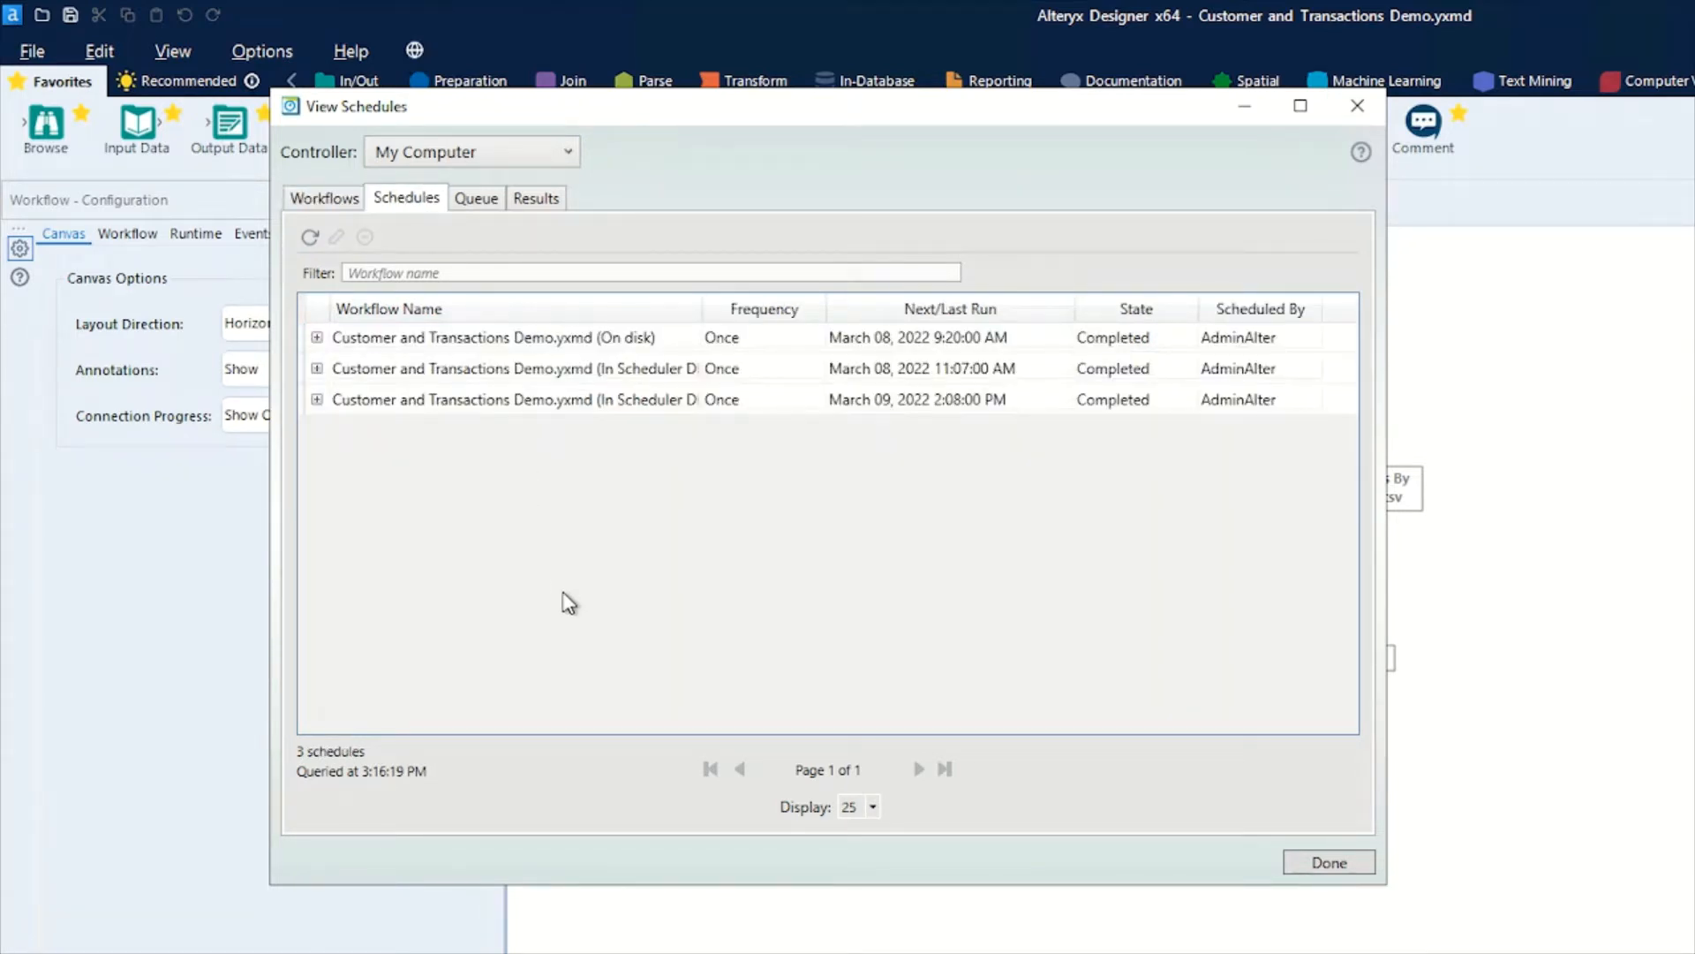
mouse_move(481, 572)
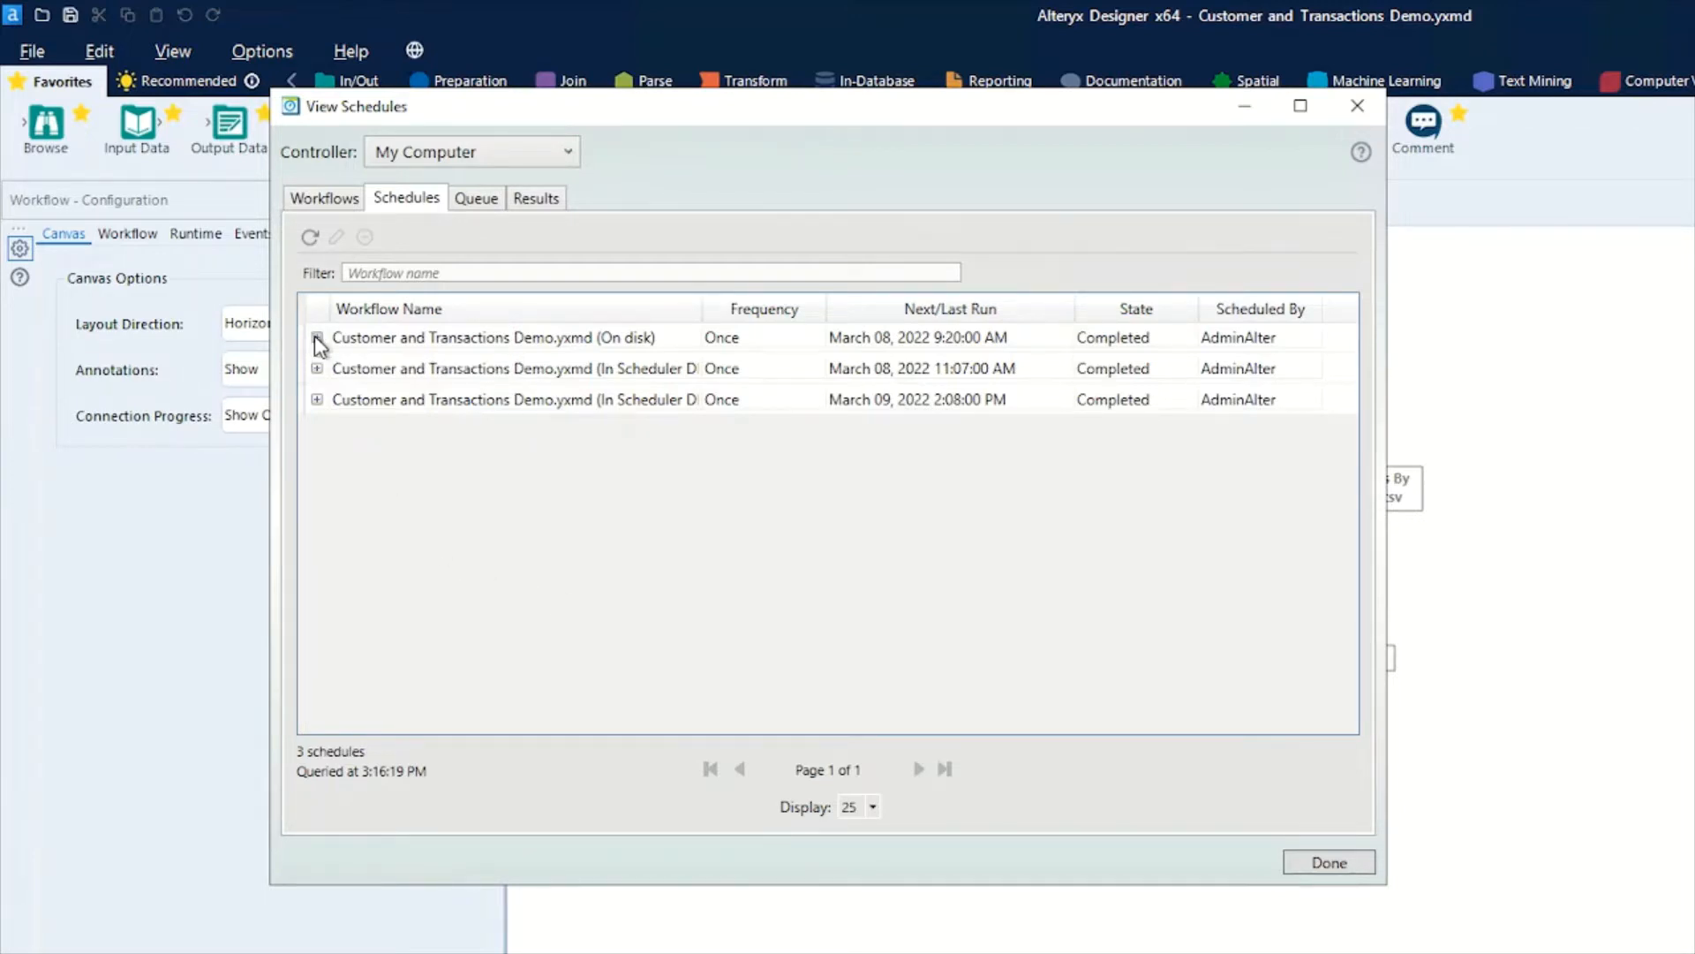
left_click(318, 337)
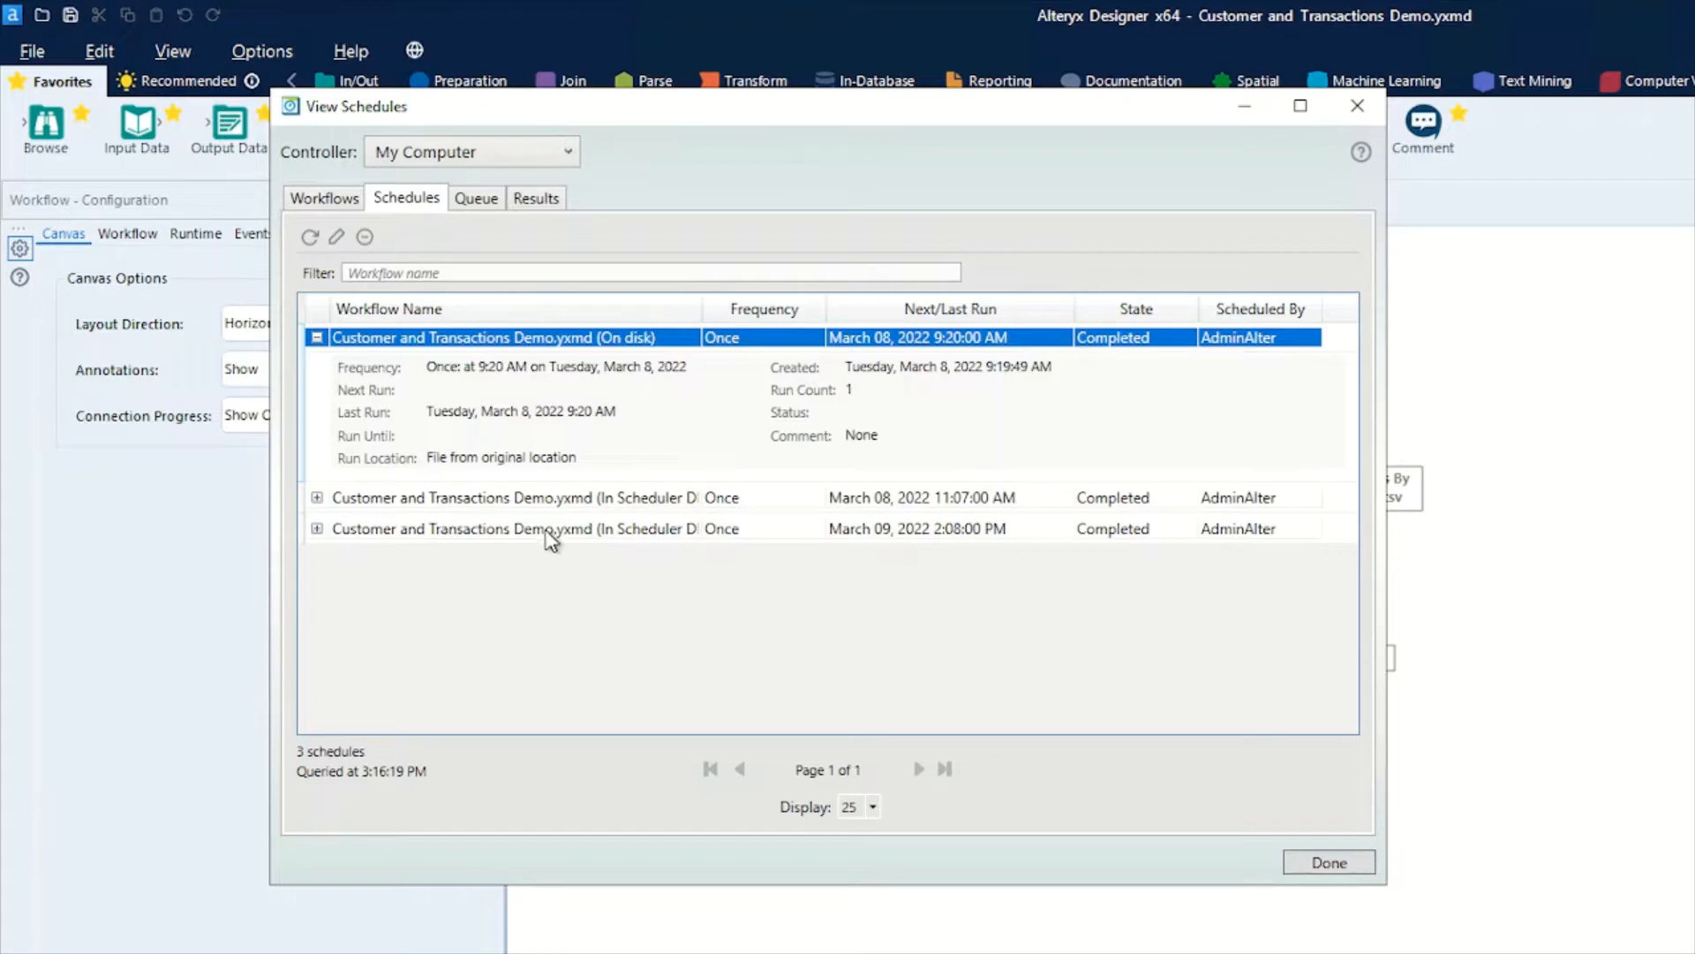
mouse_move(425, 389)
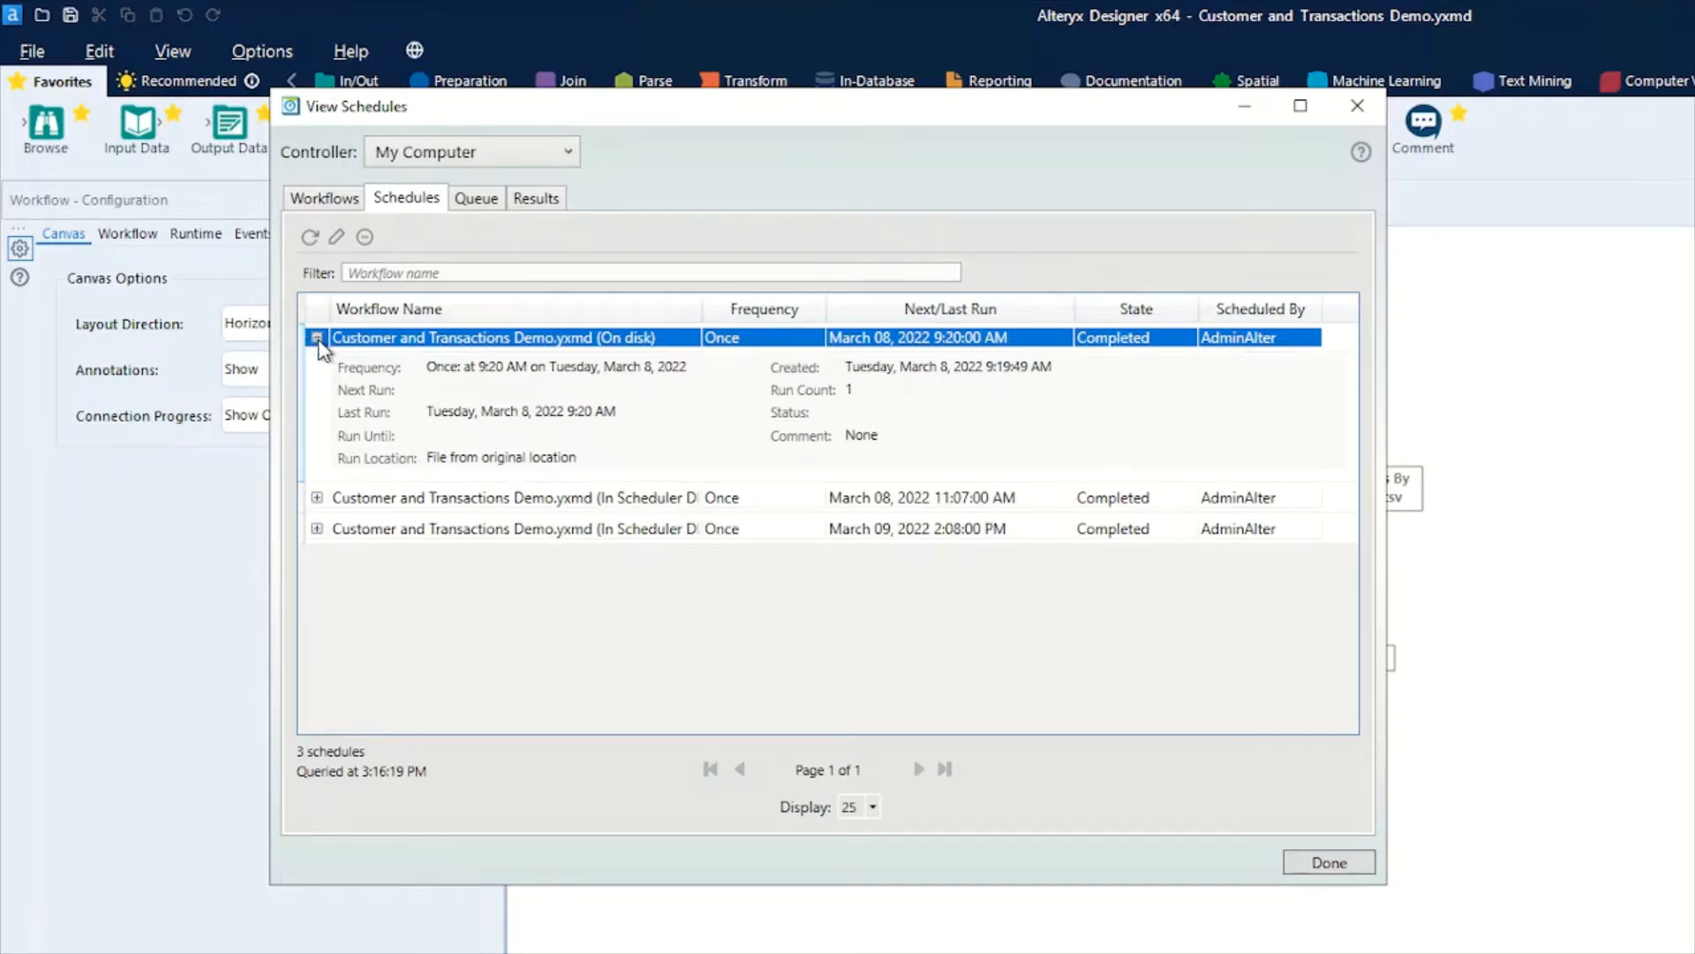
left_click(317, 338)
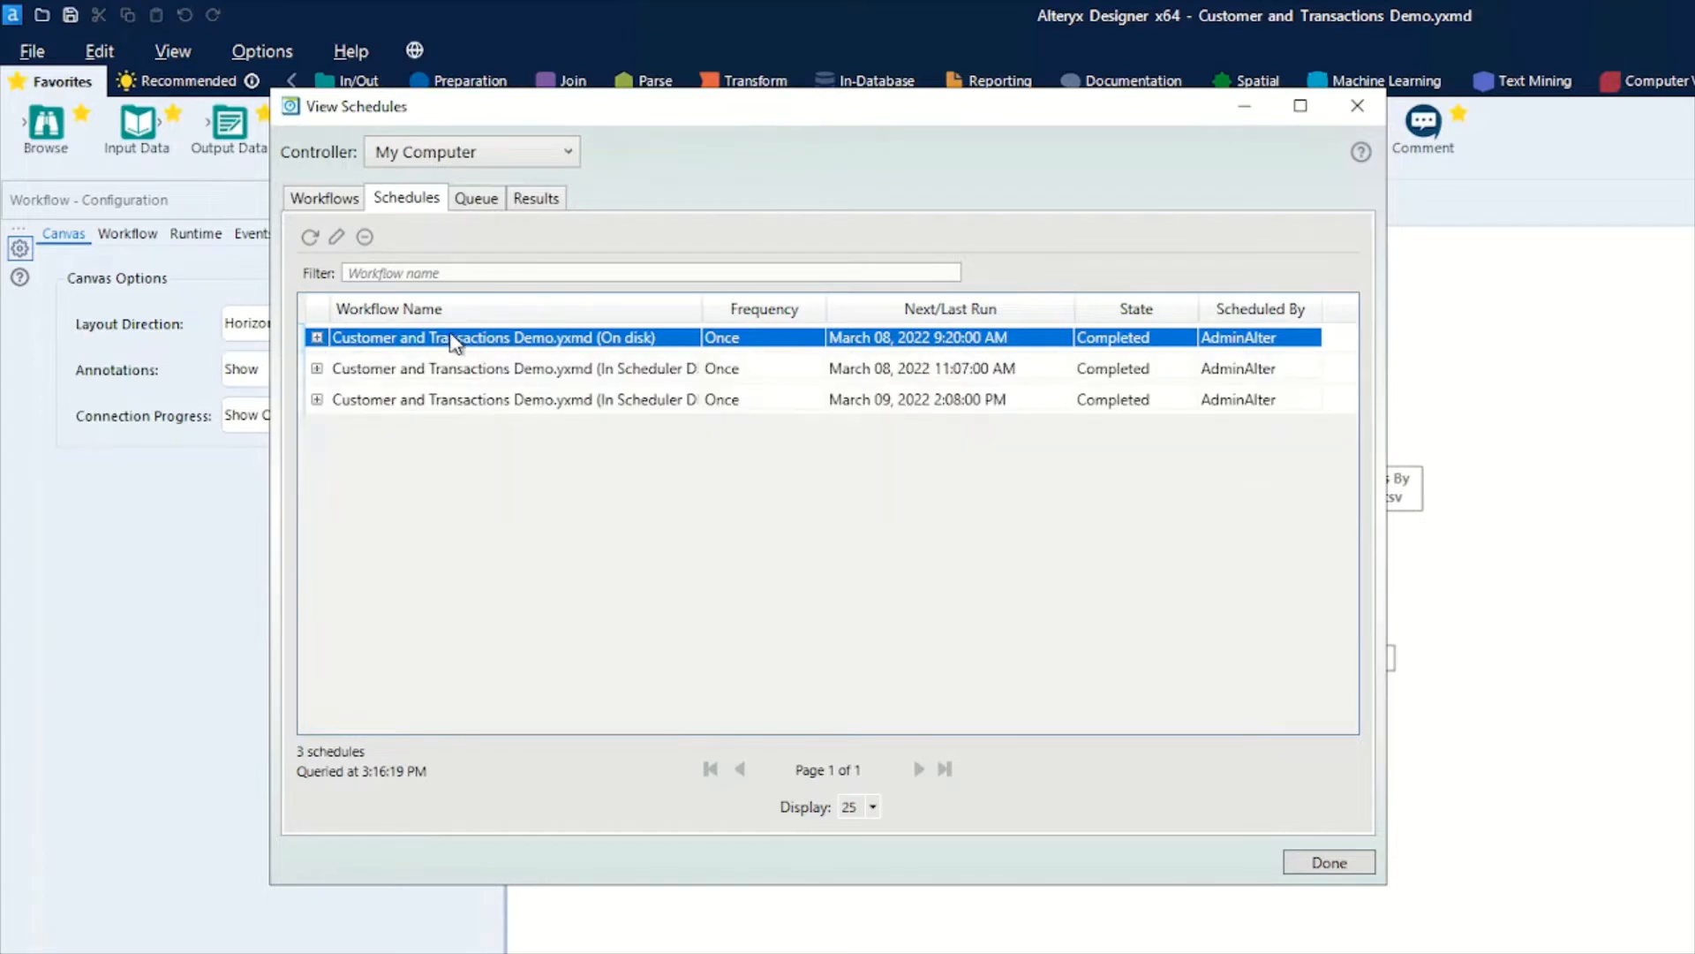
left_click(476, 198)
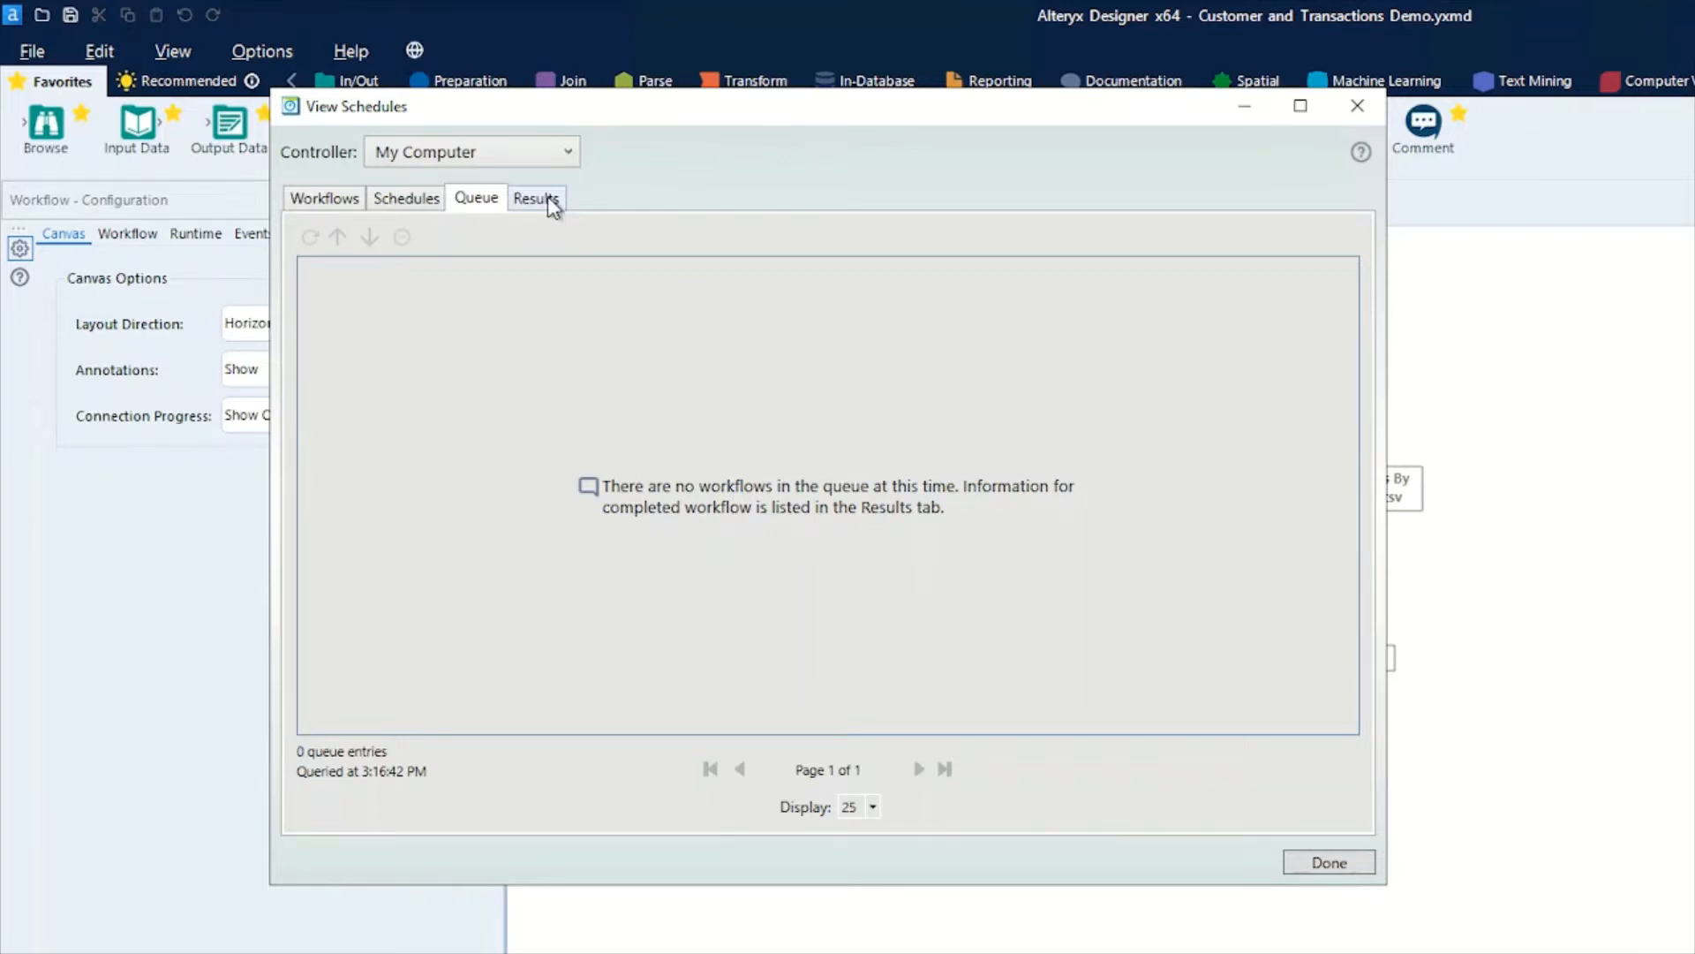
Show the run Results and expand the March 9 run that ended with errors.
left_click(536, 198)
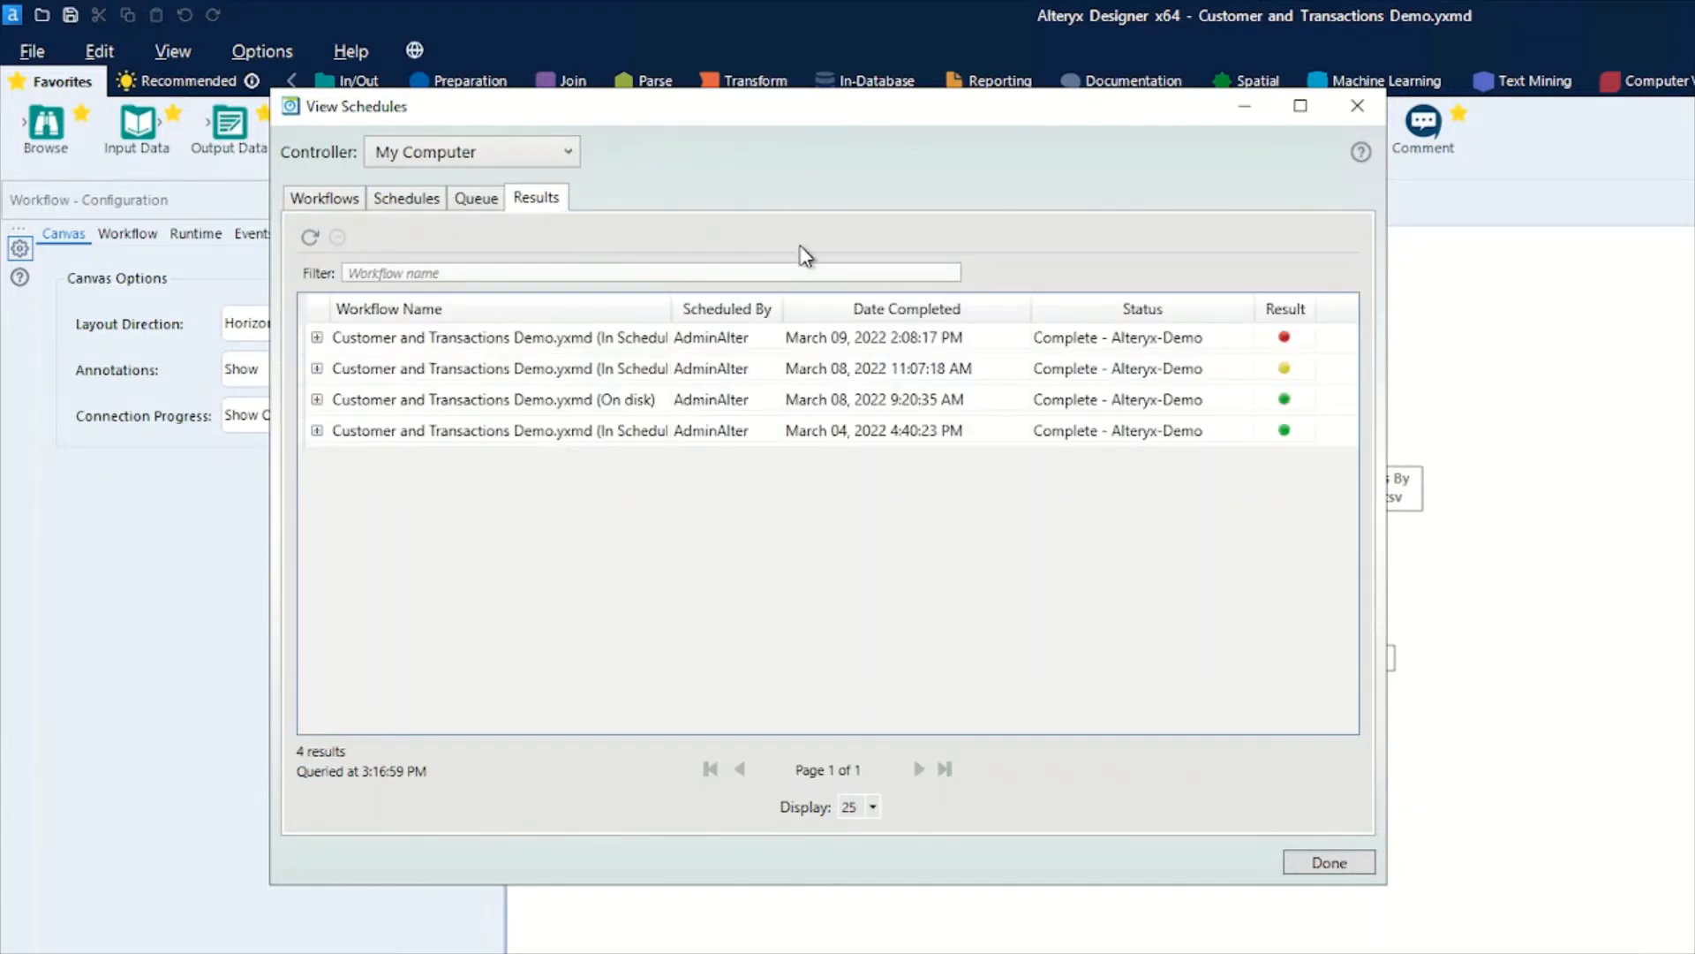
mouse_move(1323, 475)
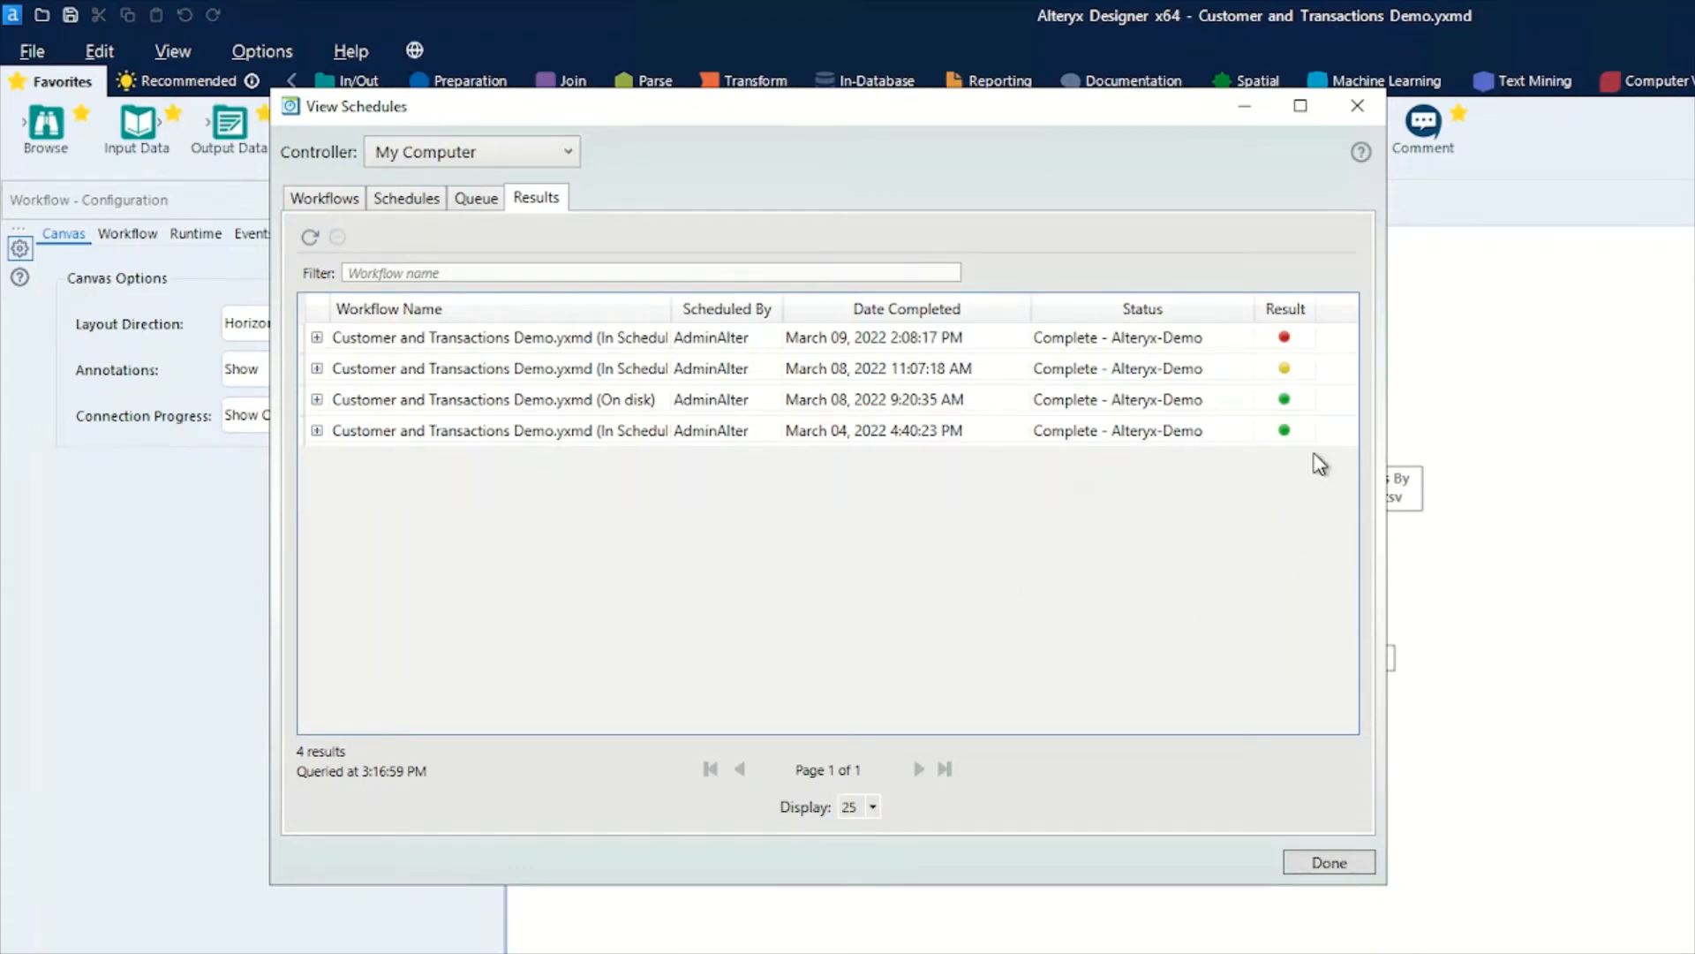
mouse_move(1314, 449)
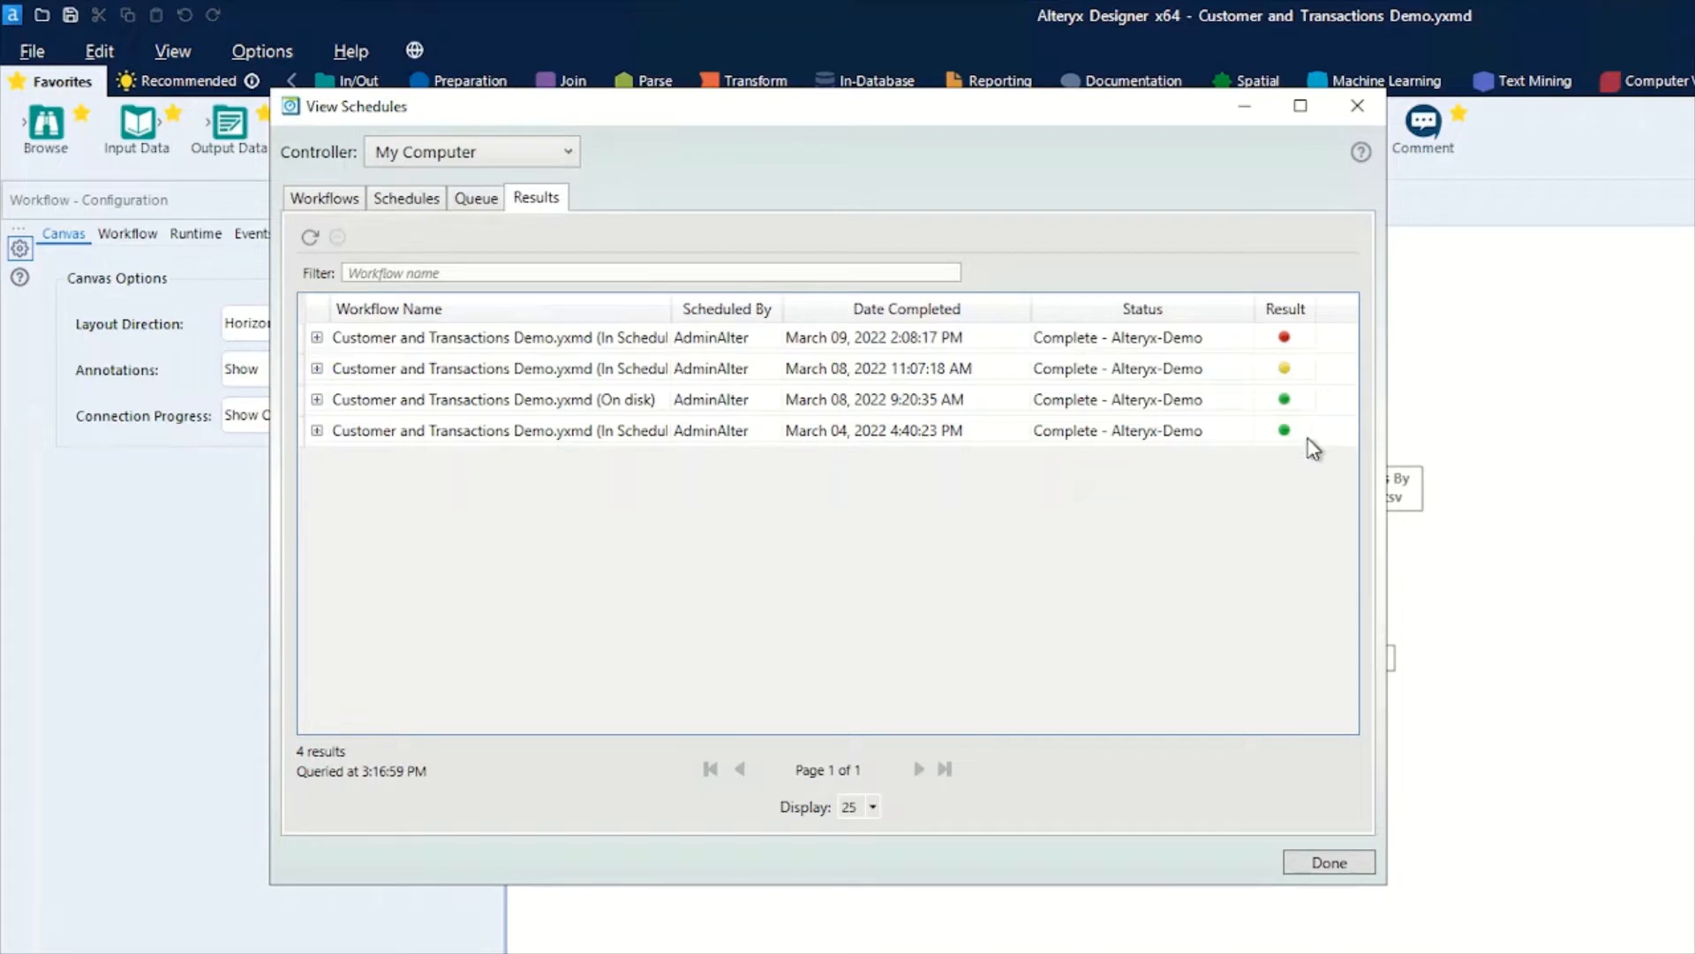
mouse_move(1301, 422)
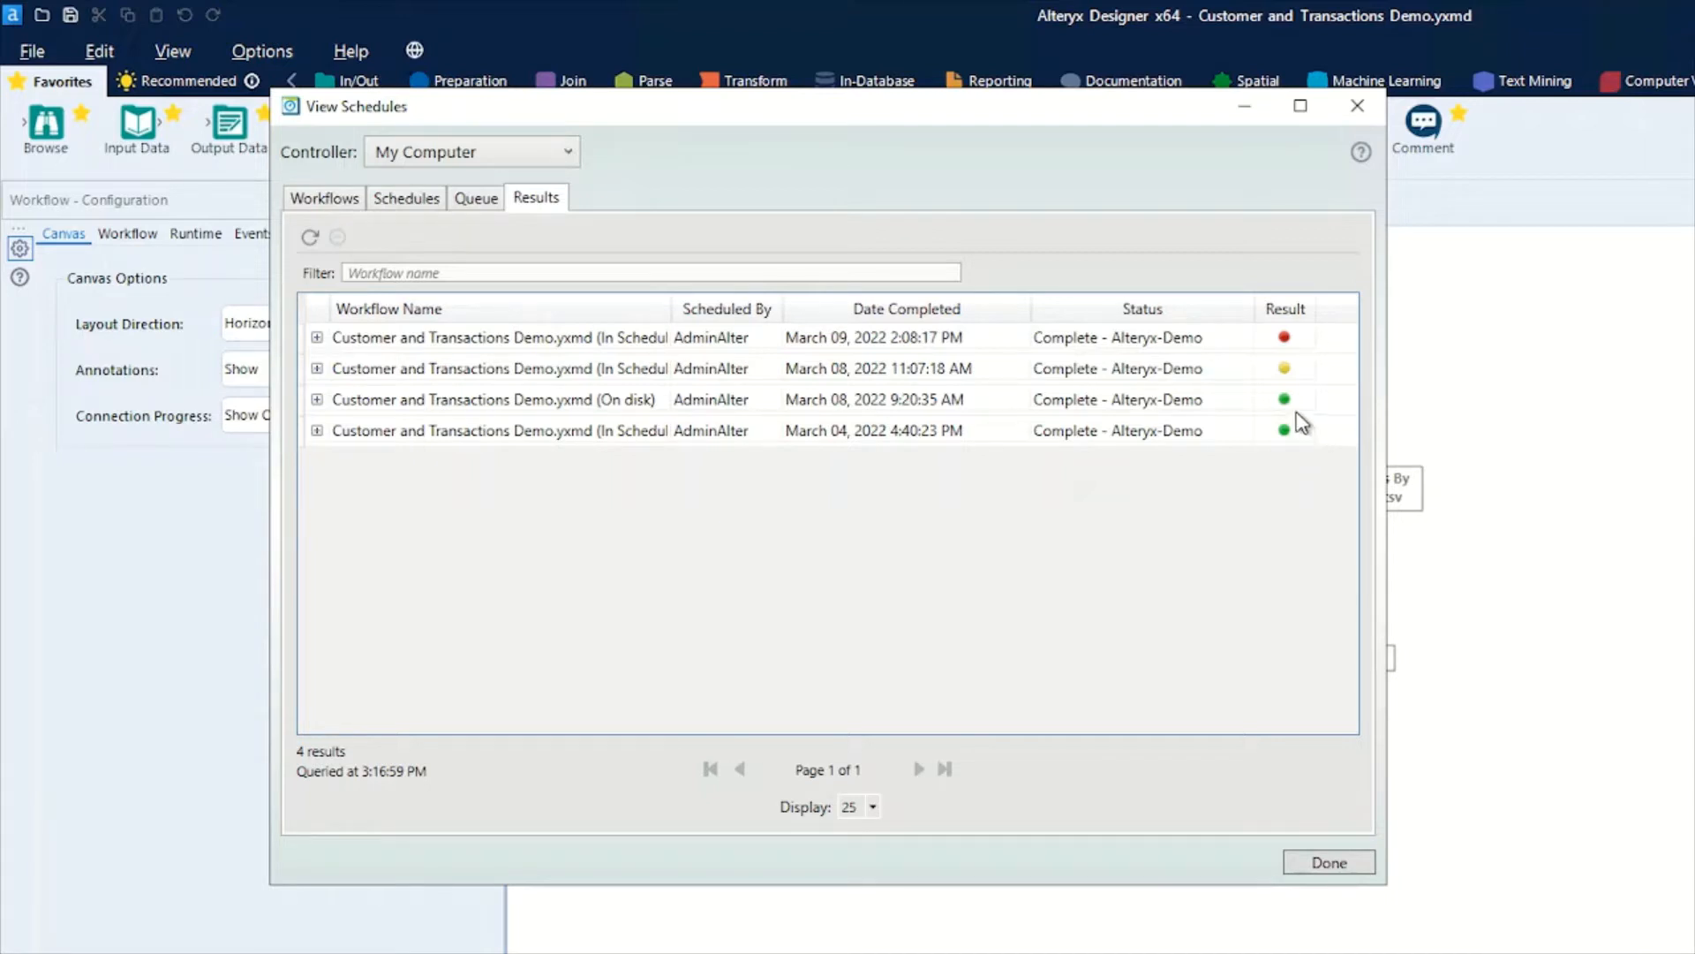
mouse_move(1287, 391)
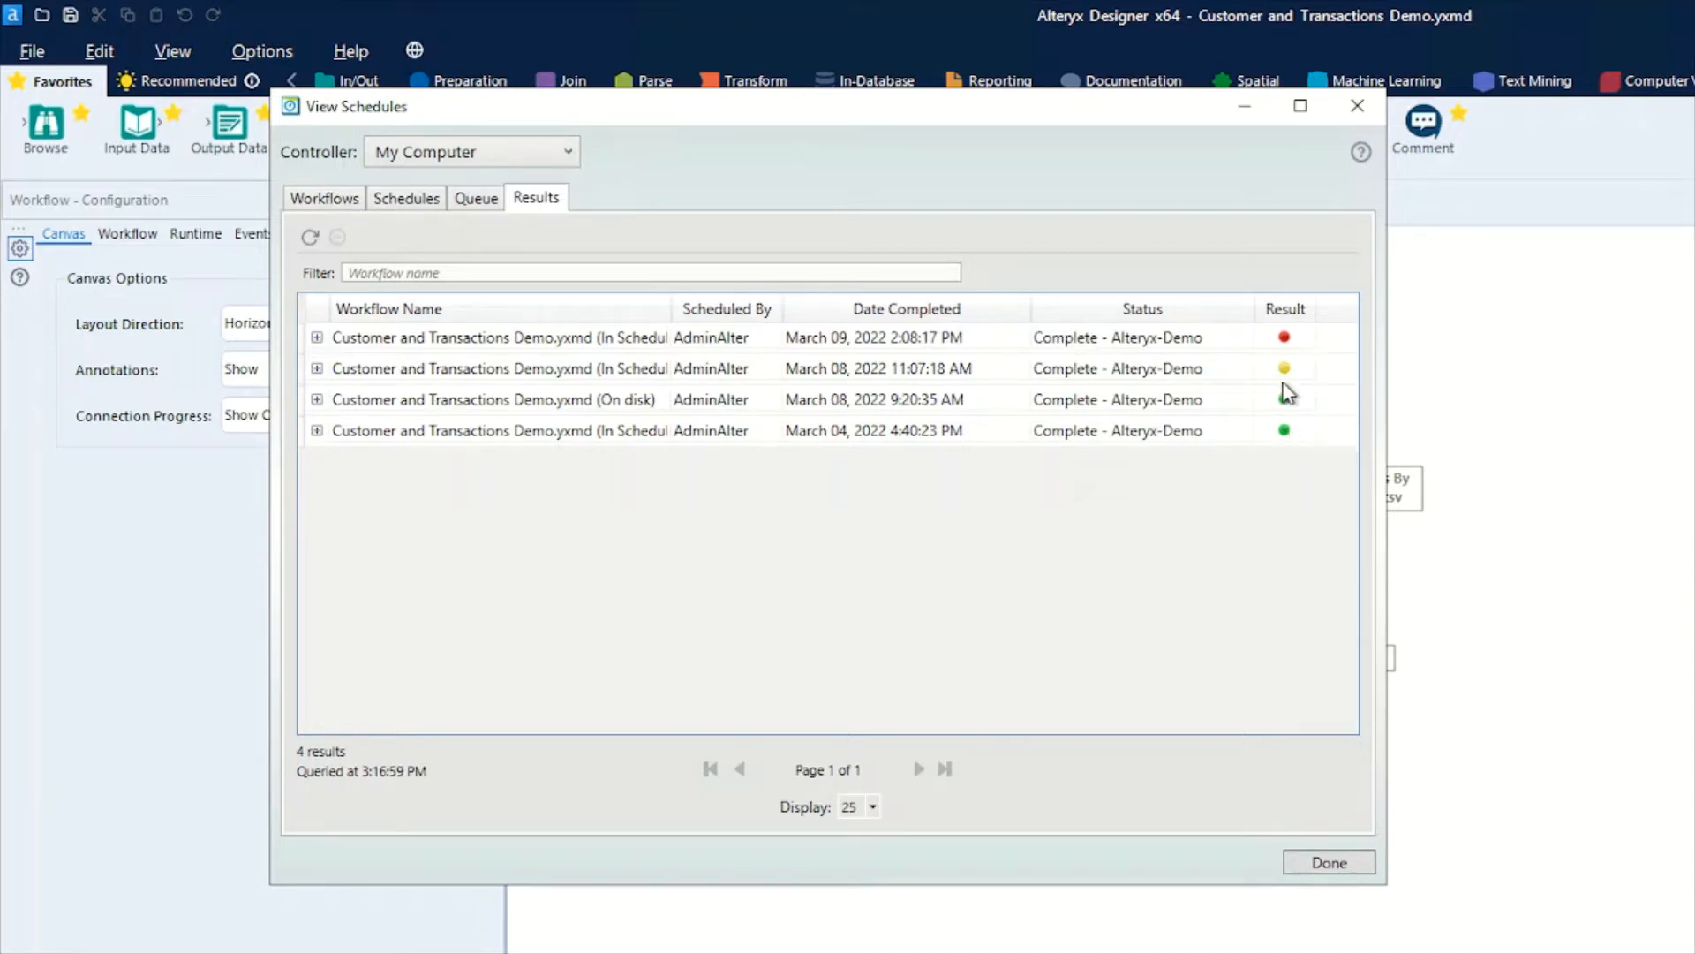
mouse_move(1285, 372)
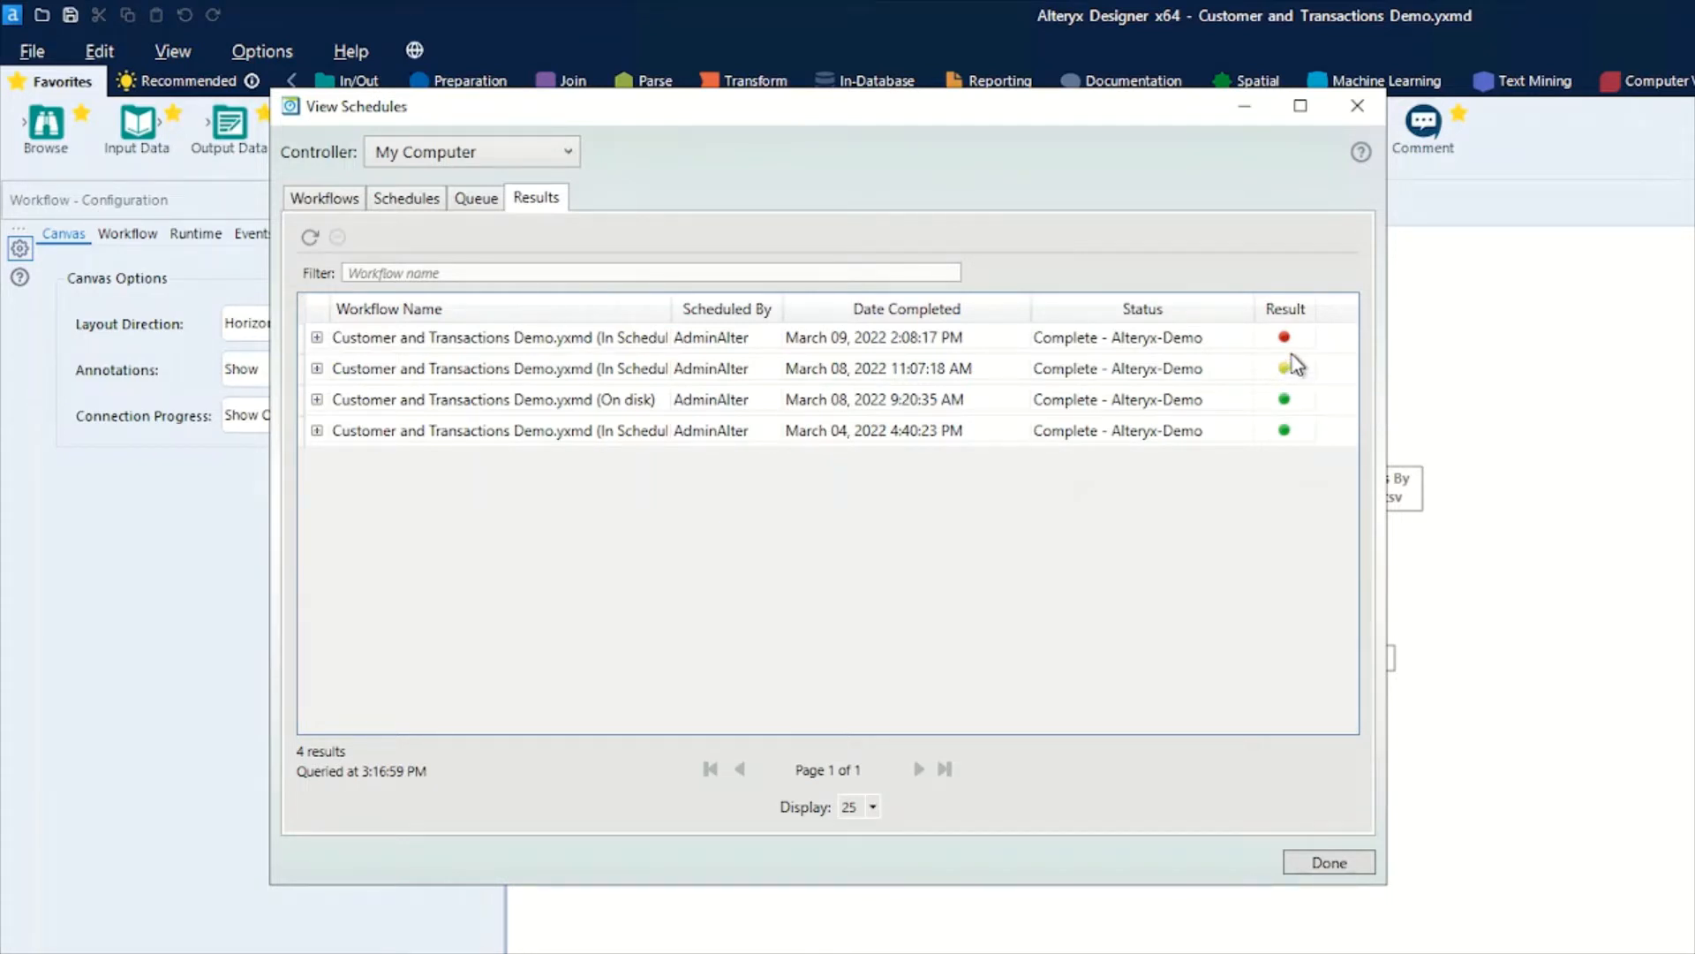
mouse_move(1286, 341)
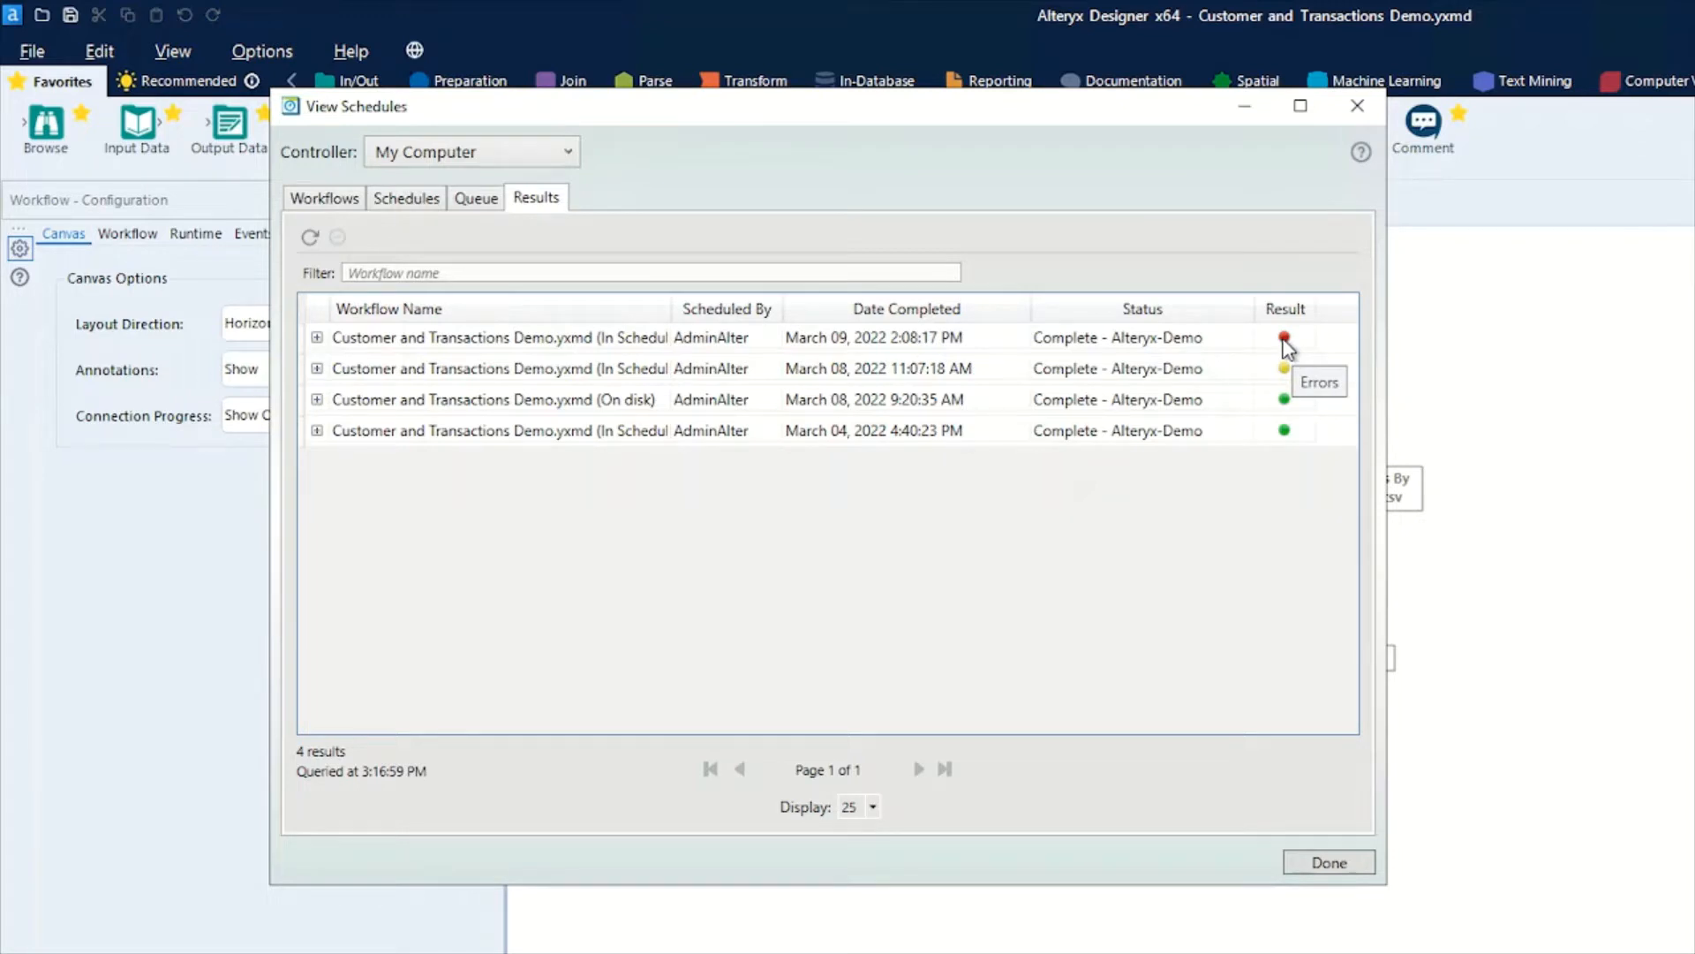
mouse_move(317, 352)
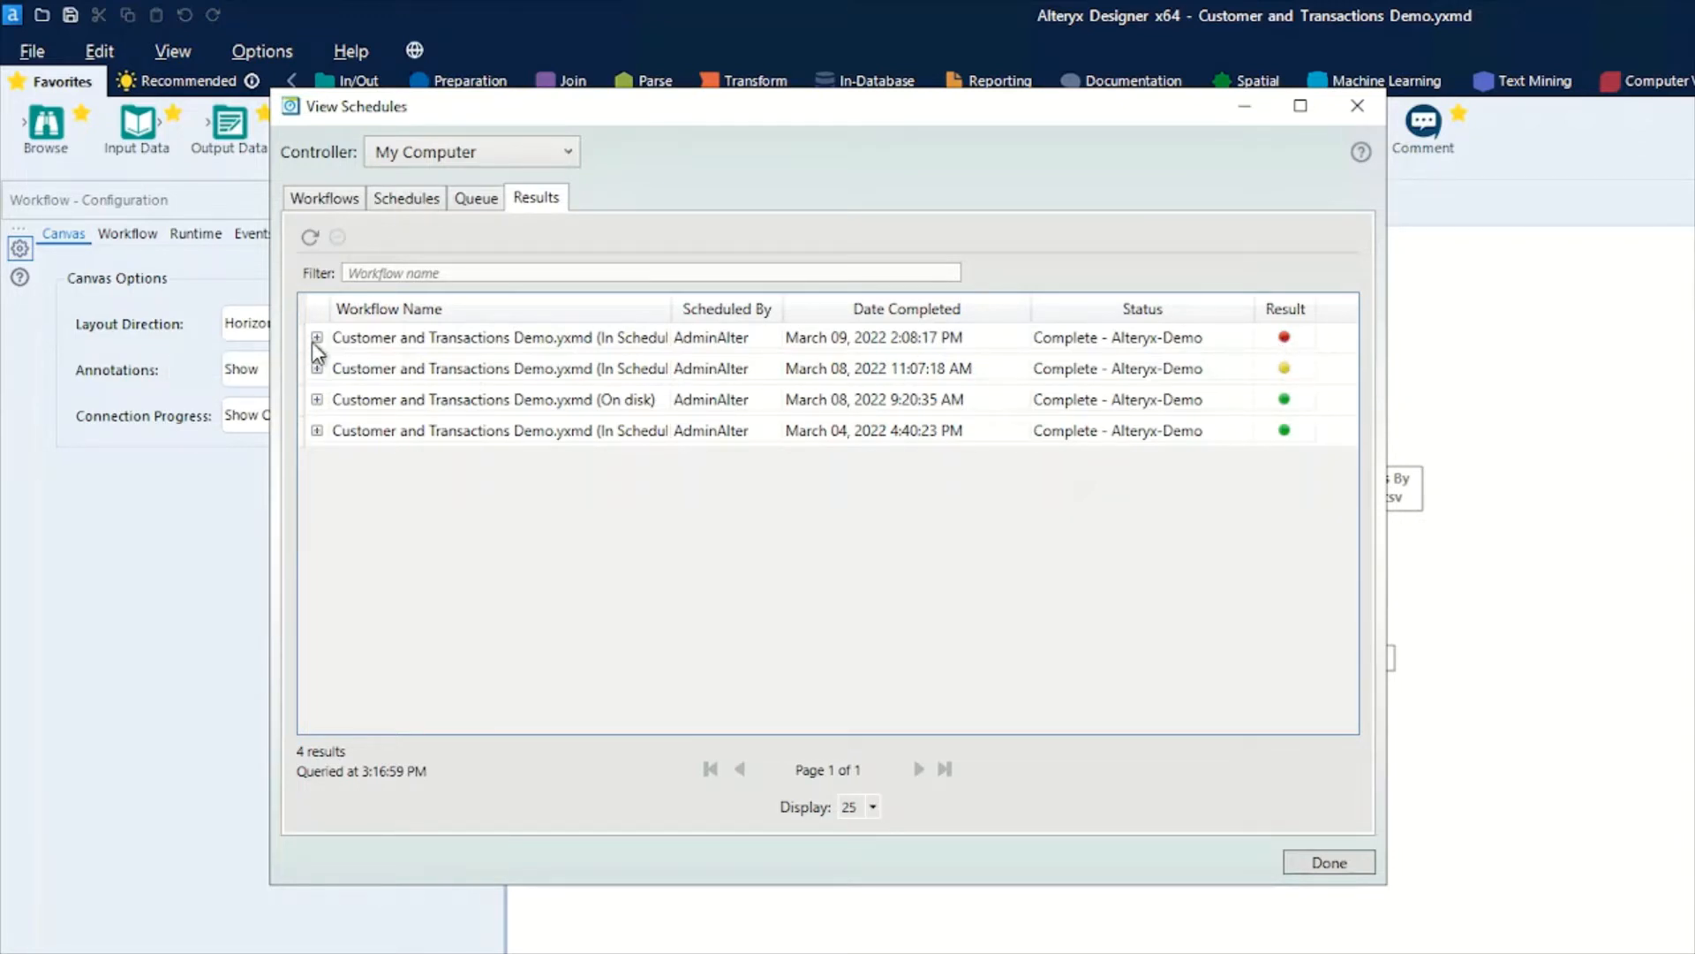
left_click(317, 337)
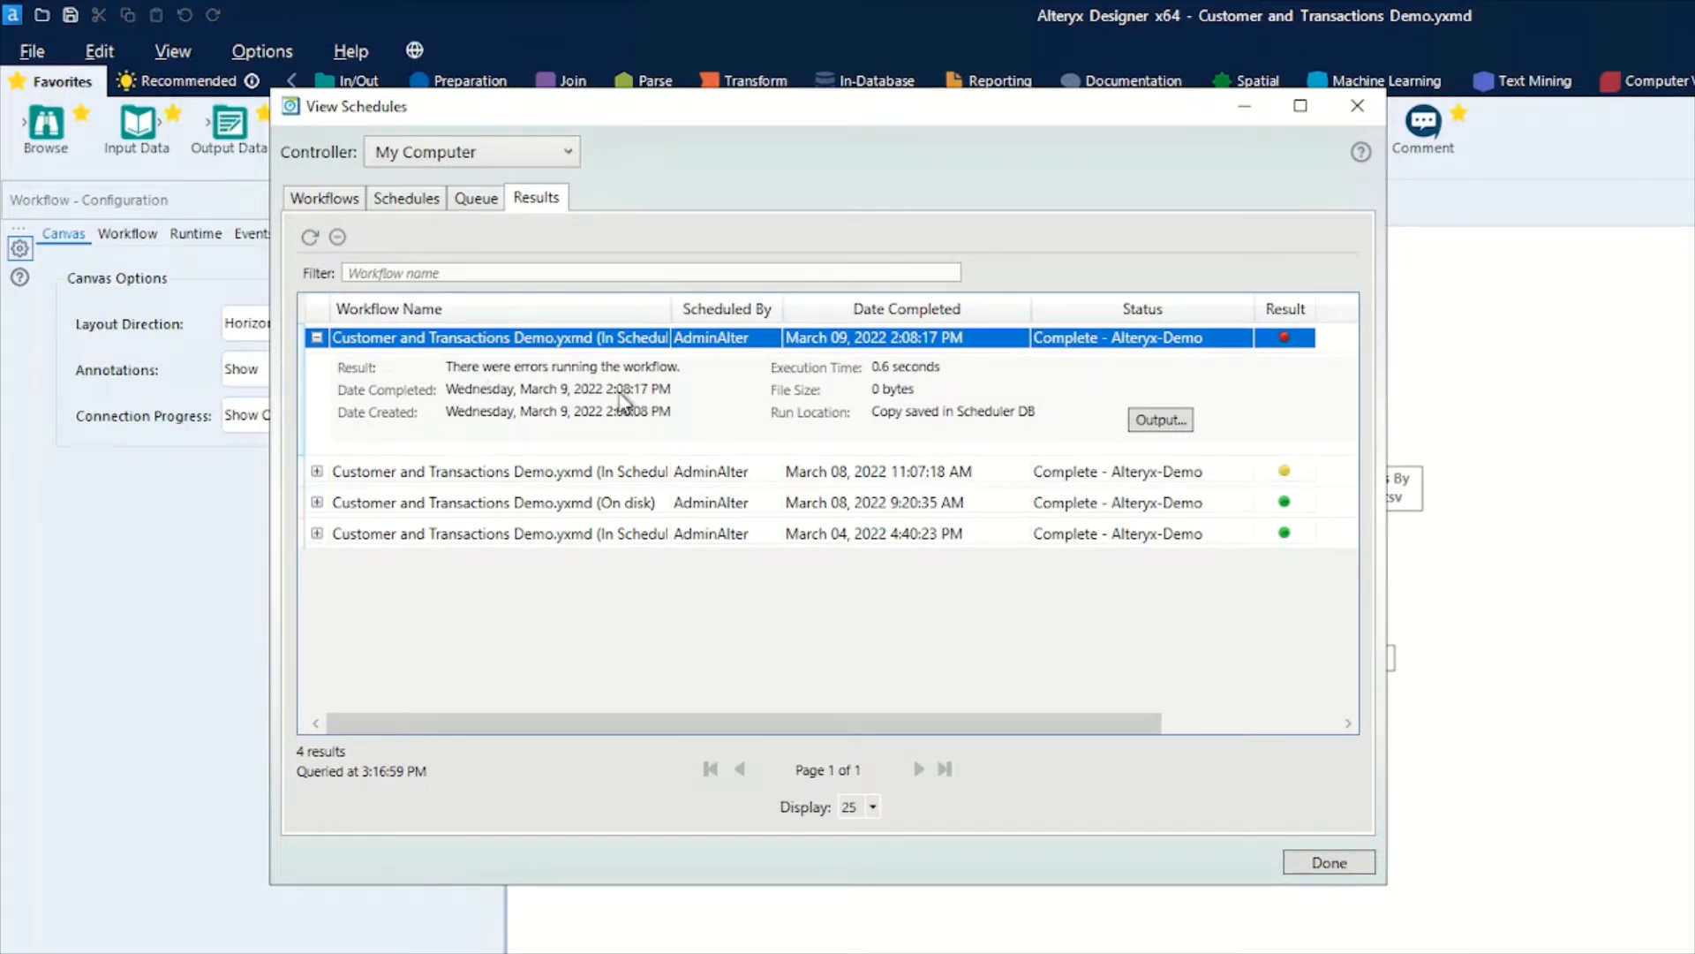
mouse_move(678, 435)
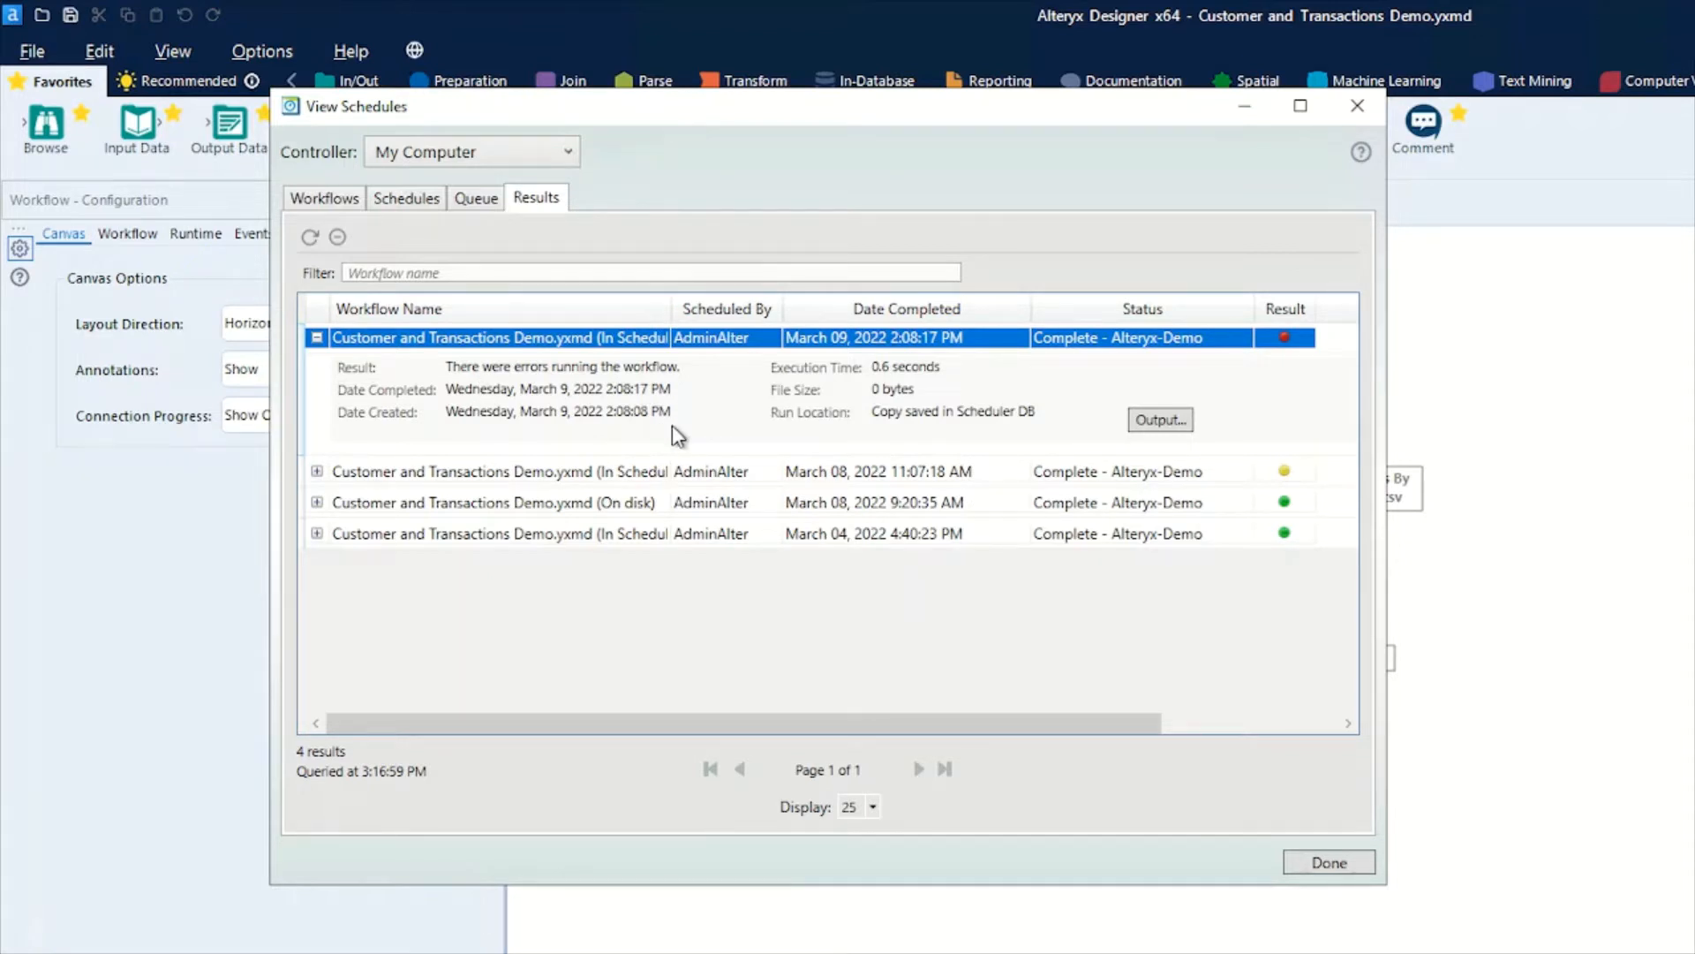
mouse_move(879, 456)
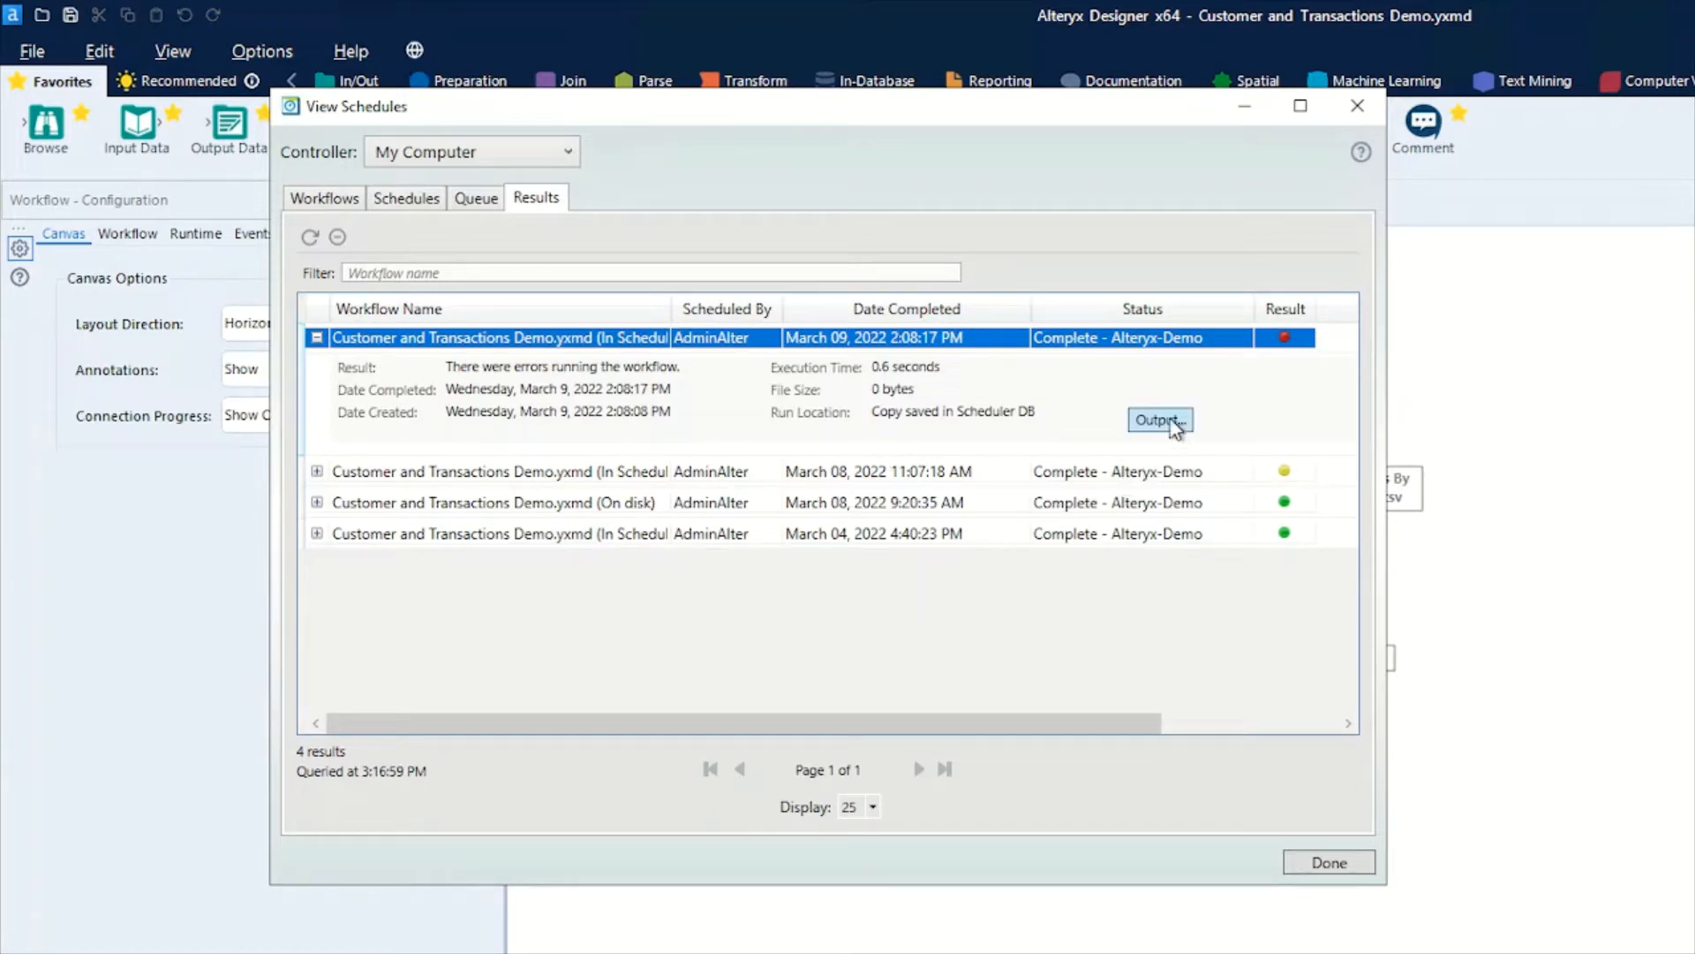
left_click(1157, 419)
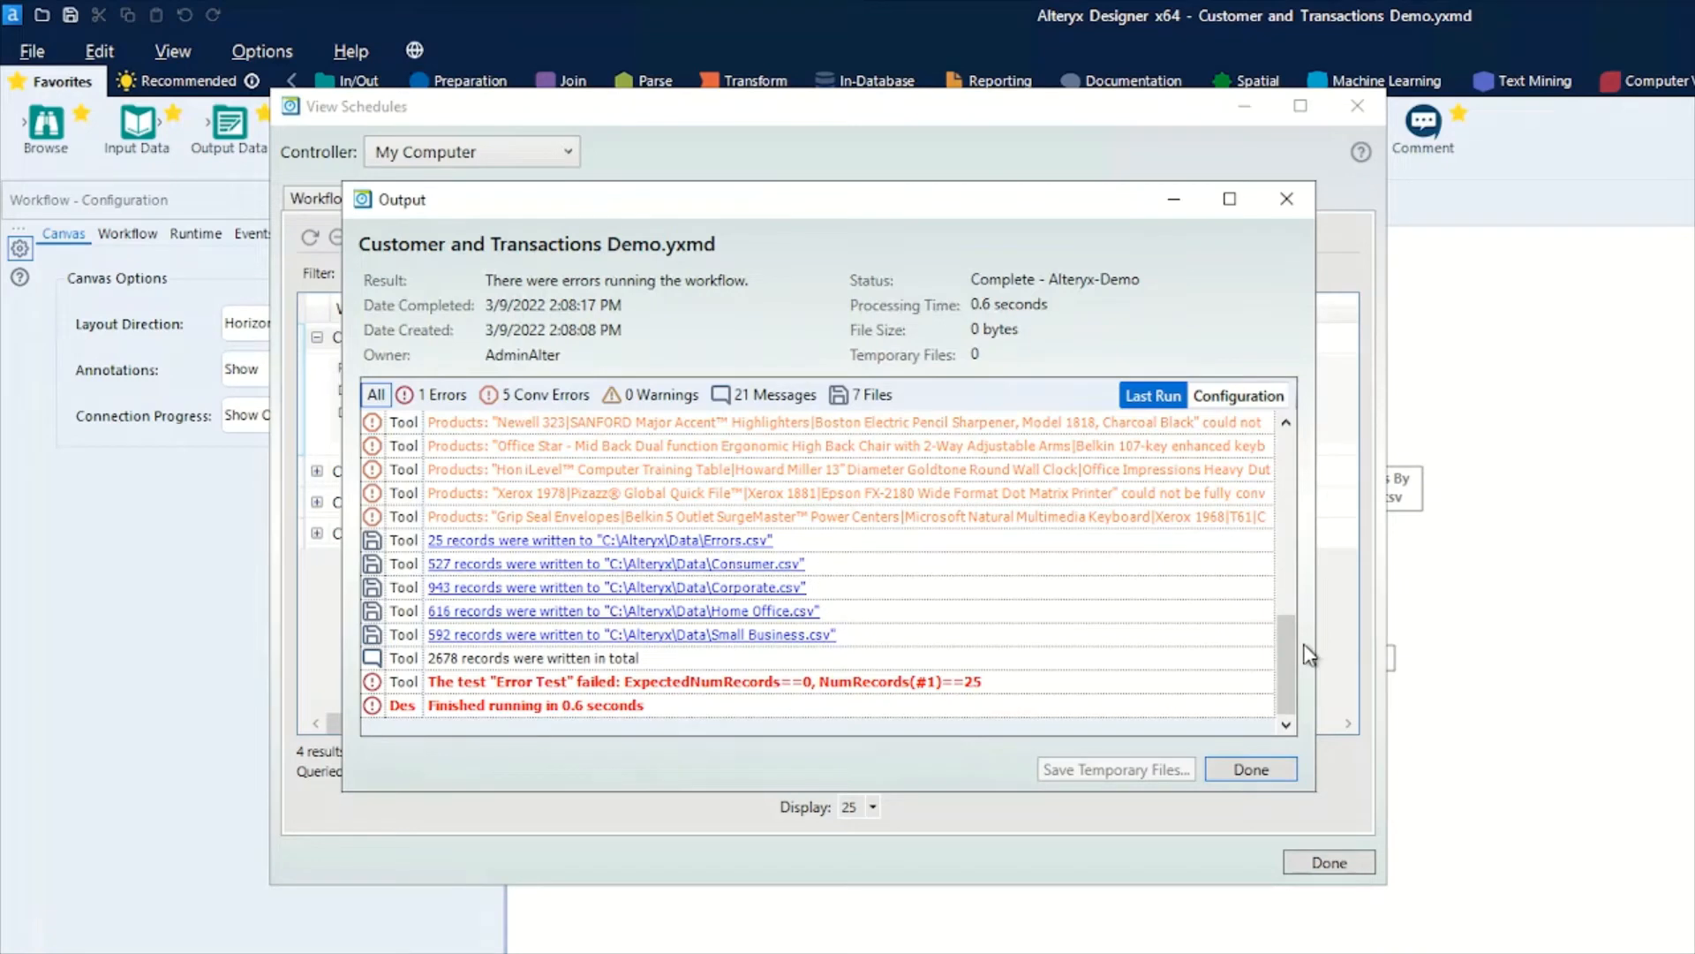
mouse_move(1295, 637)
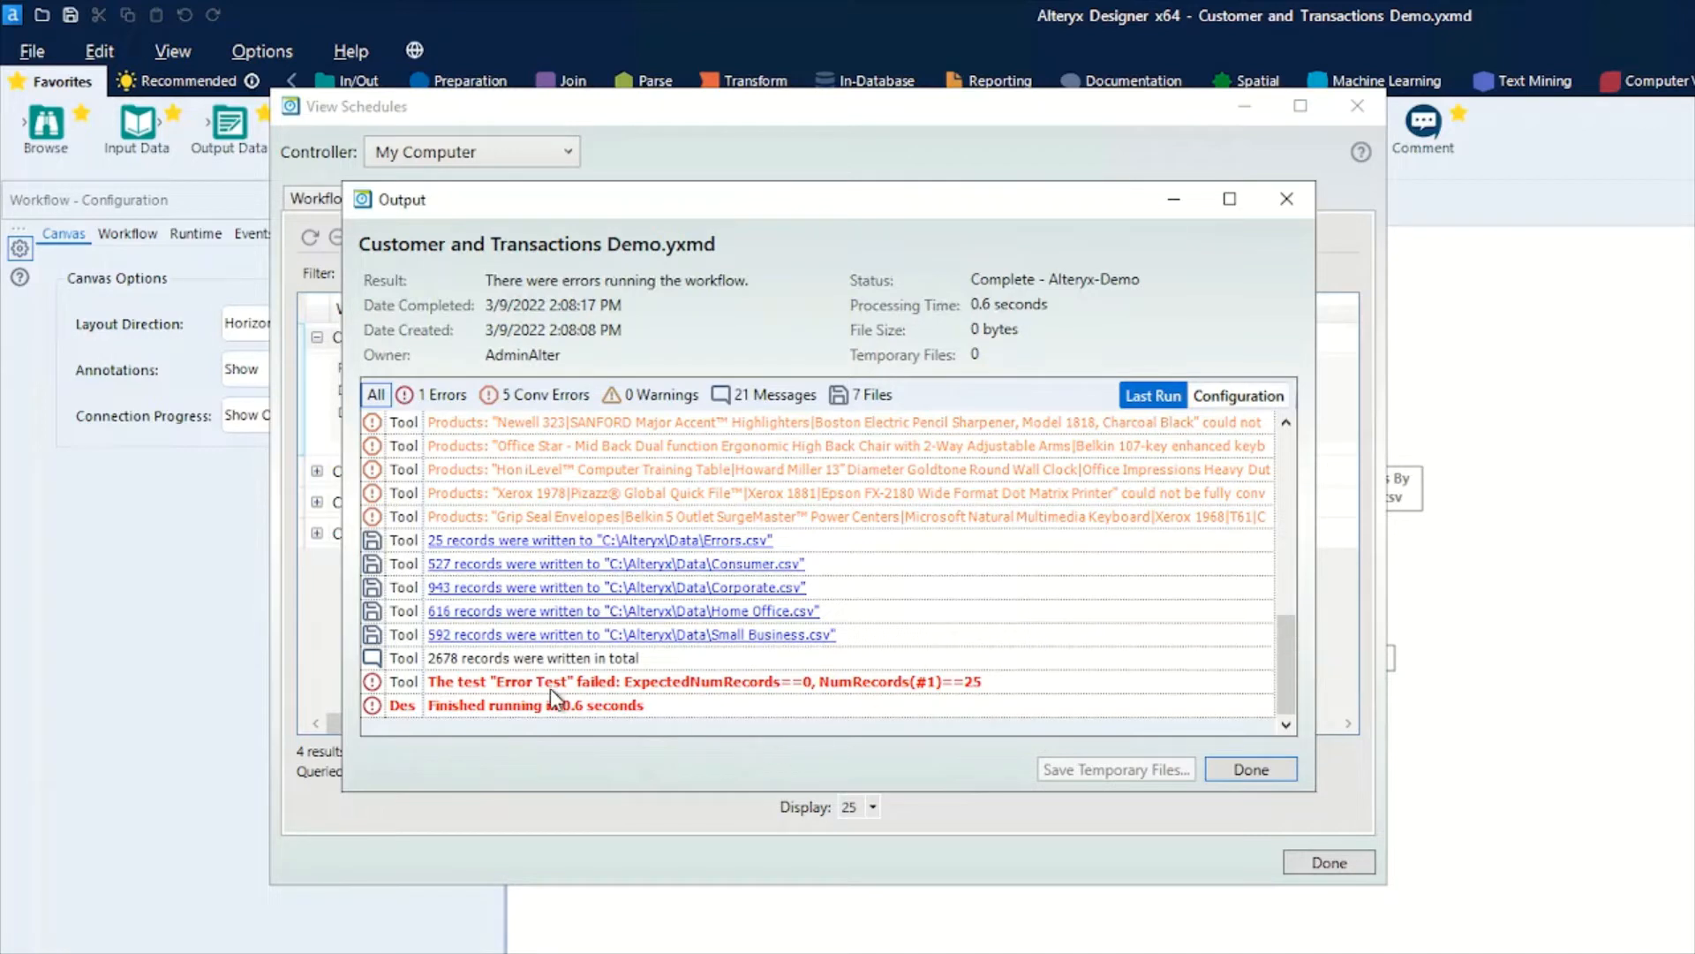
mouse_move(550, 698)
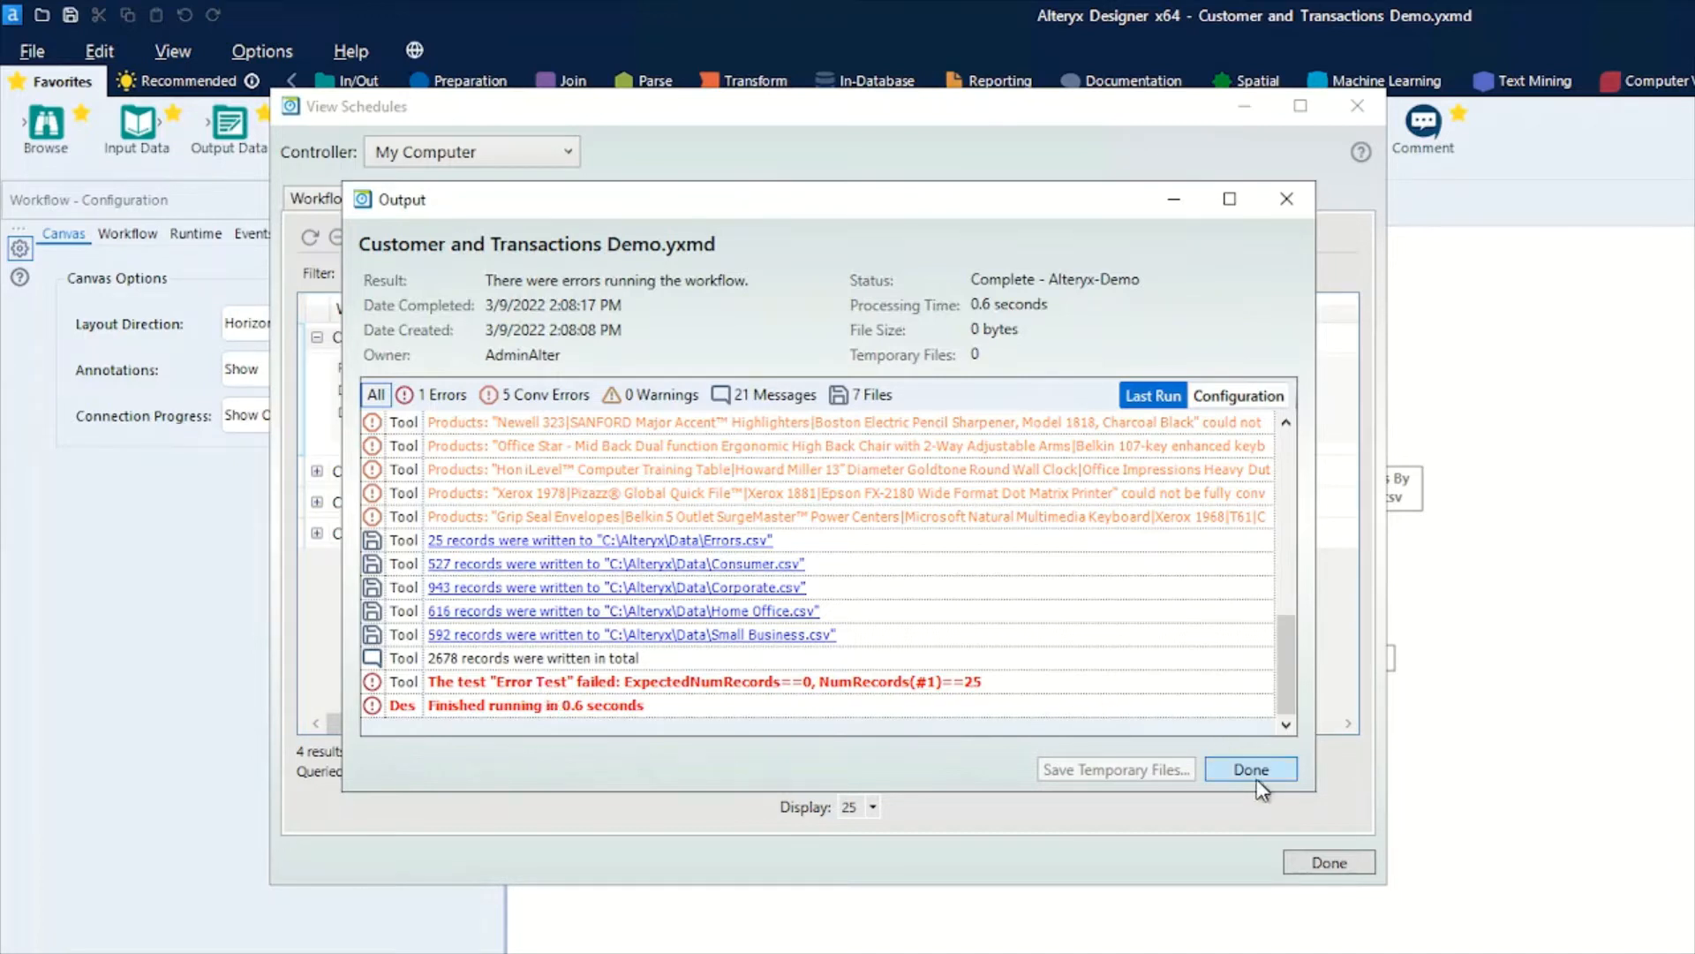
left_click(1250, 769)
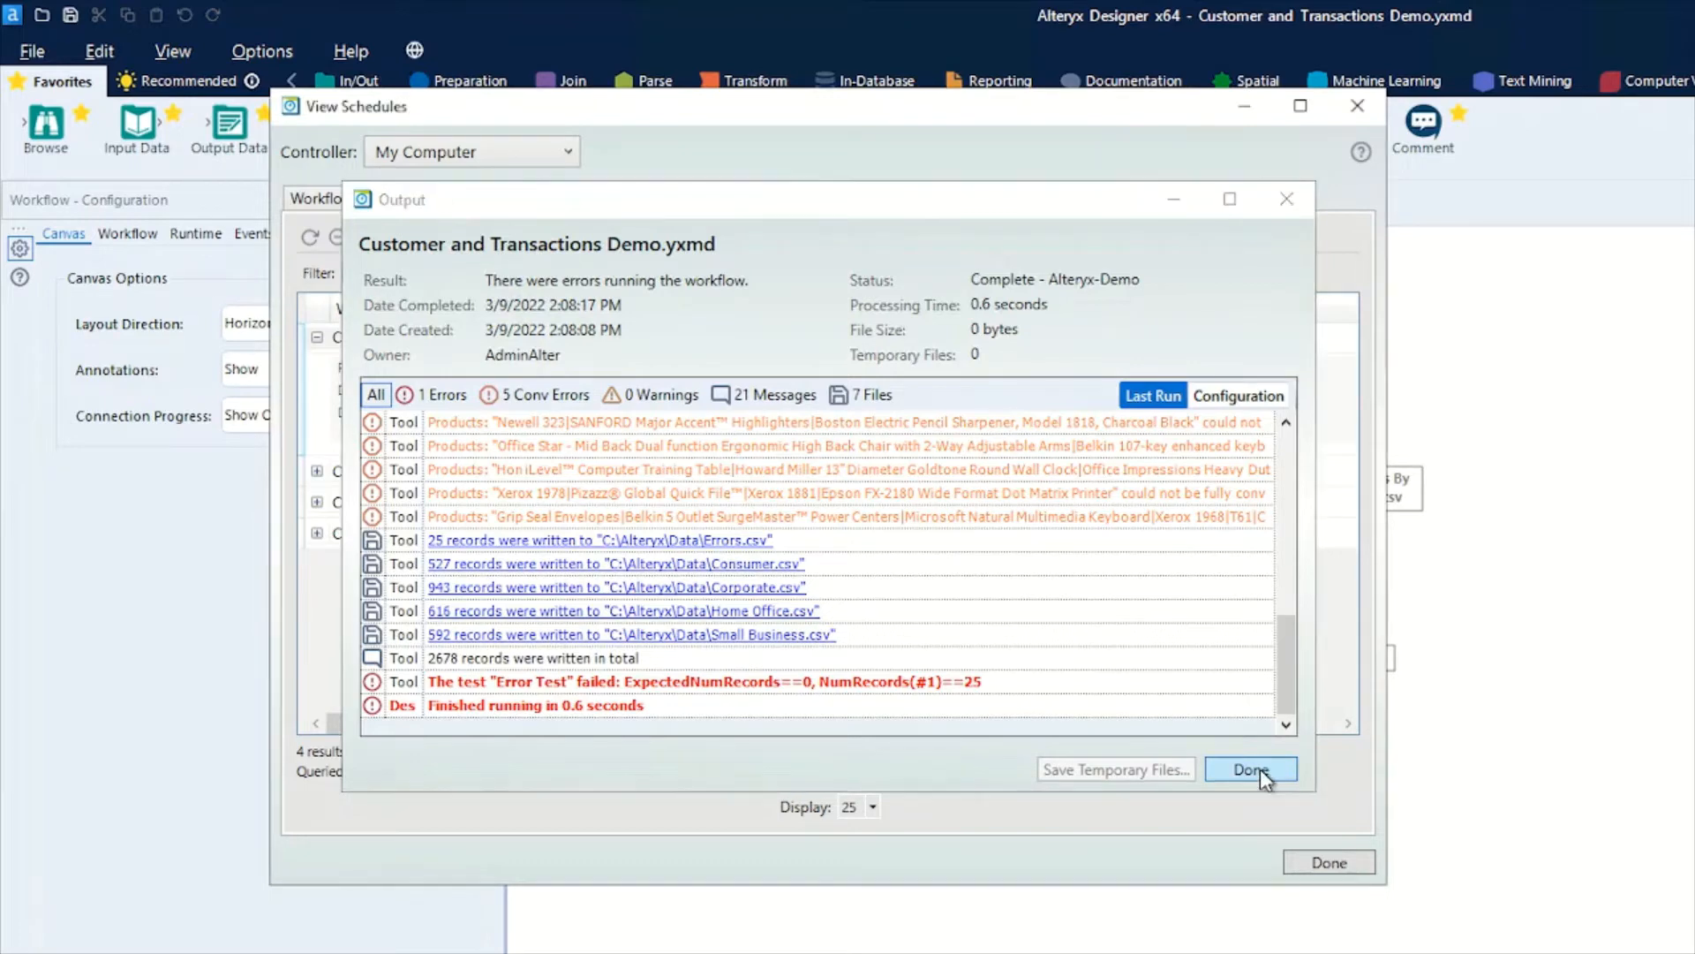
left_click(1252, 769)
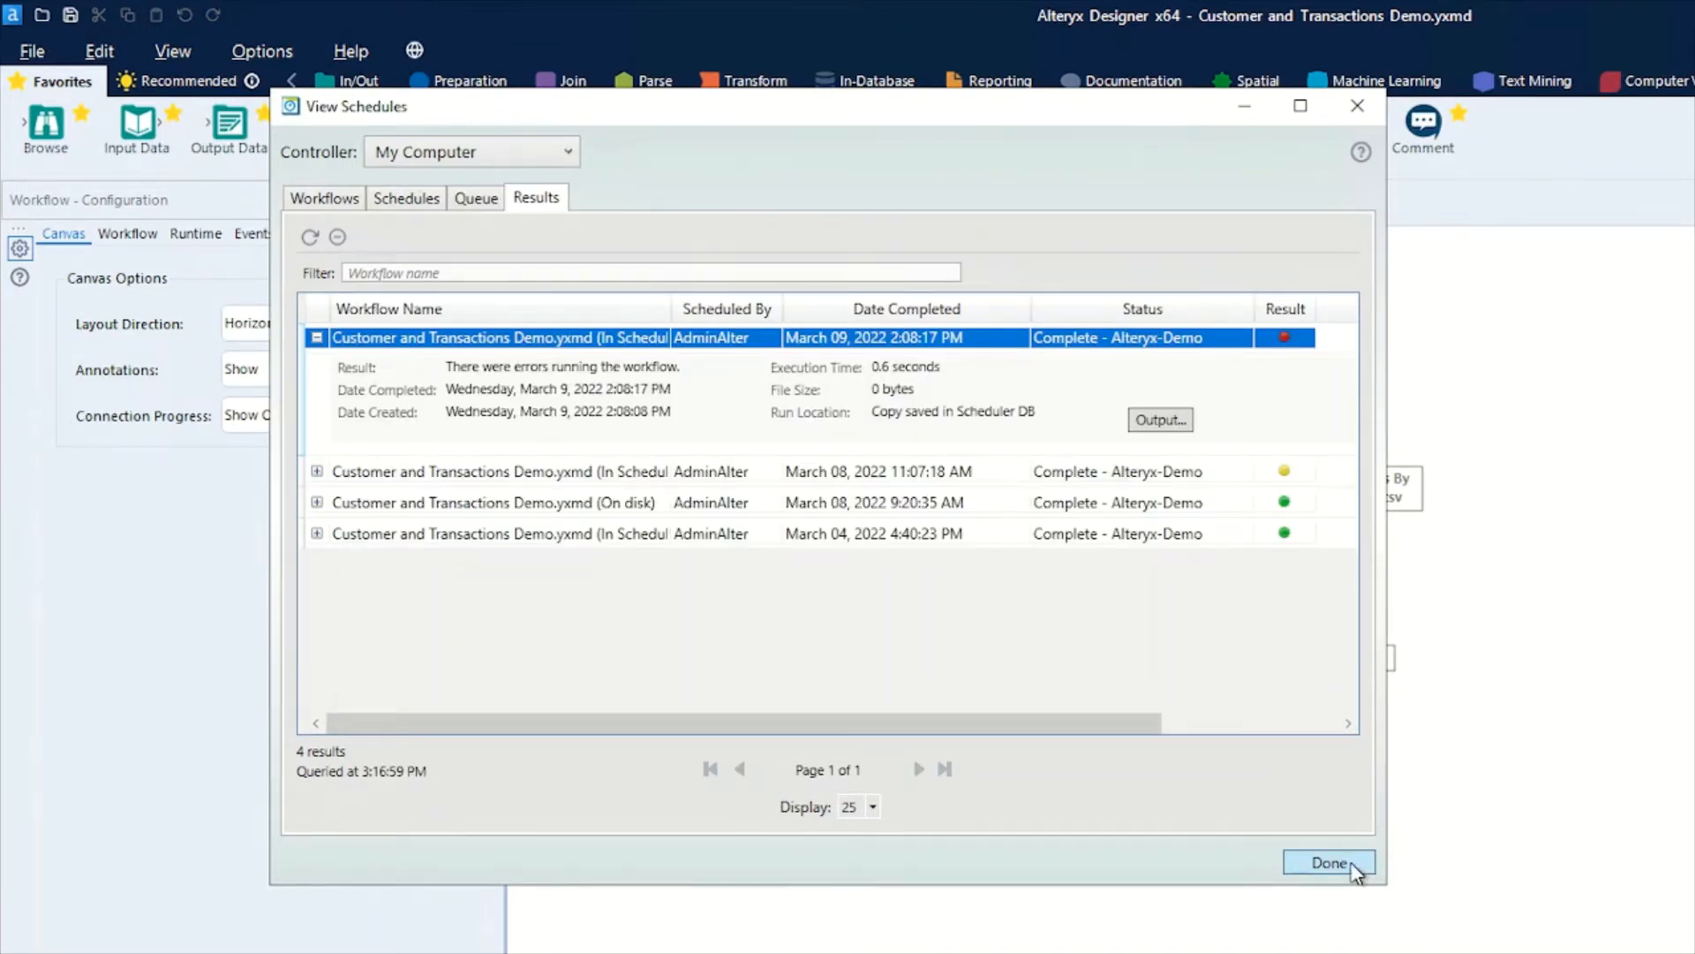
Close View Schedules with Done and bring the Options menu back up on the canvas.
left_click(1328, 862)
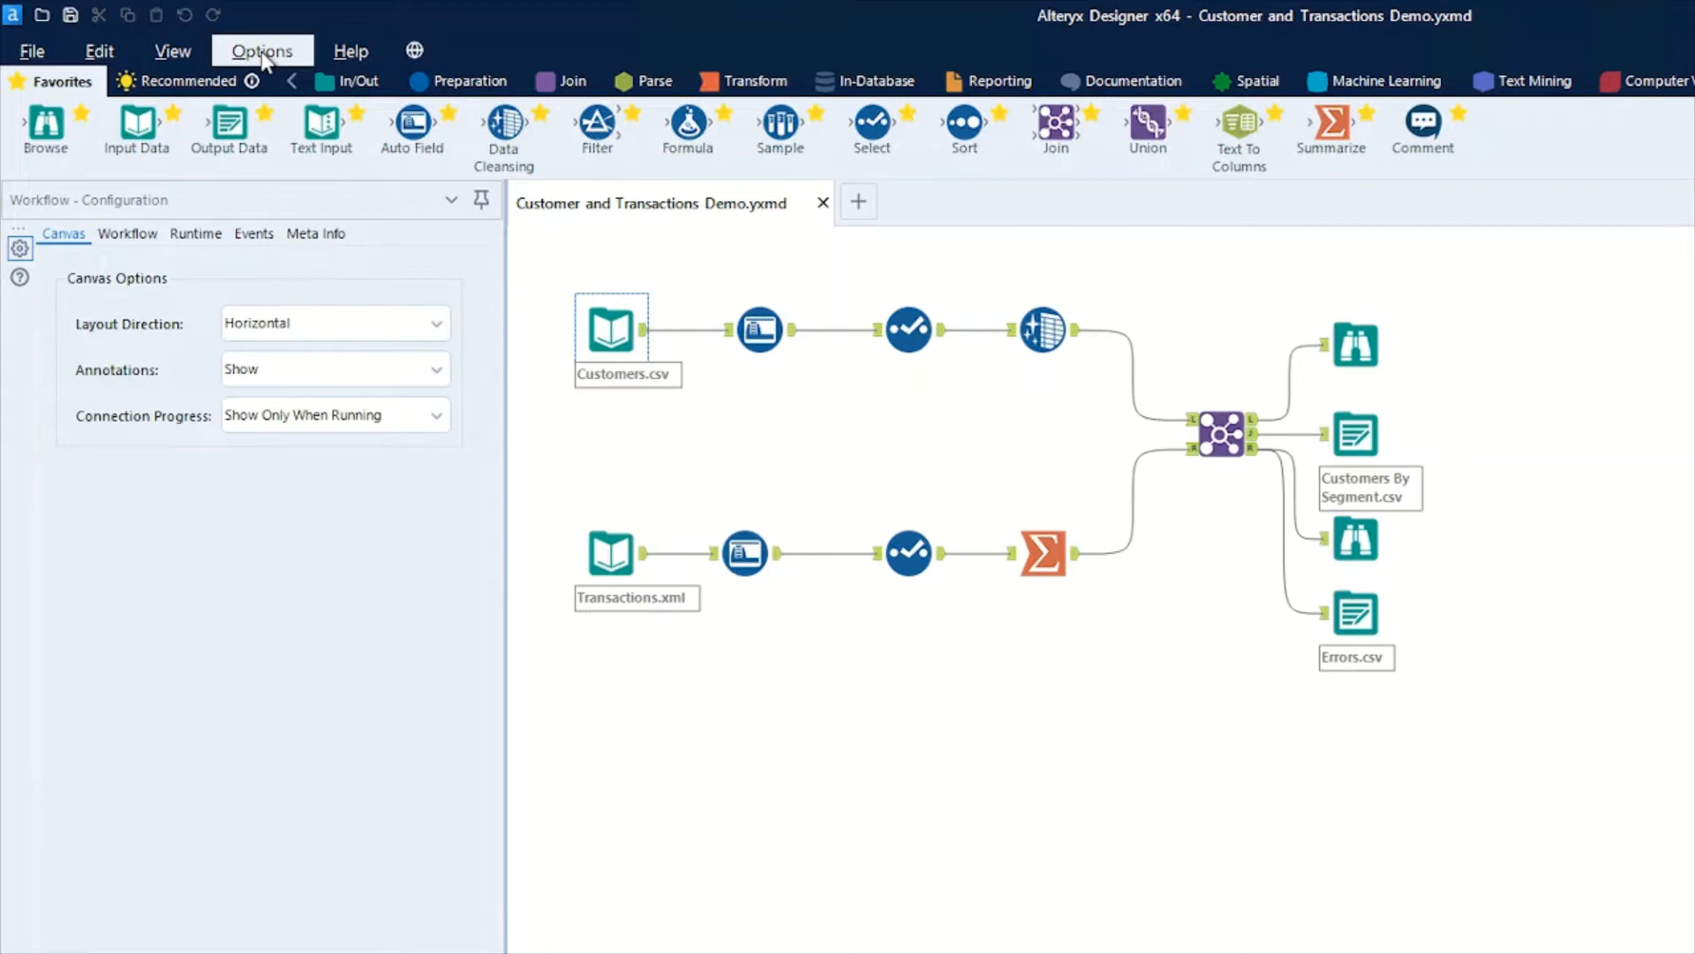
left_click(261, 52)
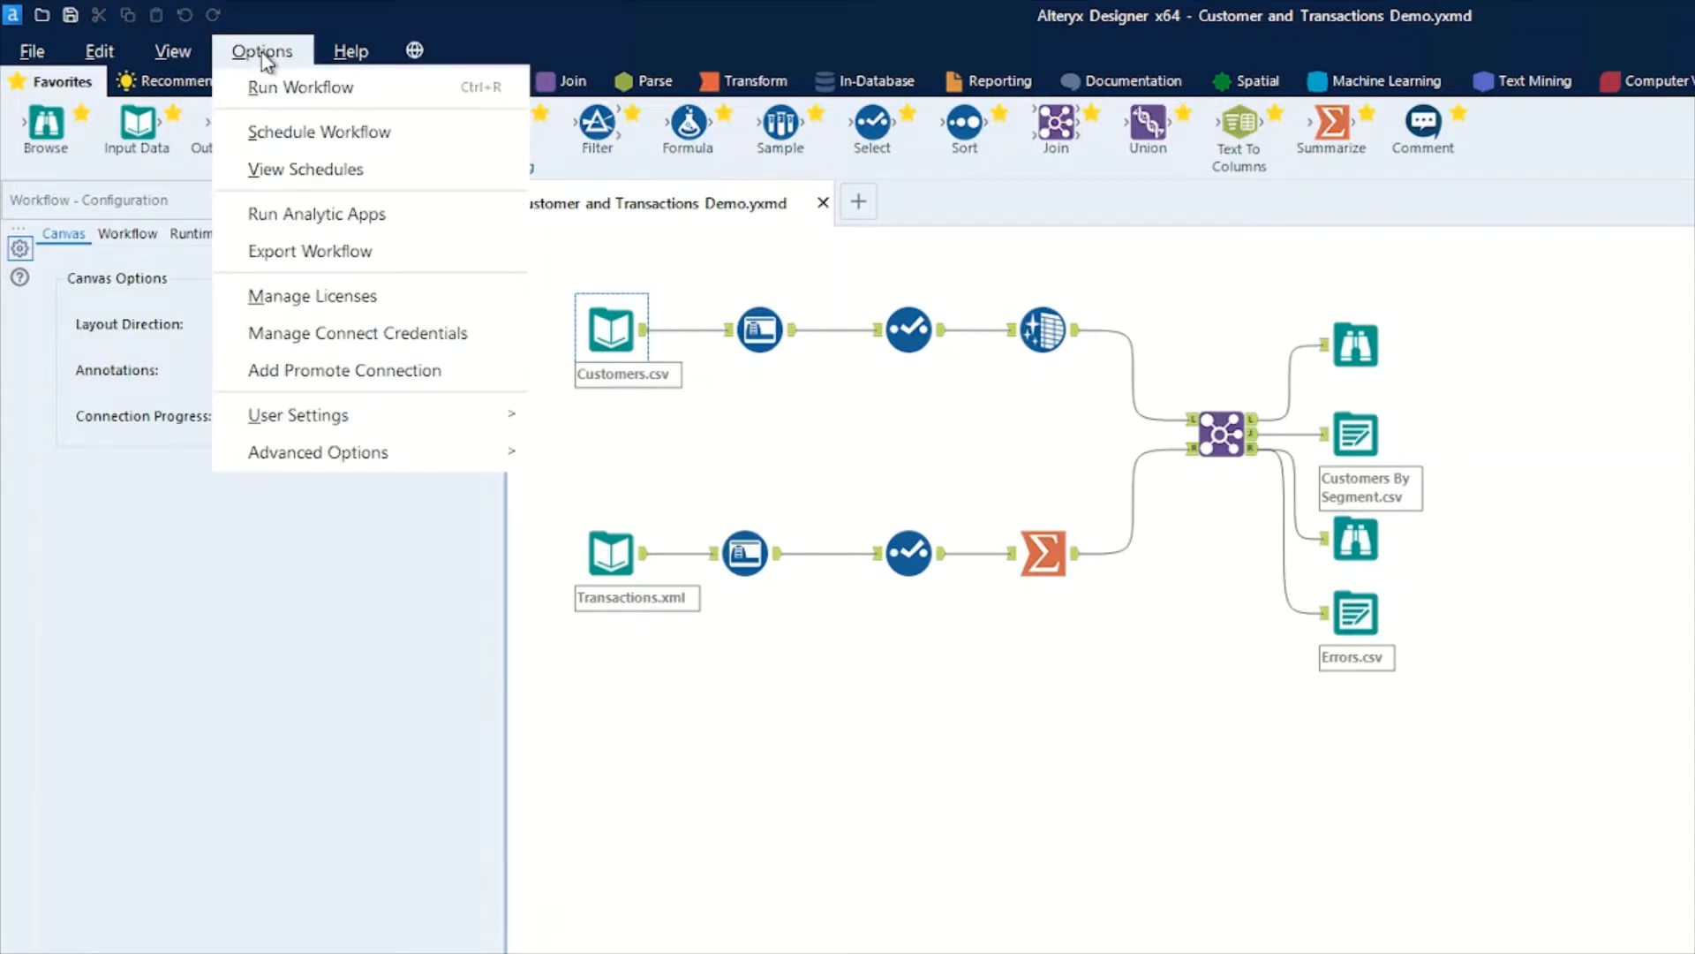
Schedule the workflow on My Computer as a Scheduler DB copy and show the start-date calendar.
left_click(319, 131)
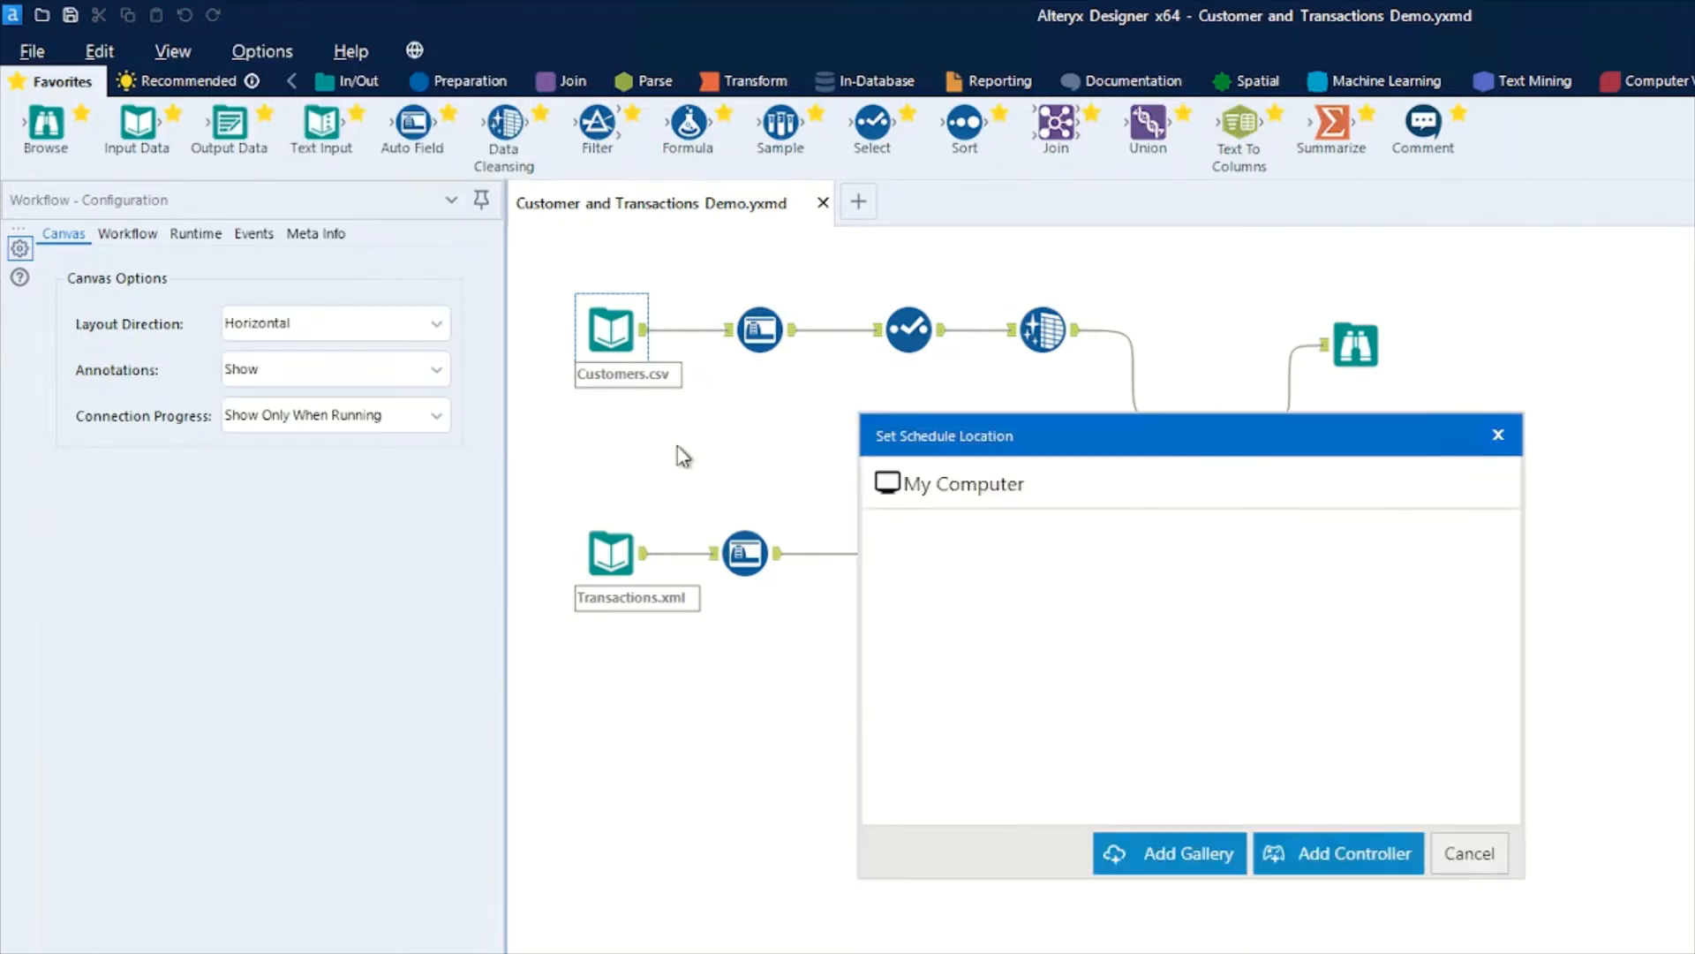
mouse_move(1067, 611)
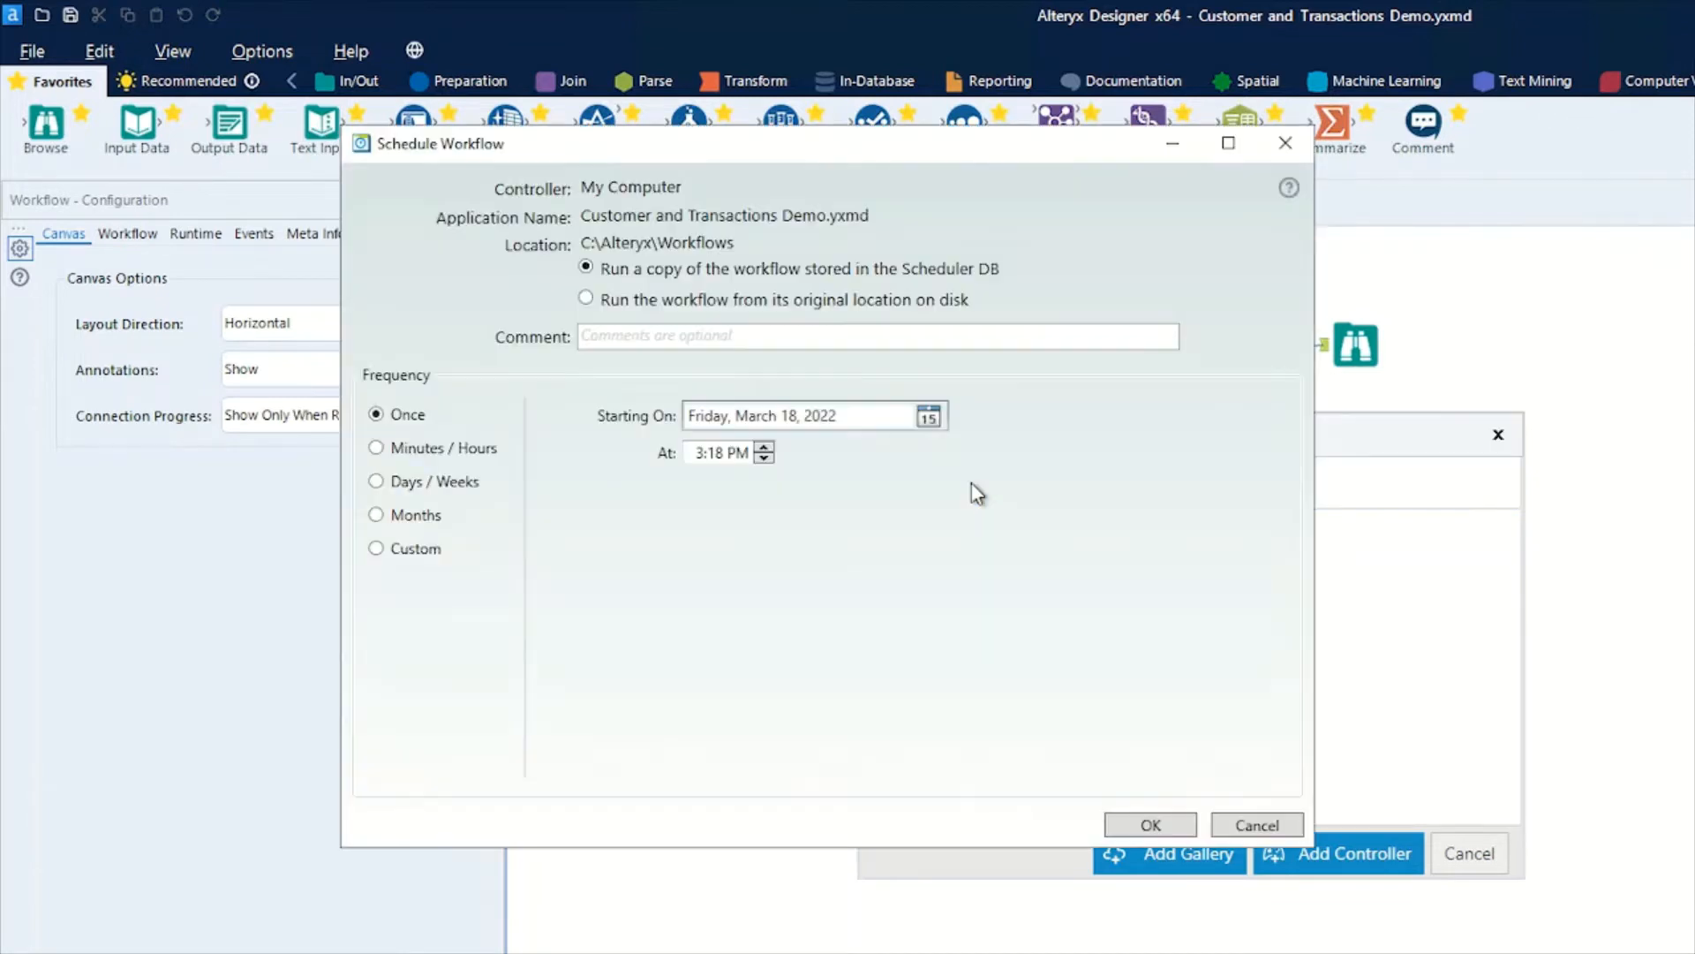
mouse_move(986, 569)
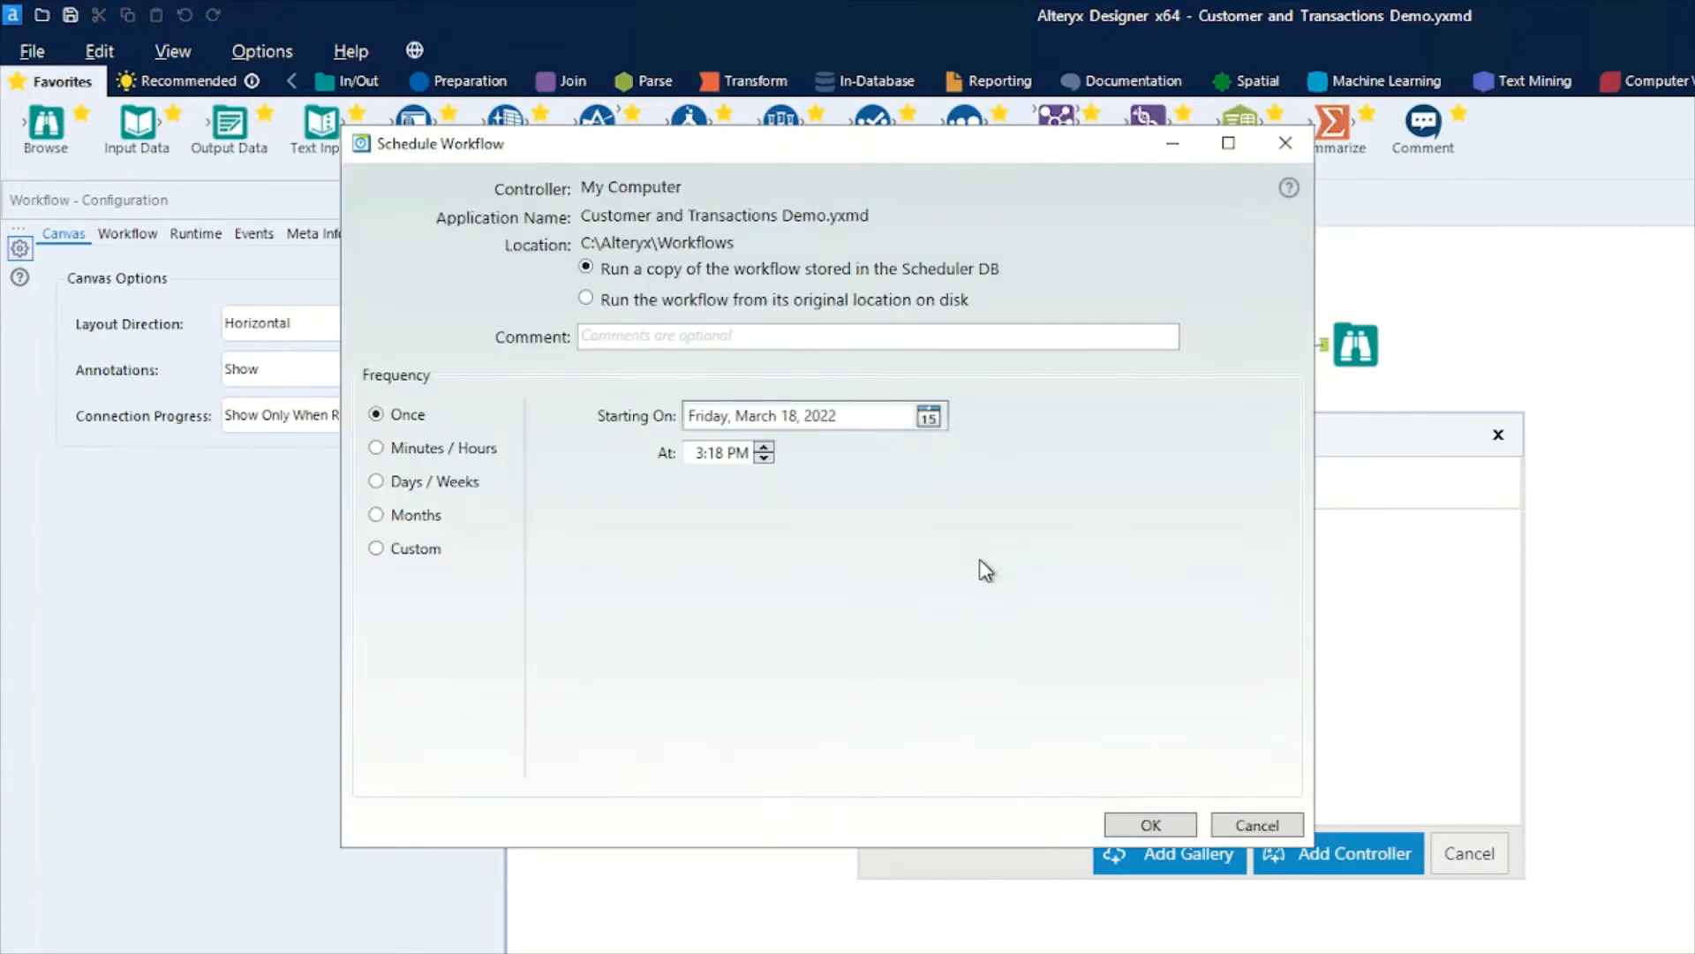
mouse_move(1123, 309)
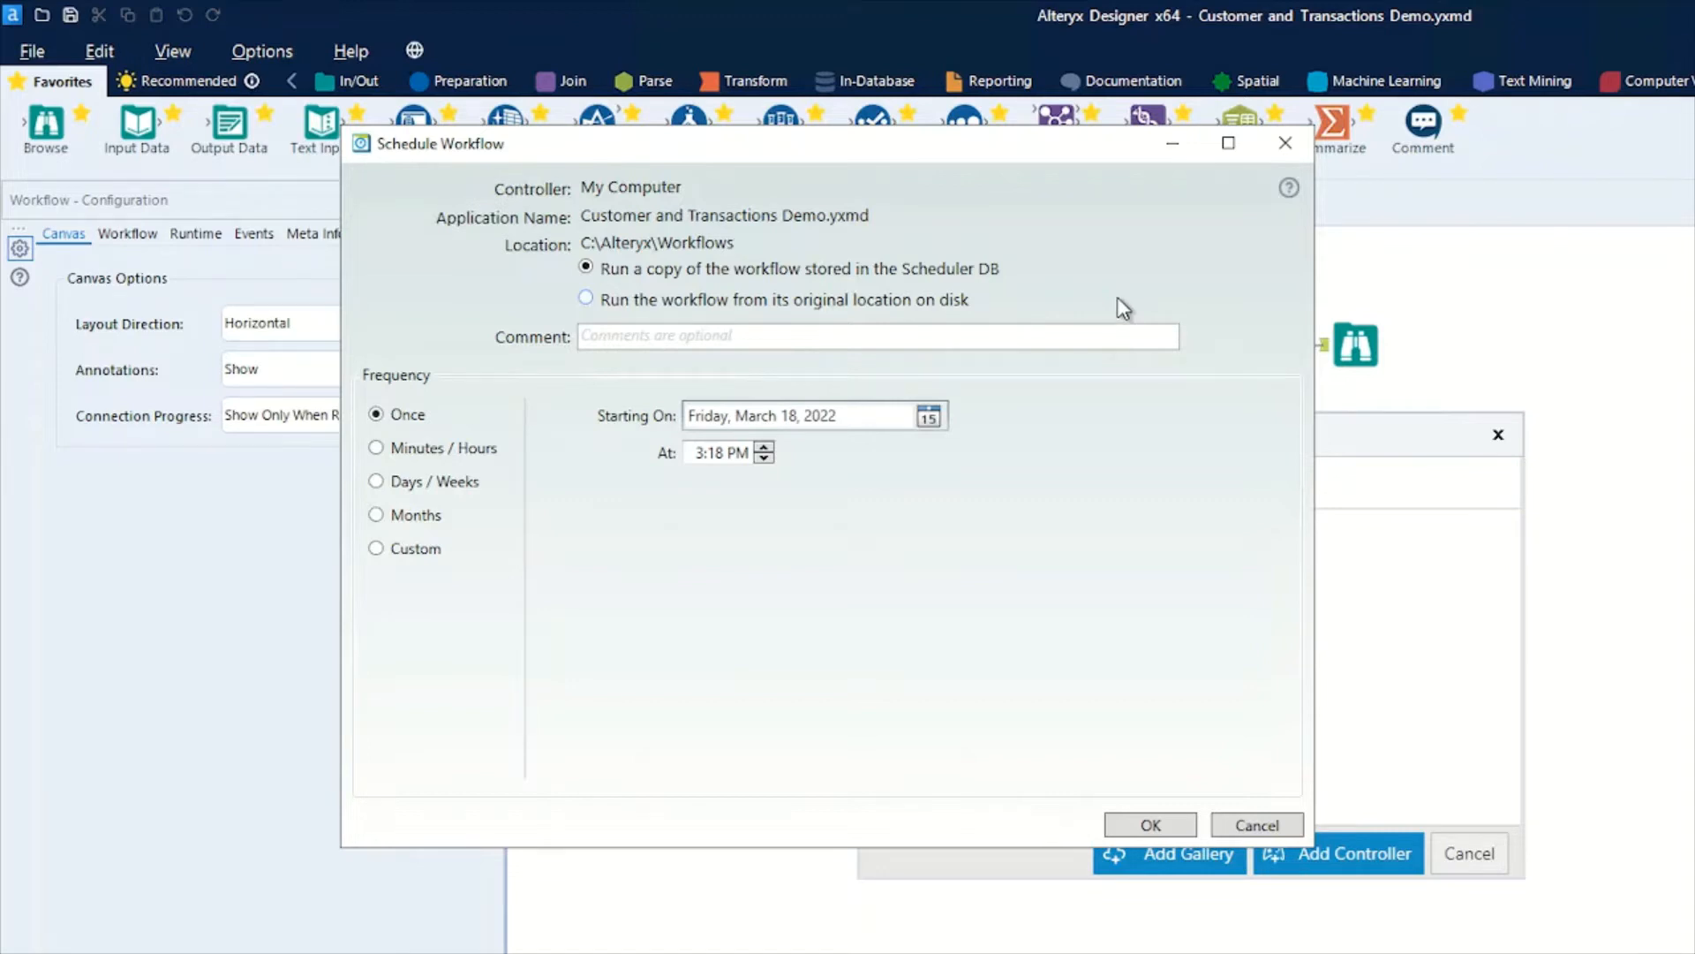
left_click(585, 299)
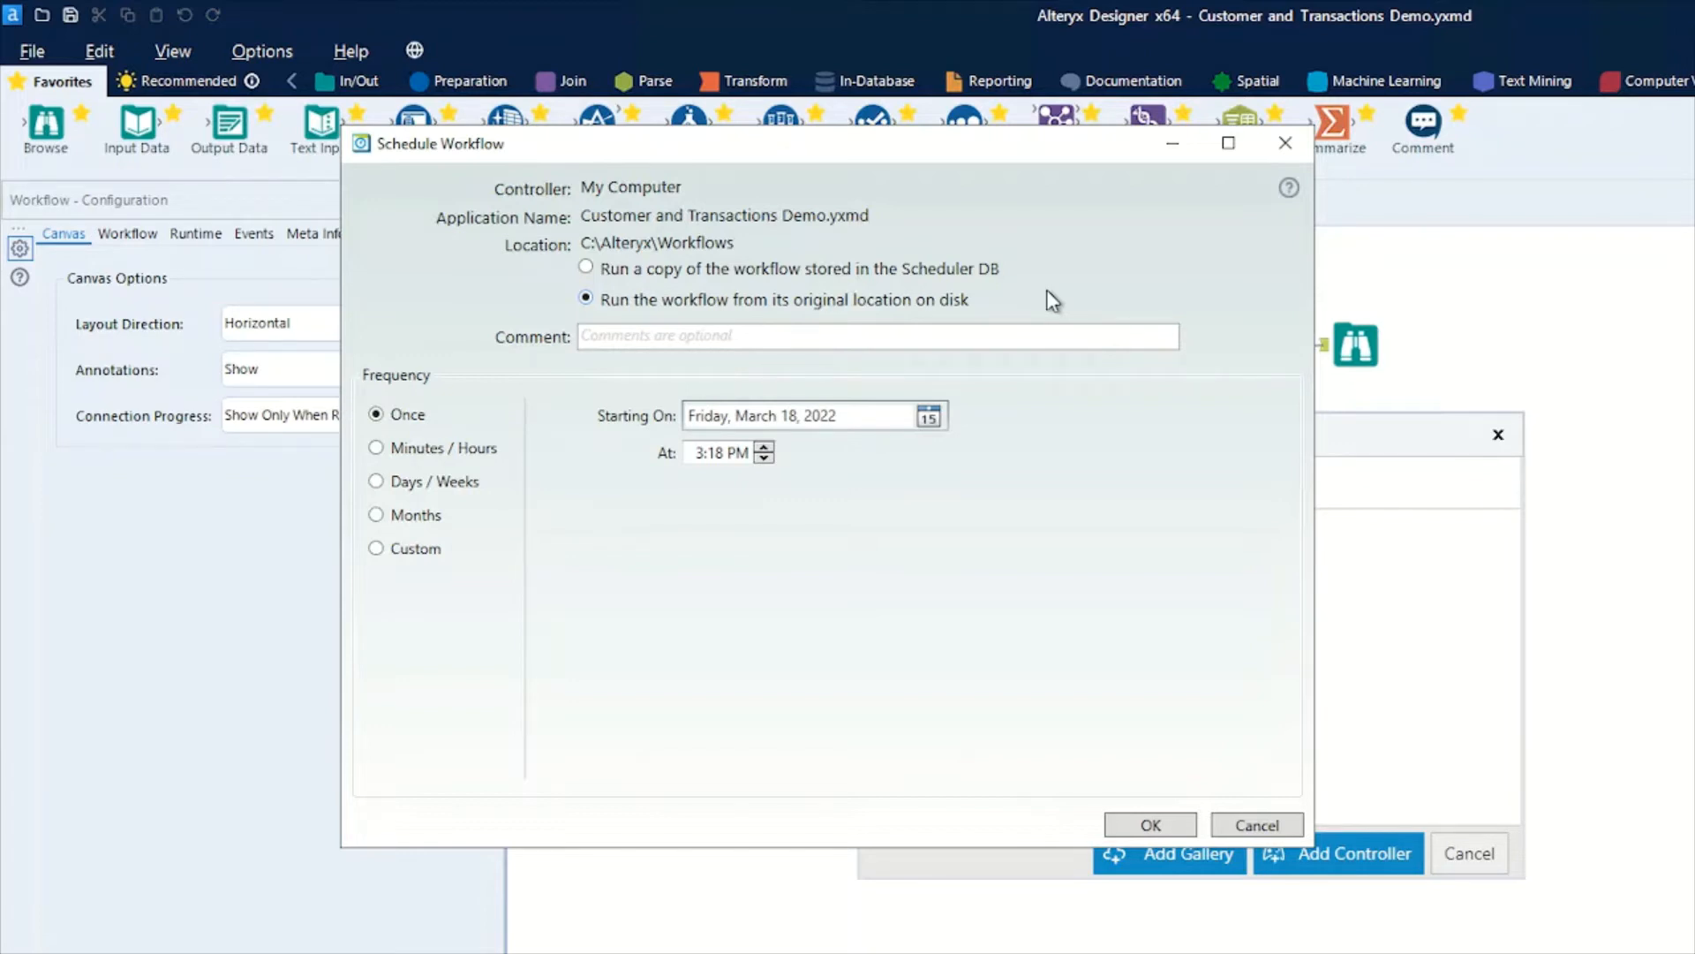
mouse_move(1049, 266)
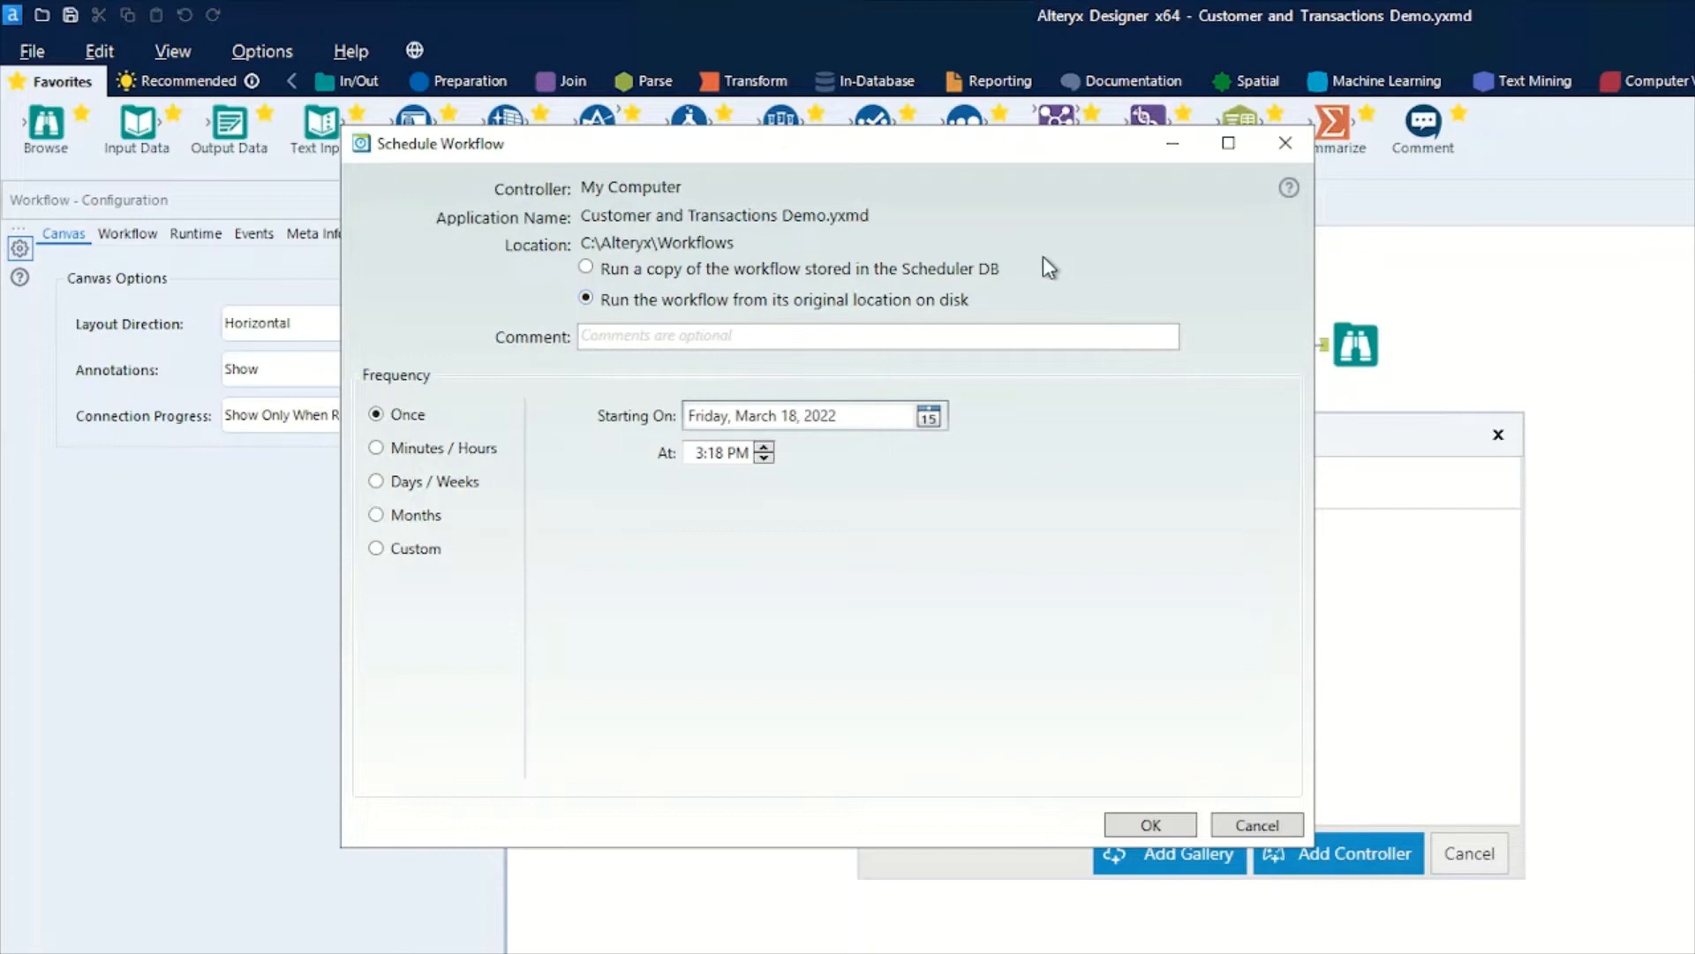
mouse_move(1063, 306)
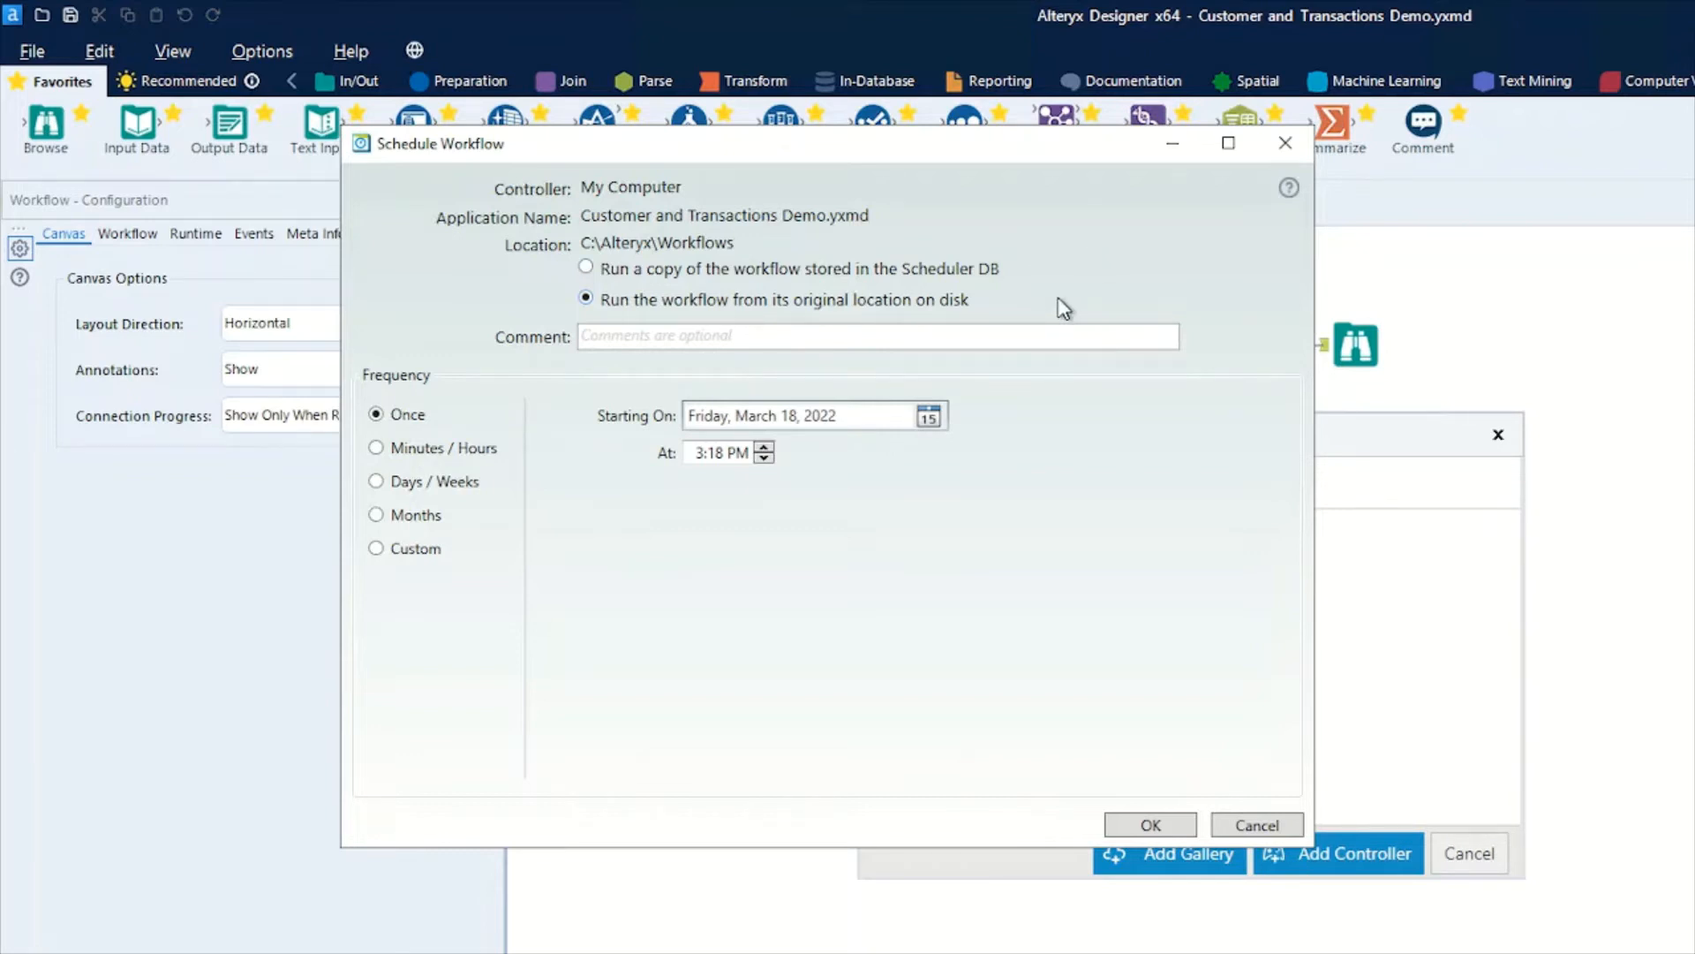
left_click(584, 269)
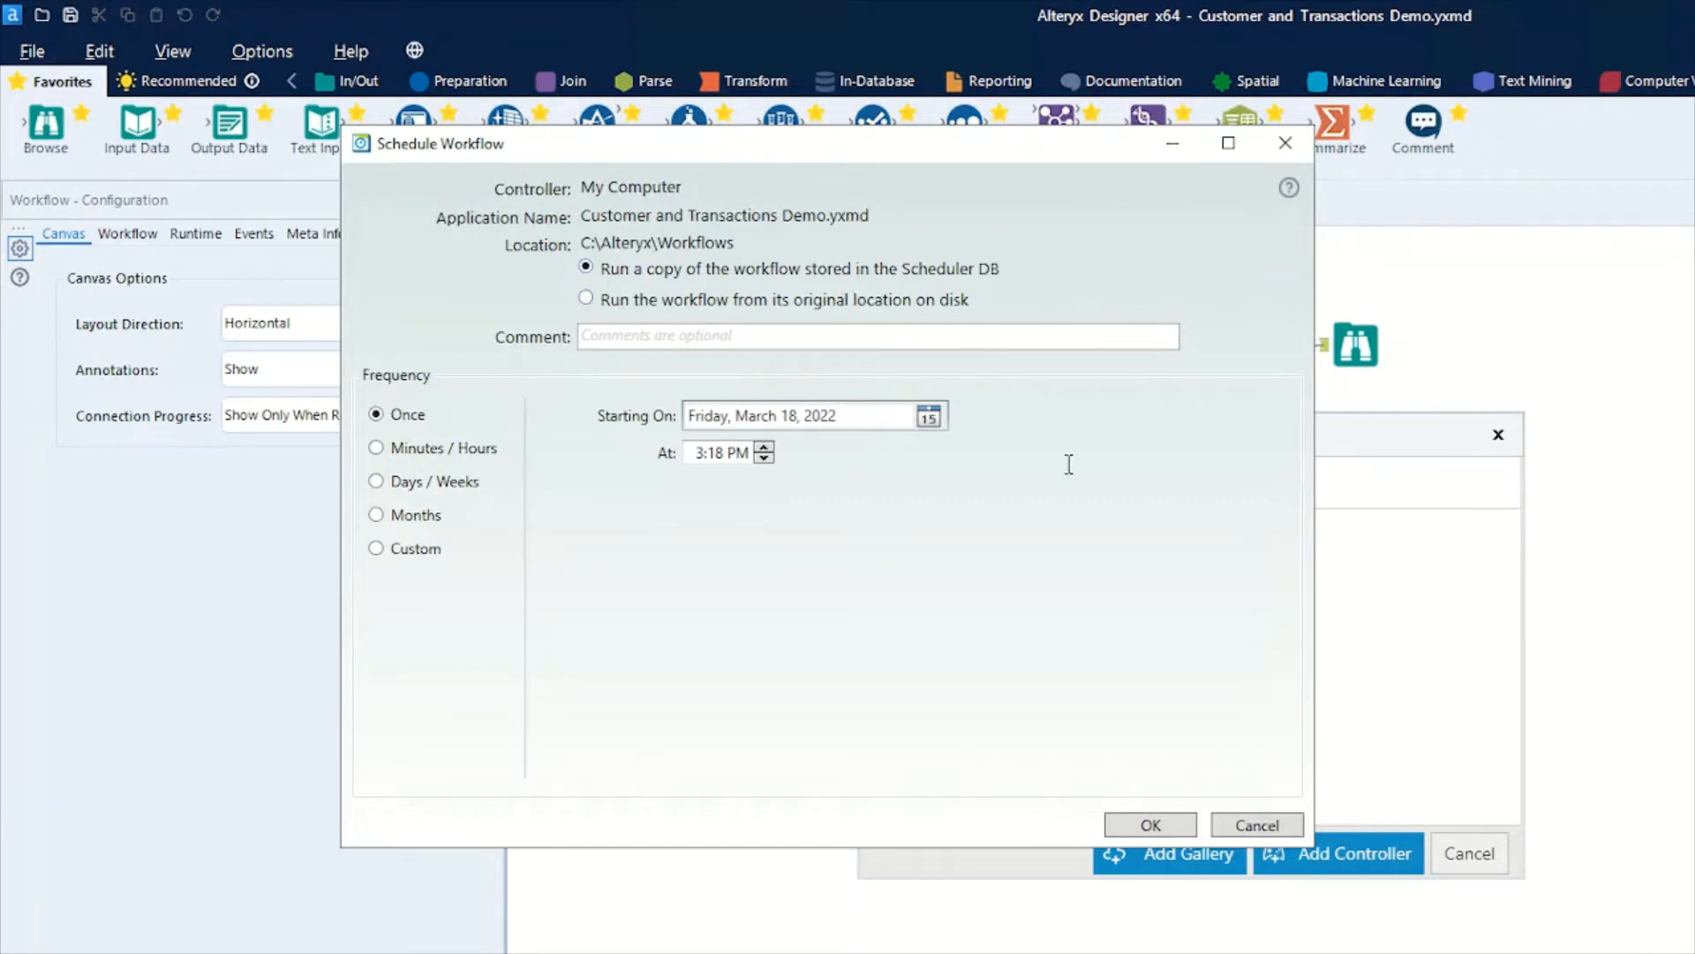
mouse_move(939, 520)
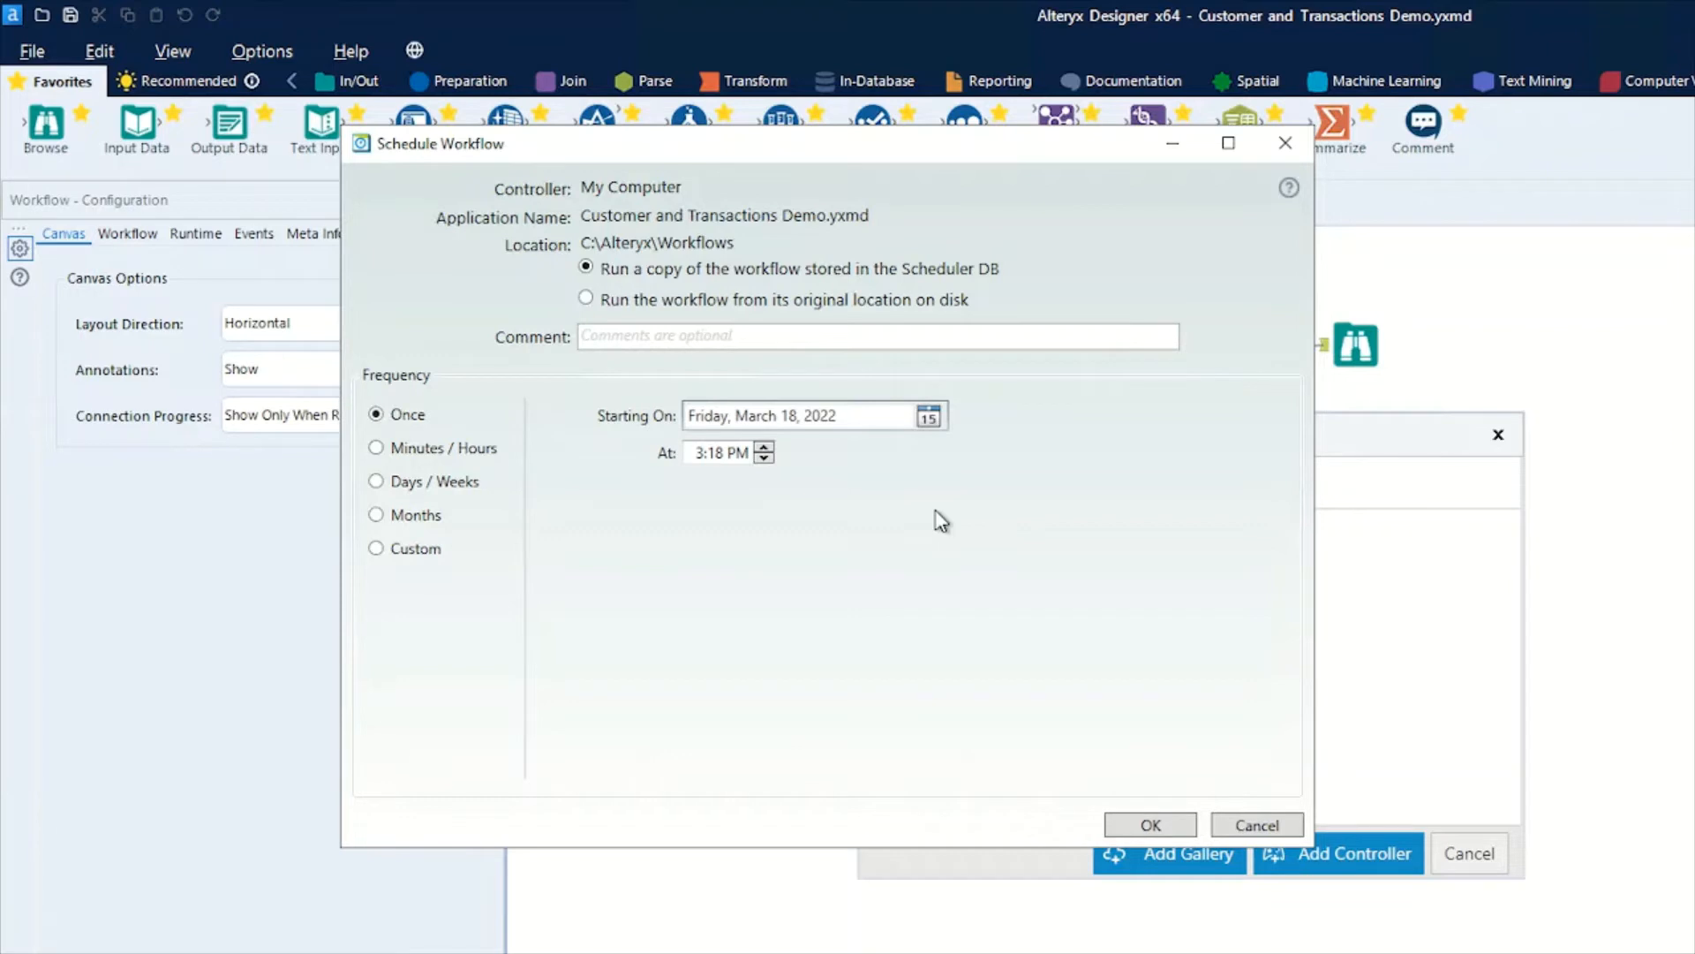
mouse_move(719, 542)
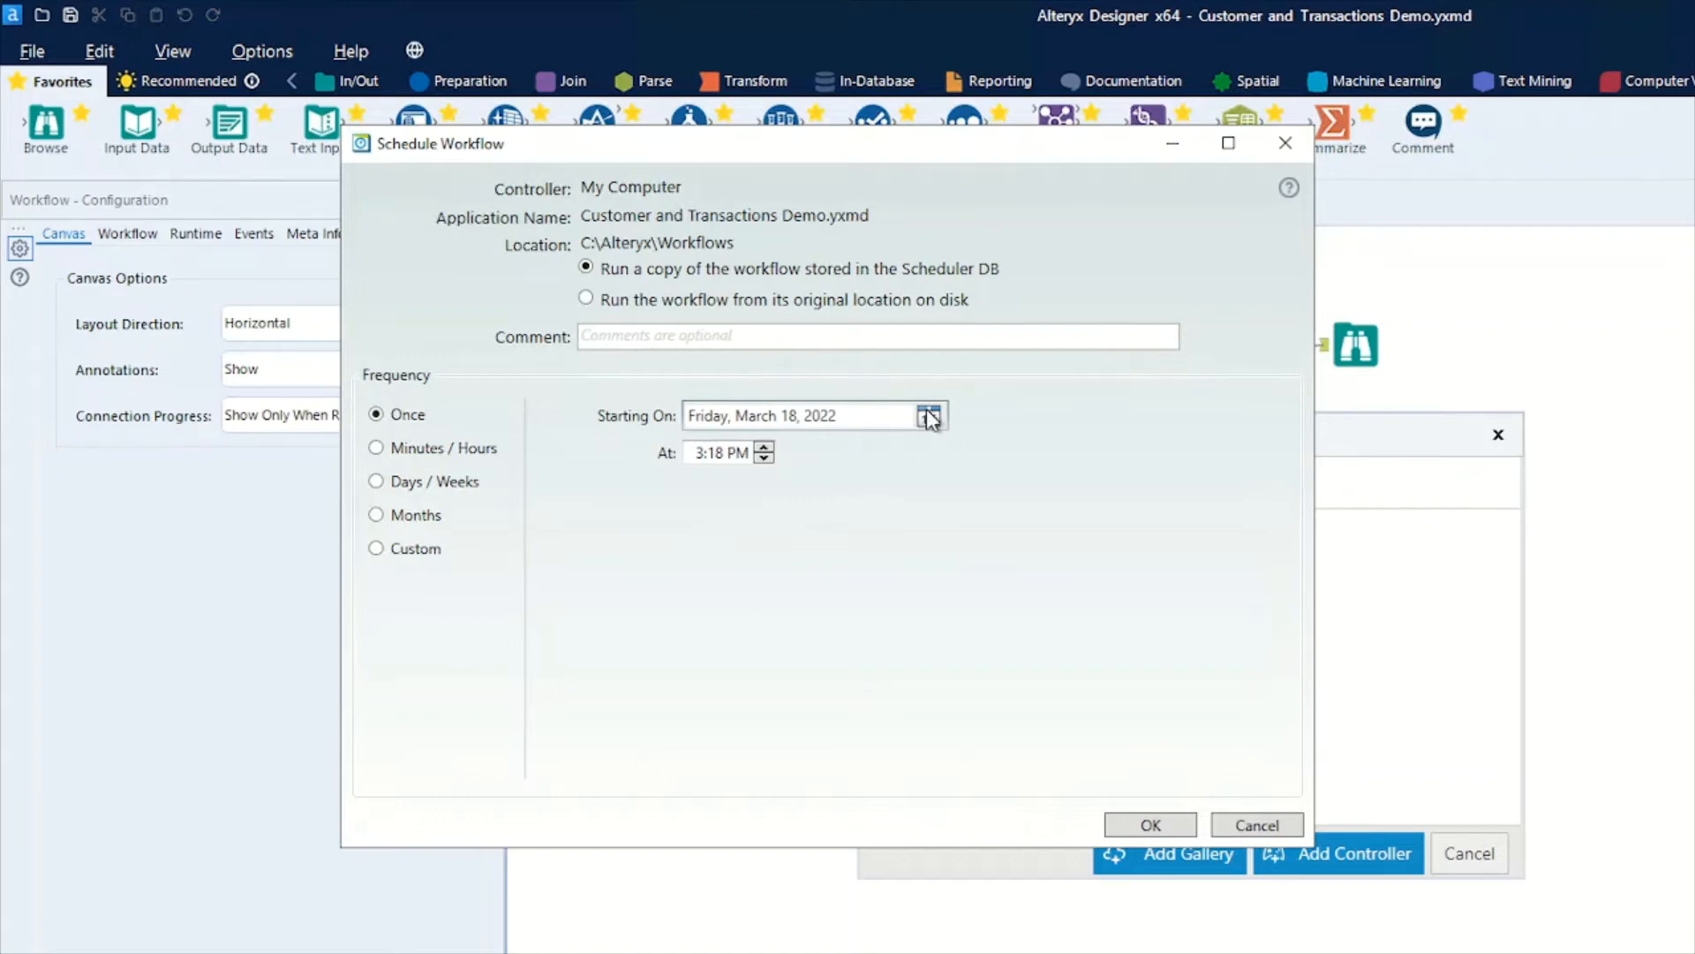
left_click(928, 415)
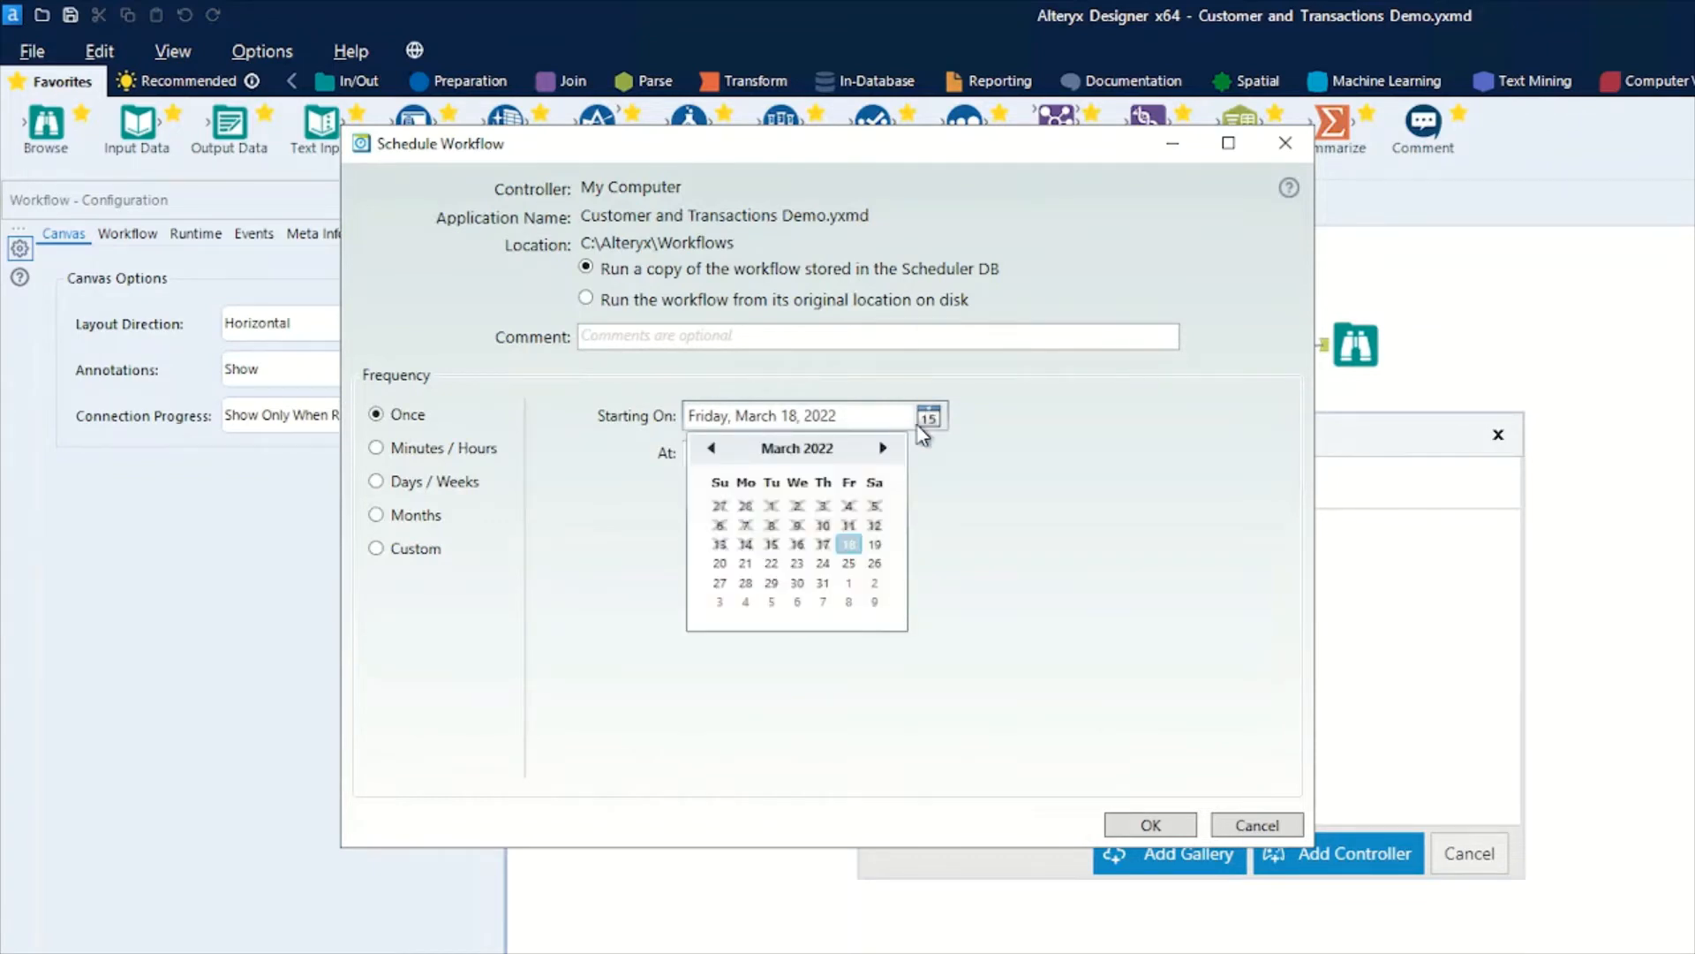
mouse_move(955, 471)
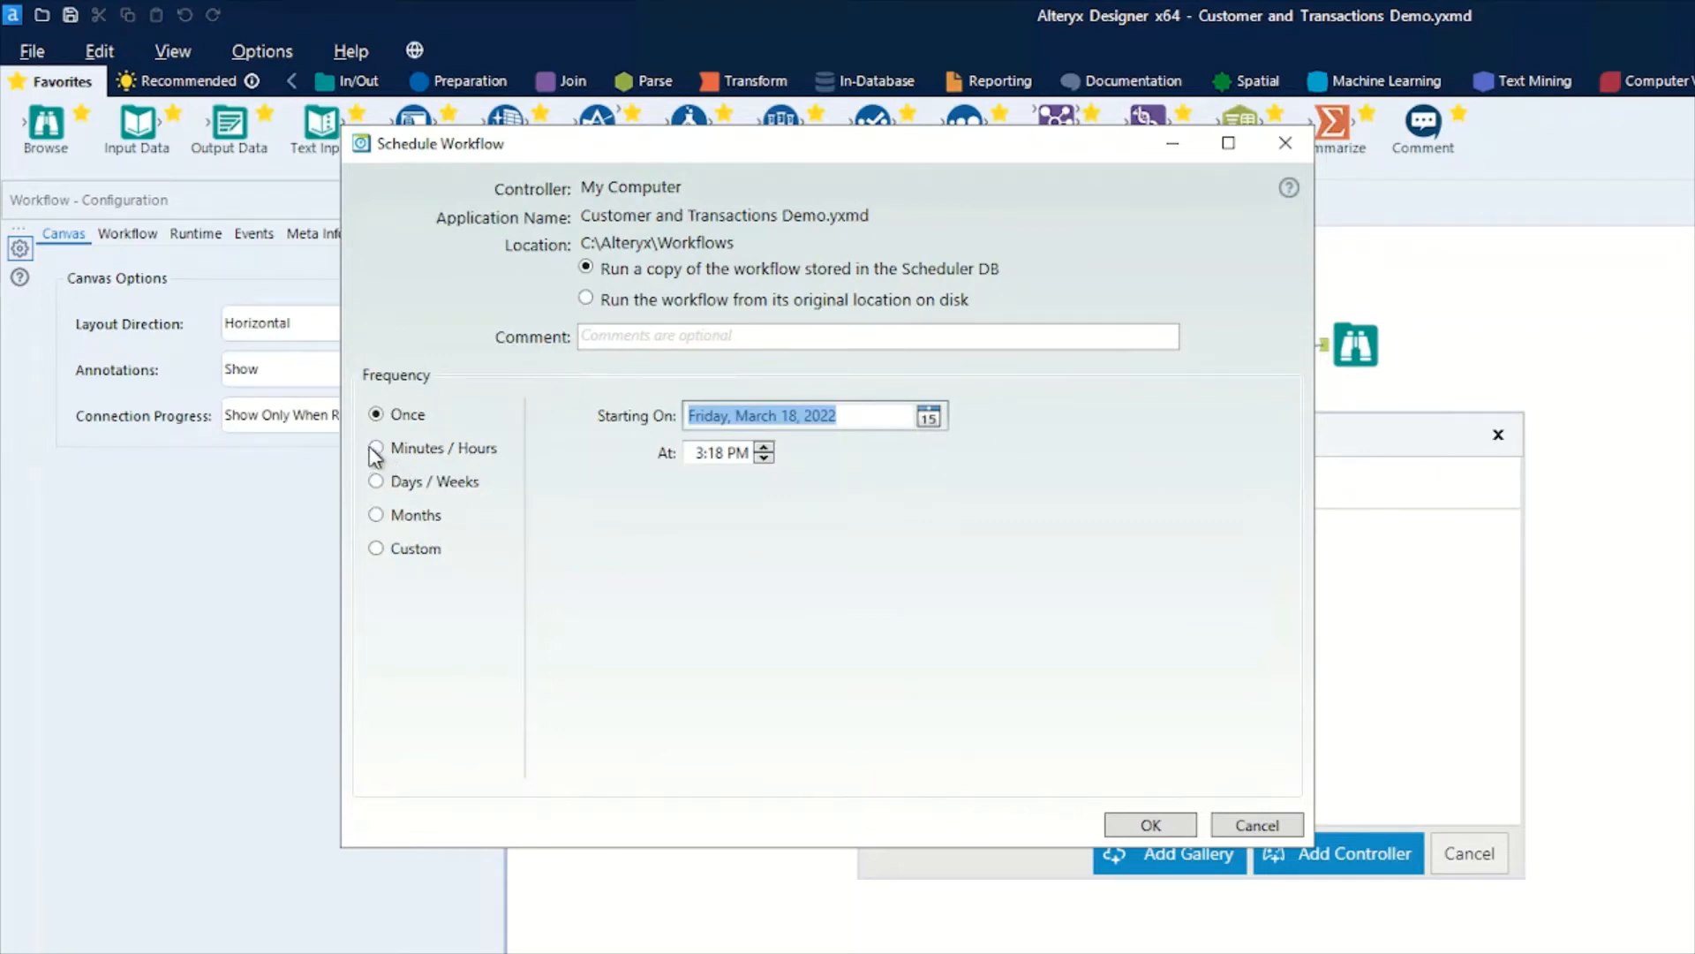
Try Minutes/Hours and Days/Weeks frequencies, leaving Months on the 1st day.
left_click(377, 447)
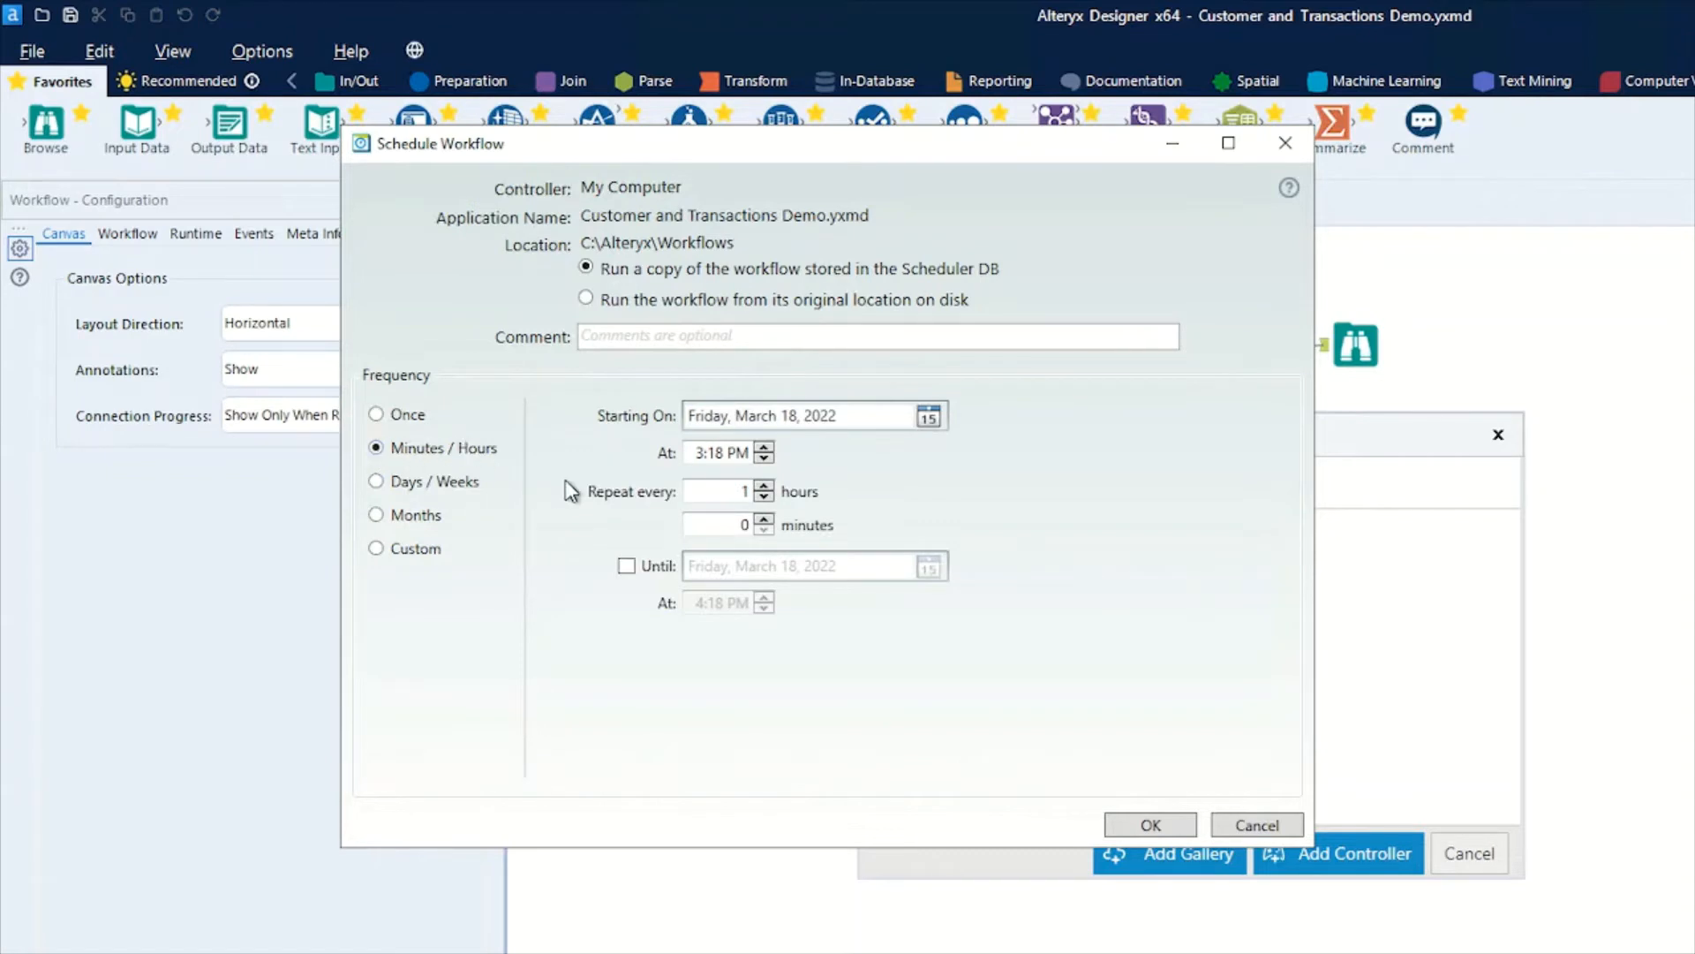
mouse_move(571, 478)
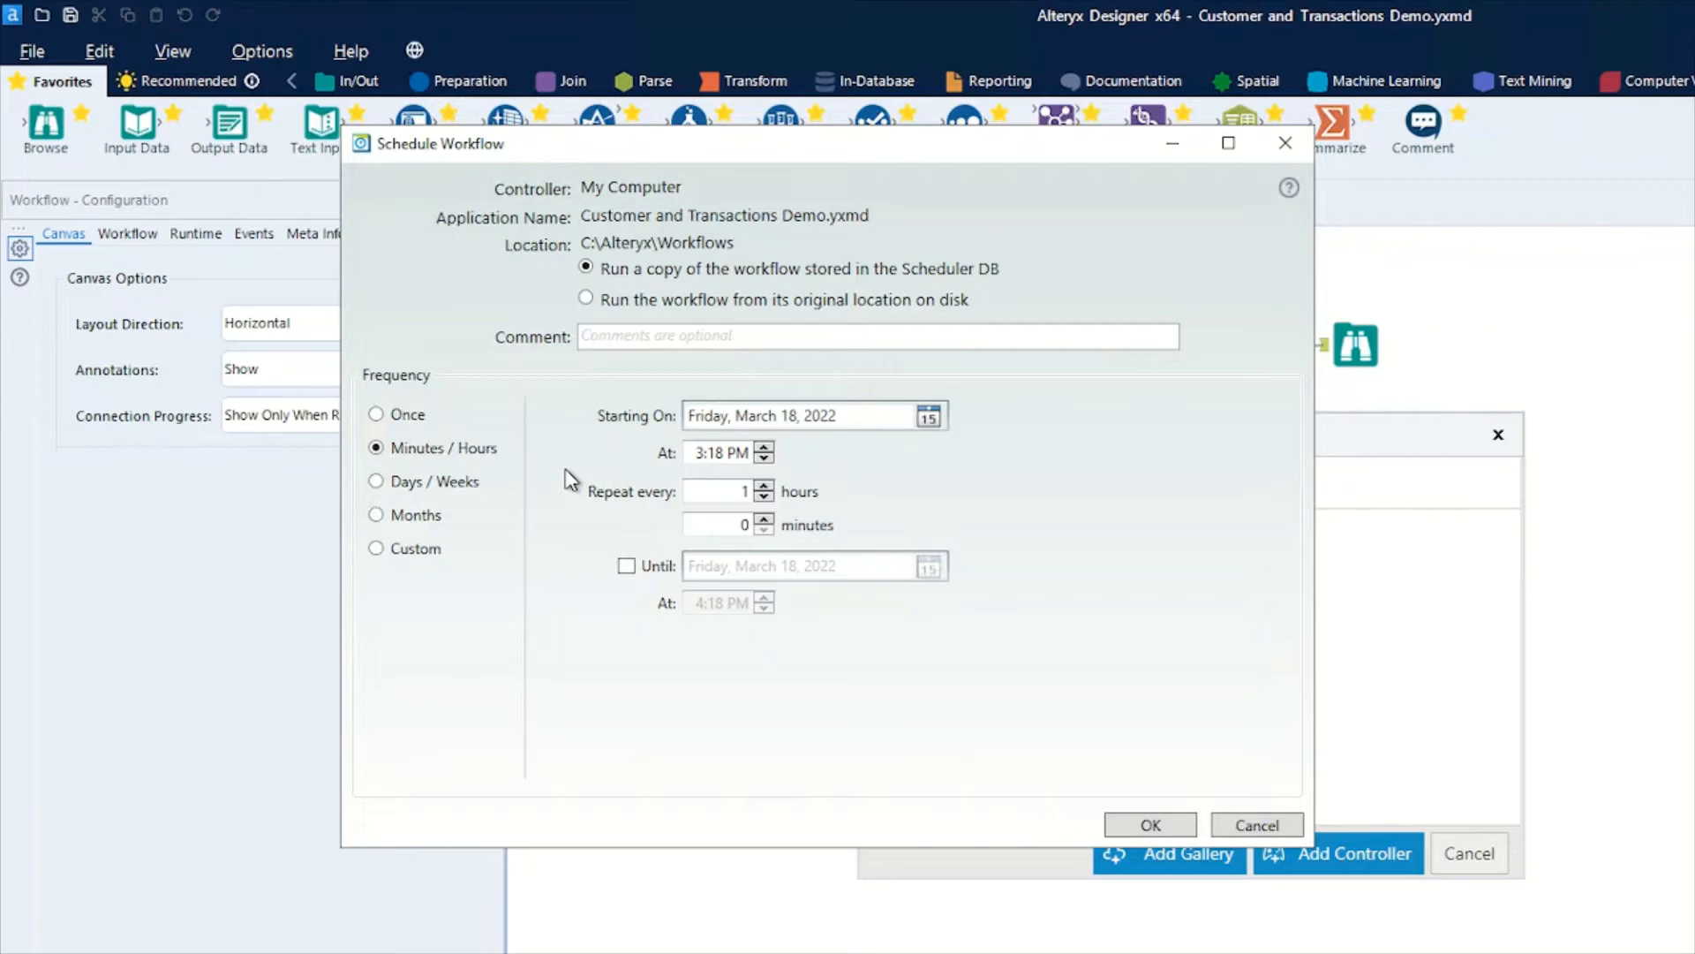
mouse_move(380, 490)
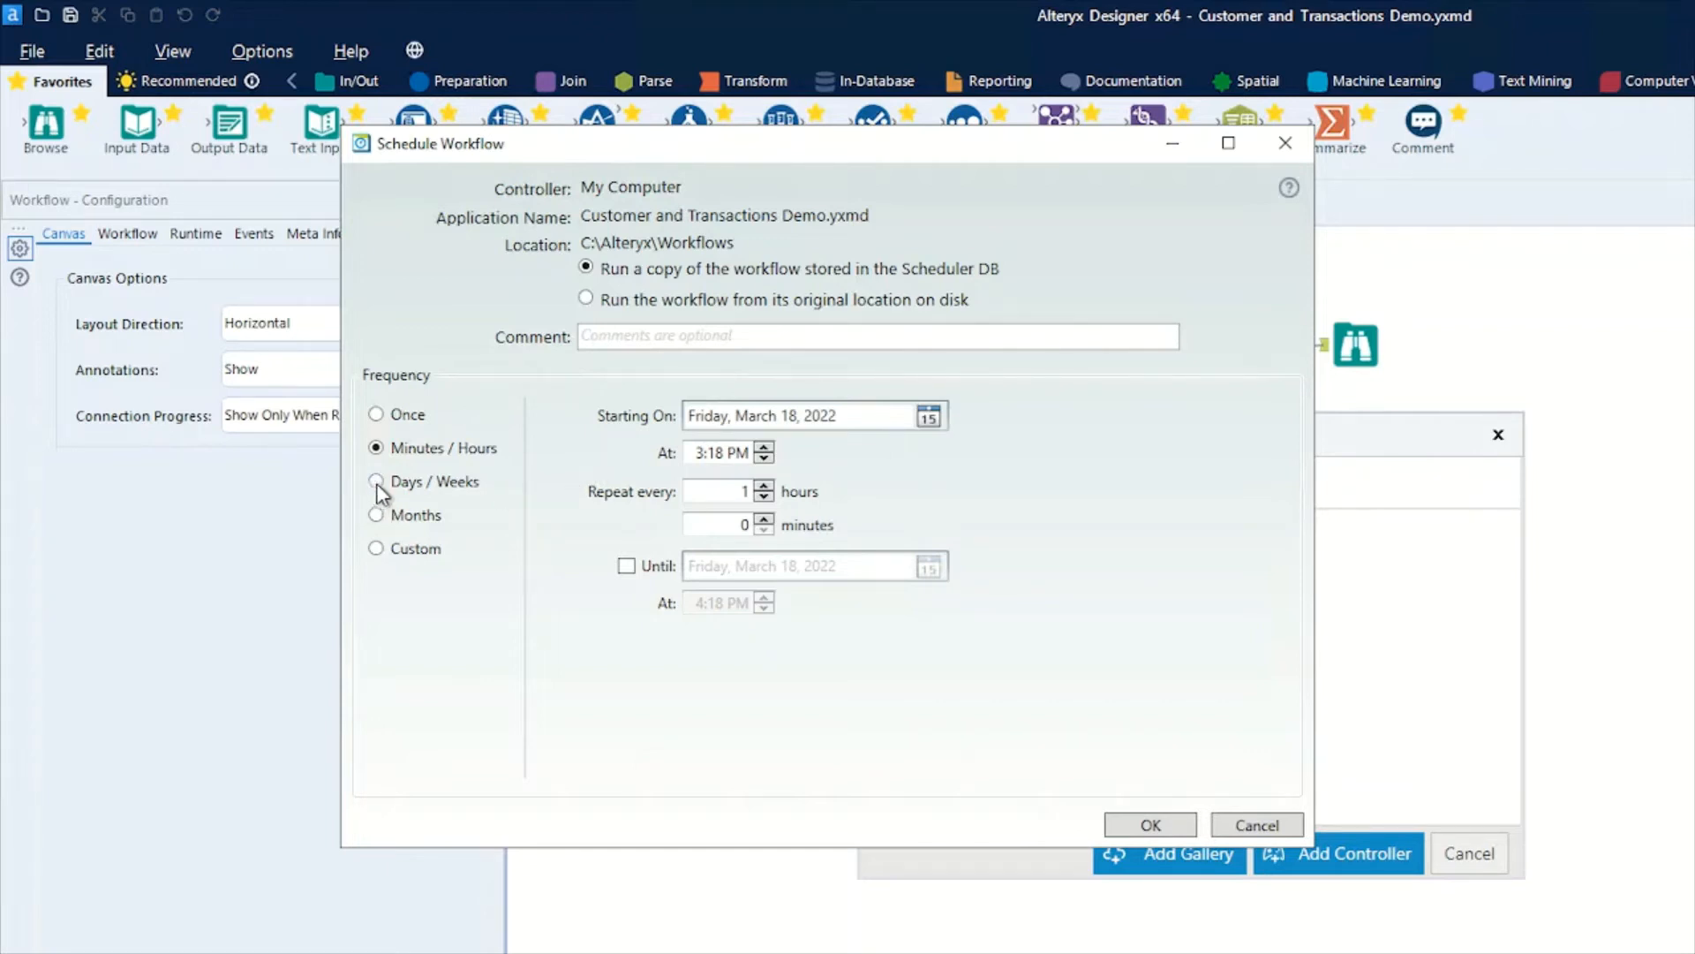
left_click(375, 481)
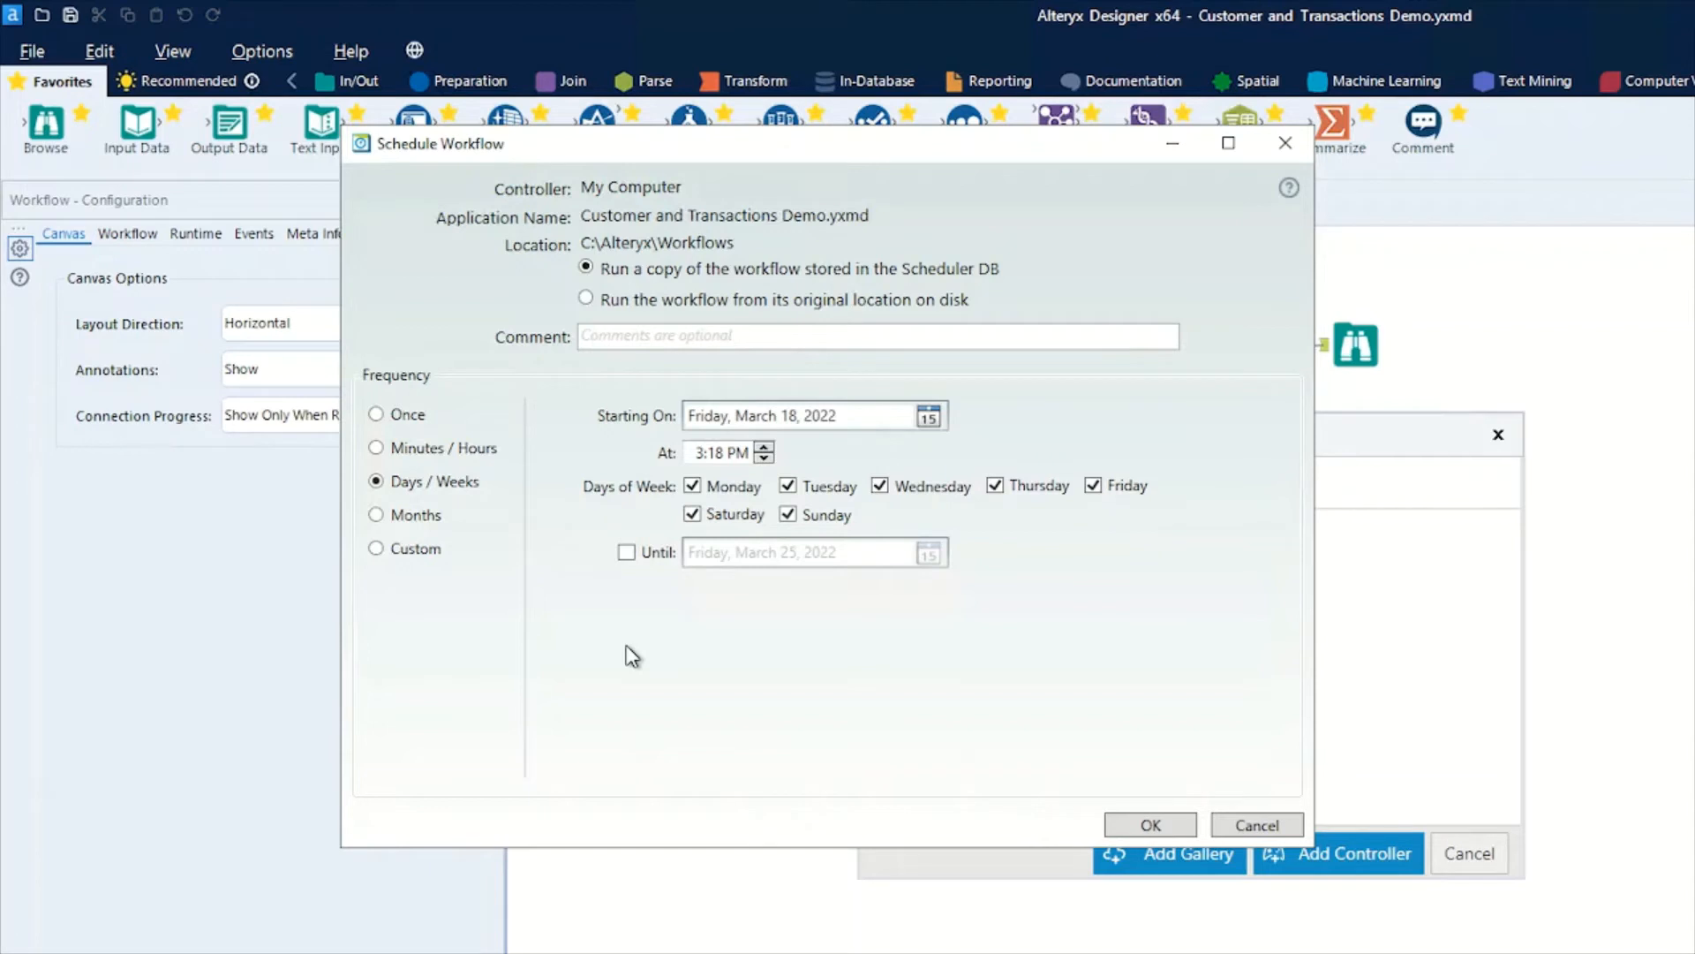
mouse_move(398, 522)
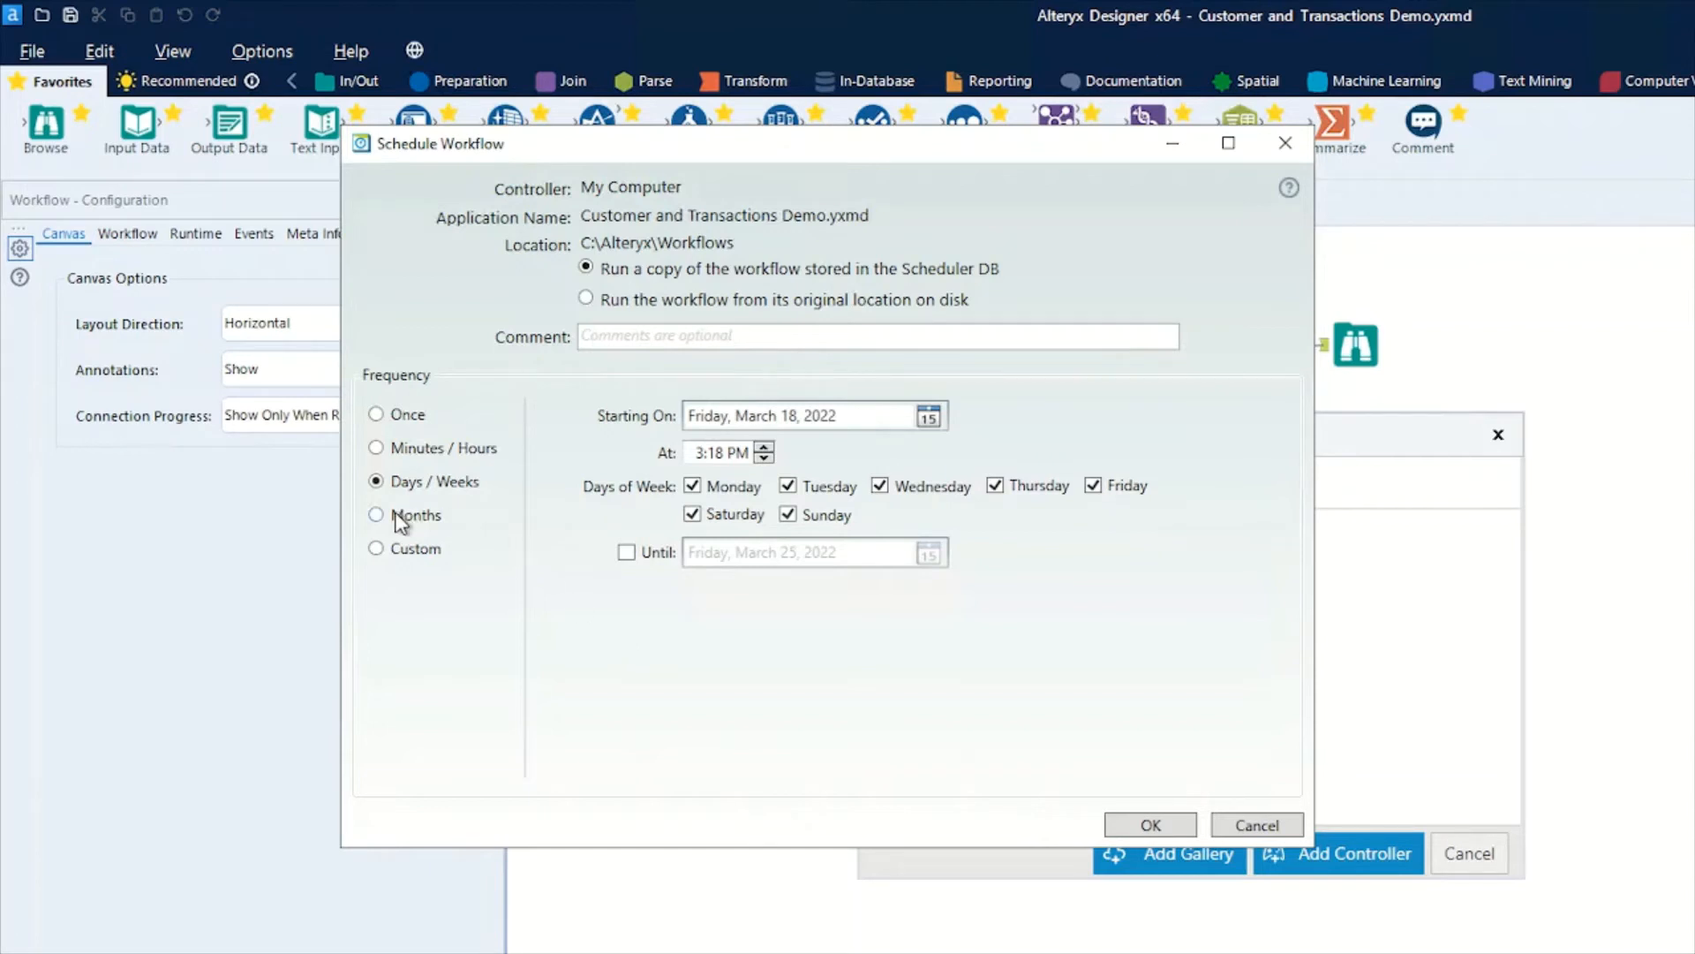
left_click(377, 515)
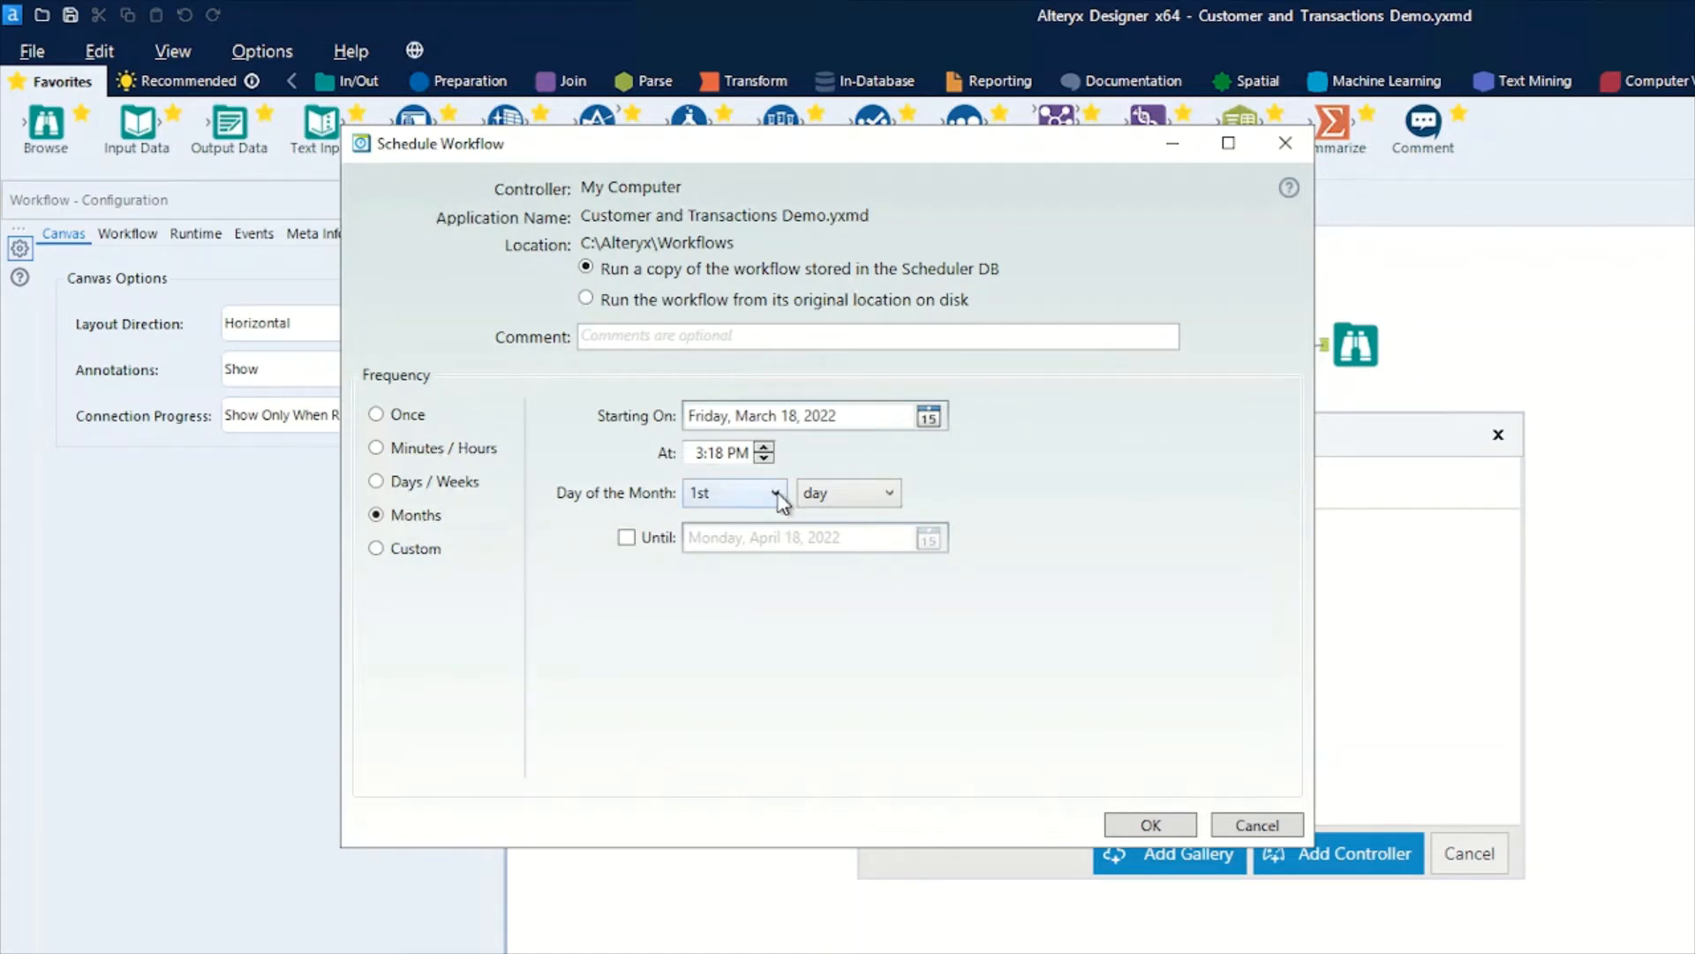
Peek at the day-of-month choices, then switch the frequency to Custom.
left_click(774, 492)
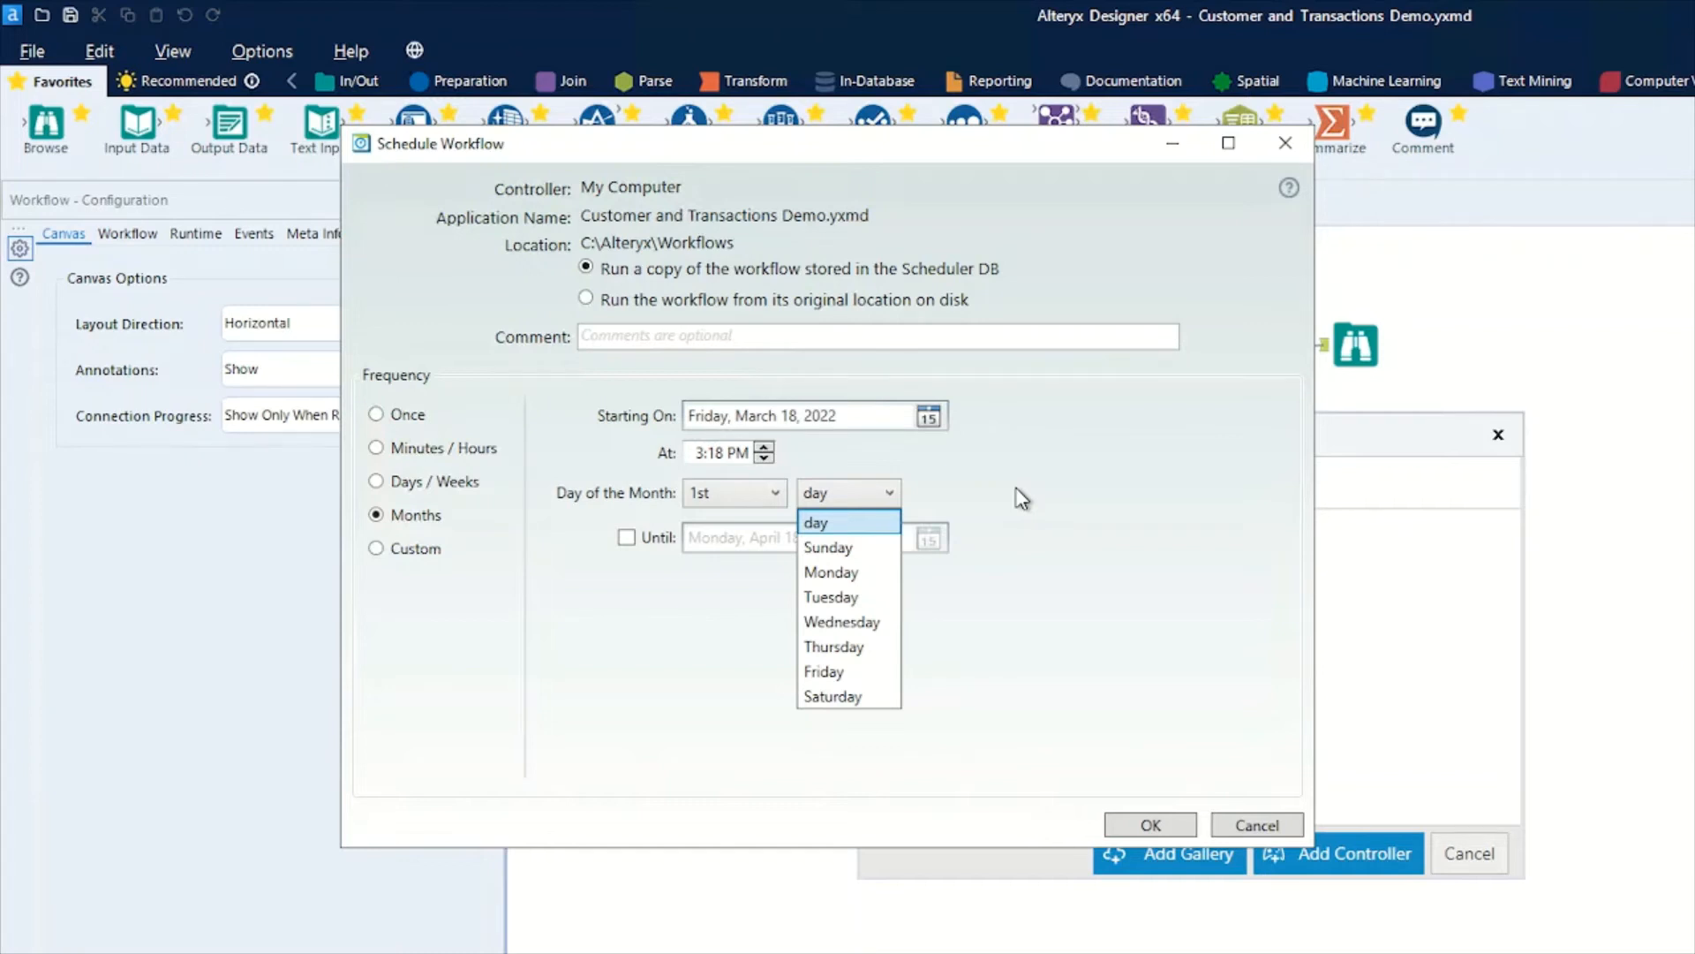
left_click(815, 522)
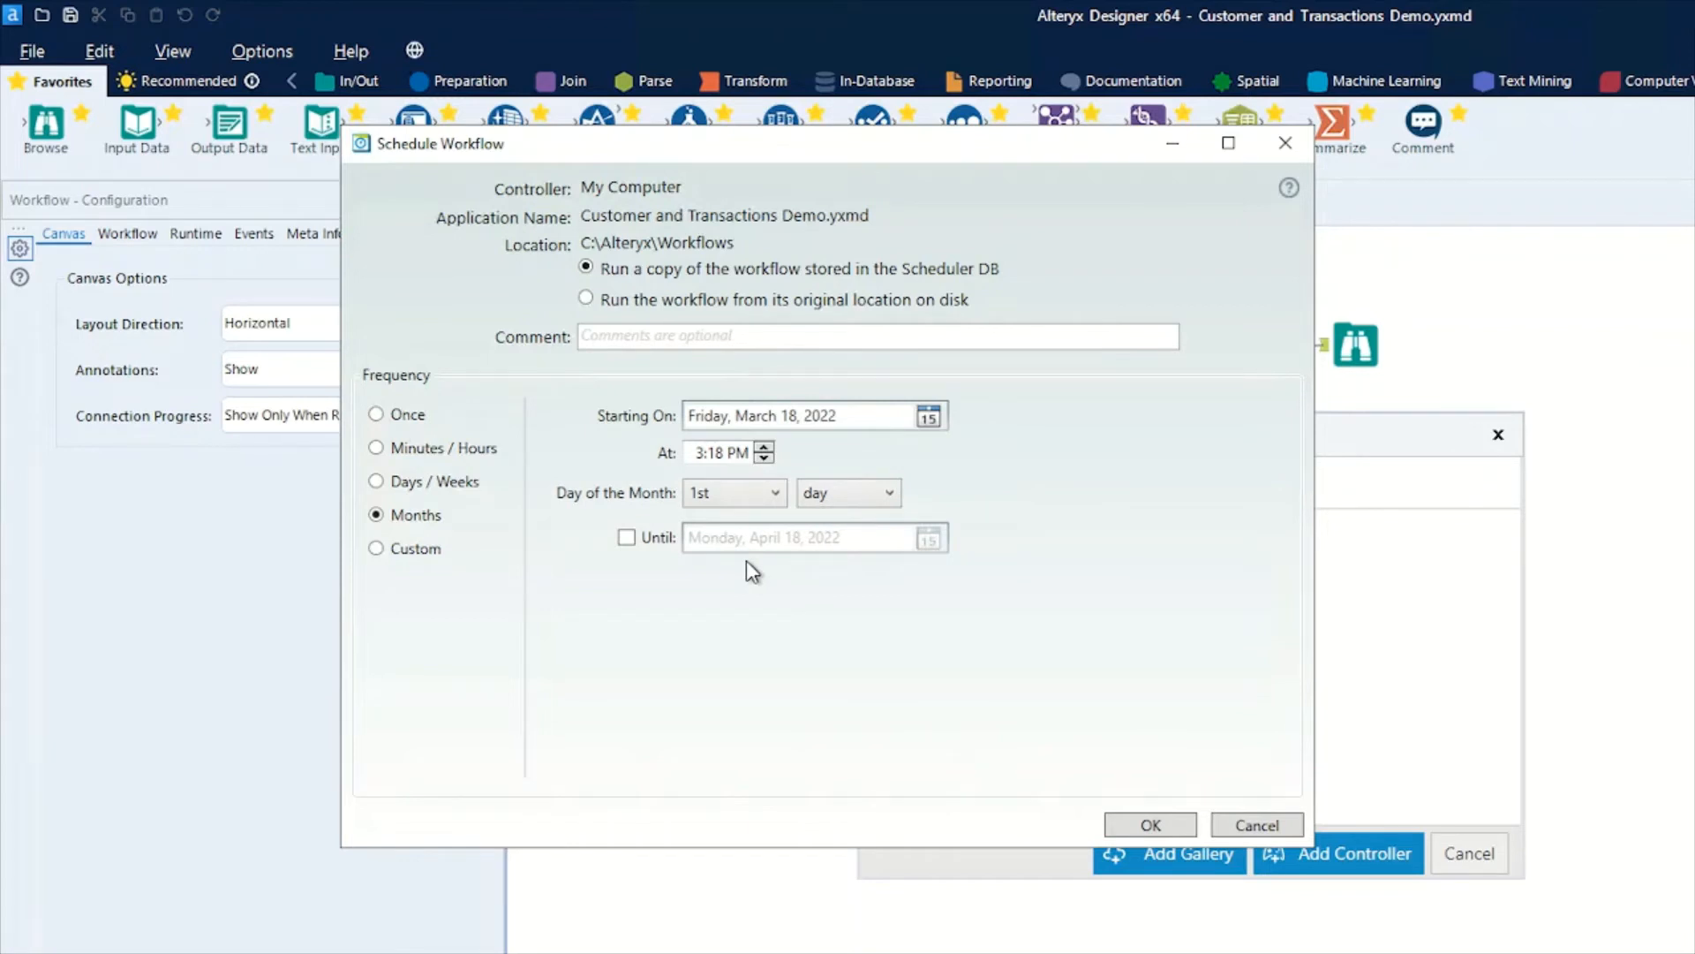
mouse_move(375, 586)
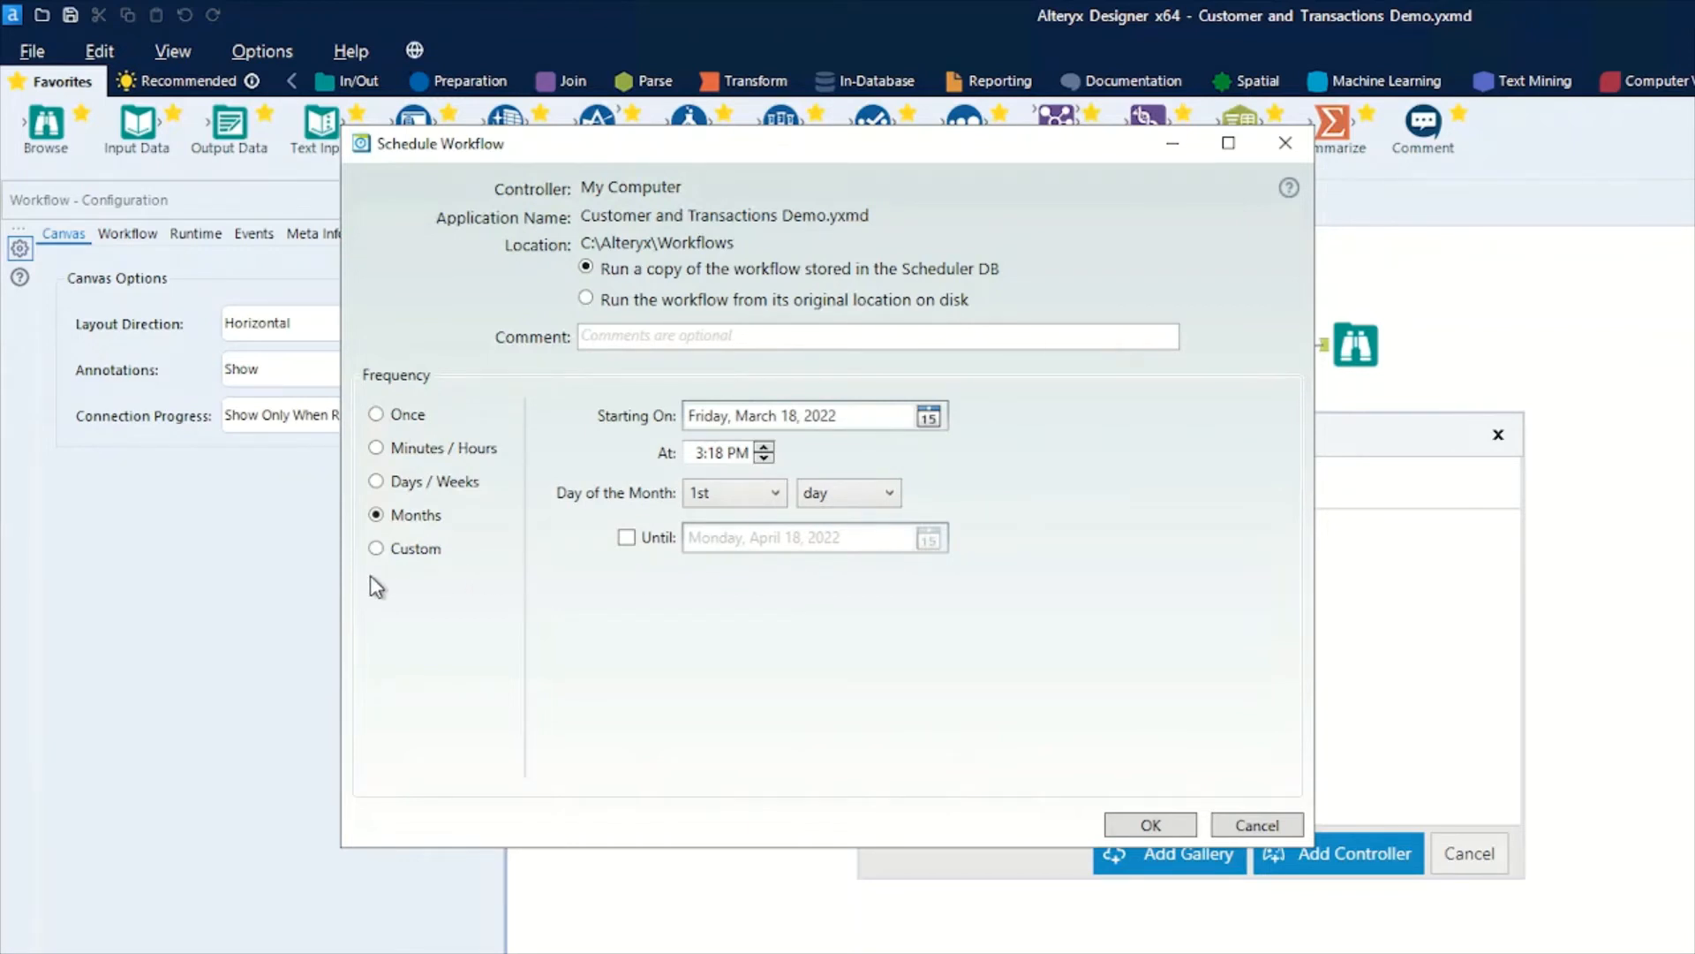
left_click(376, 549)
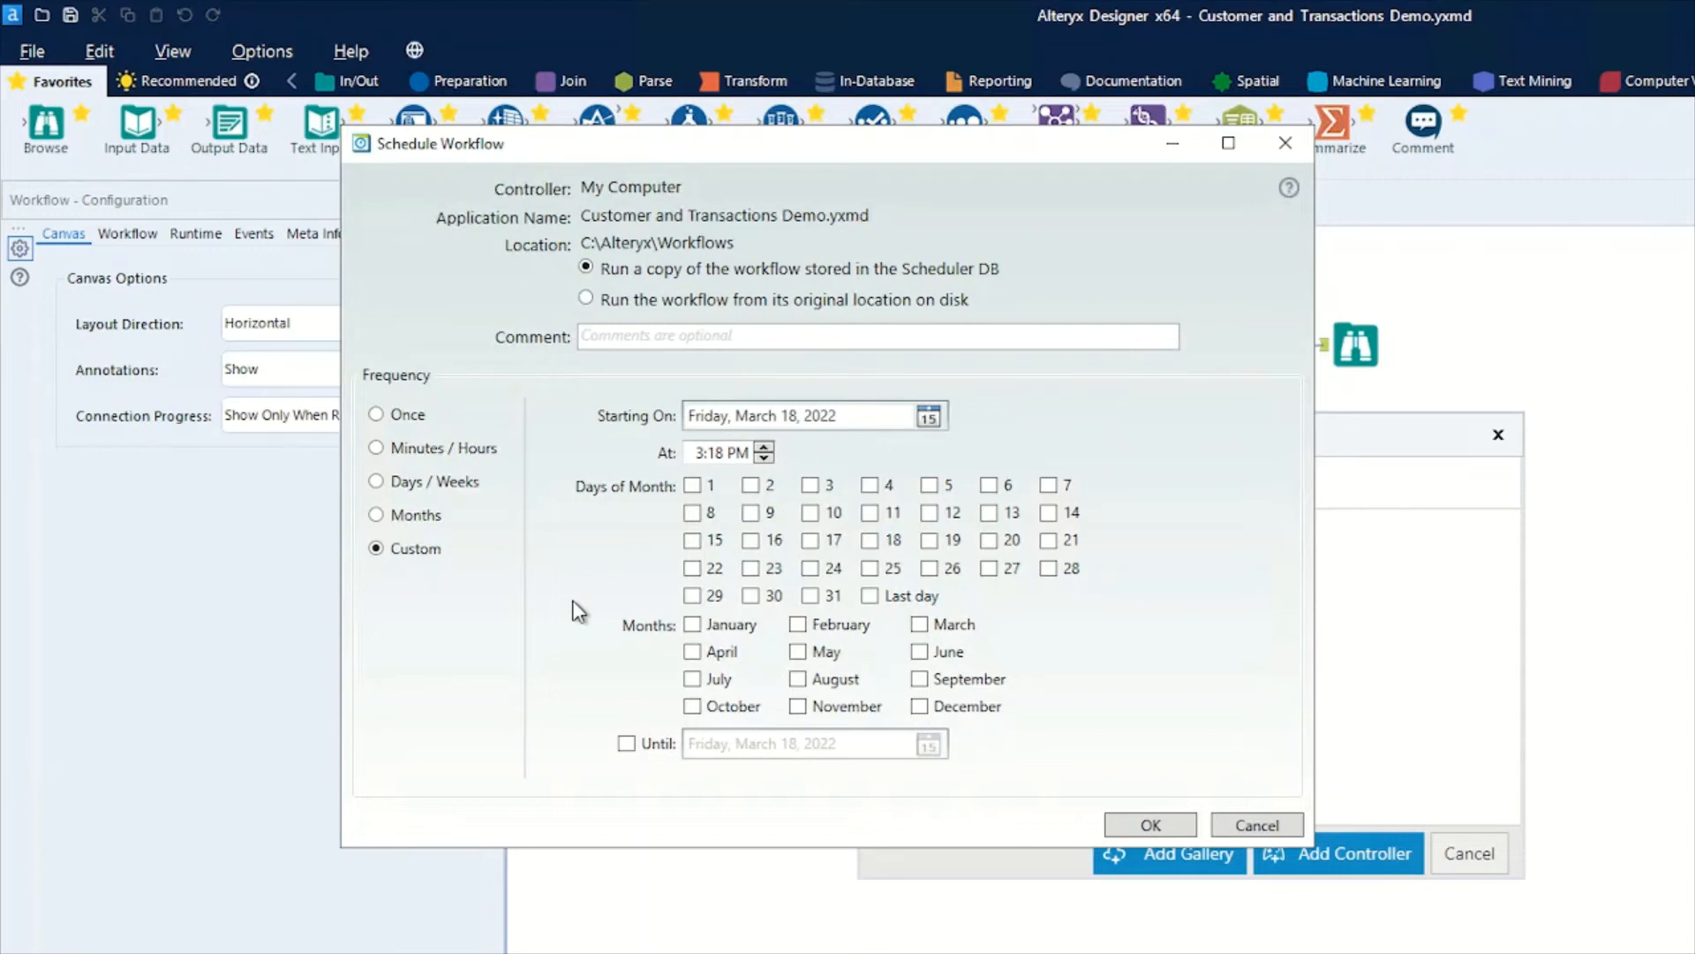
mouse_move(622, 618)
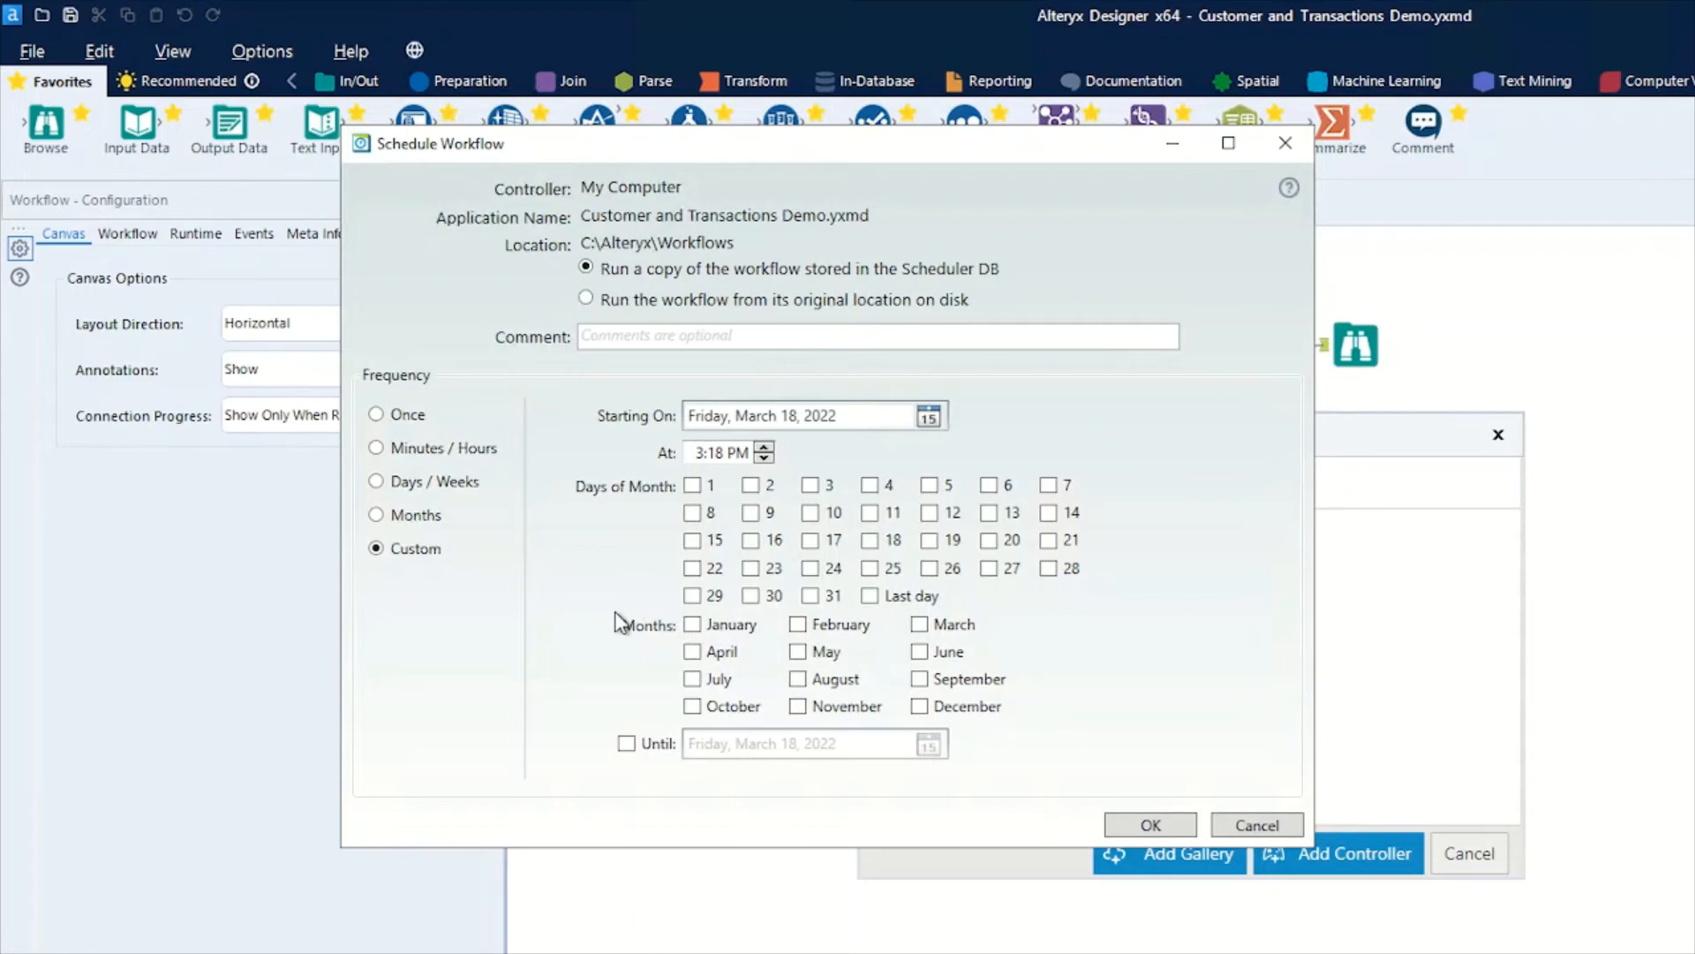
mouse_move(458, 529)
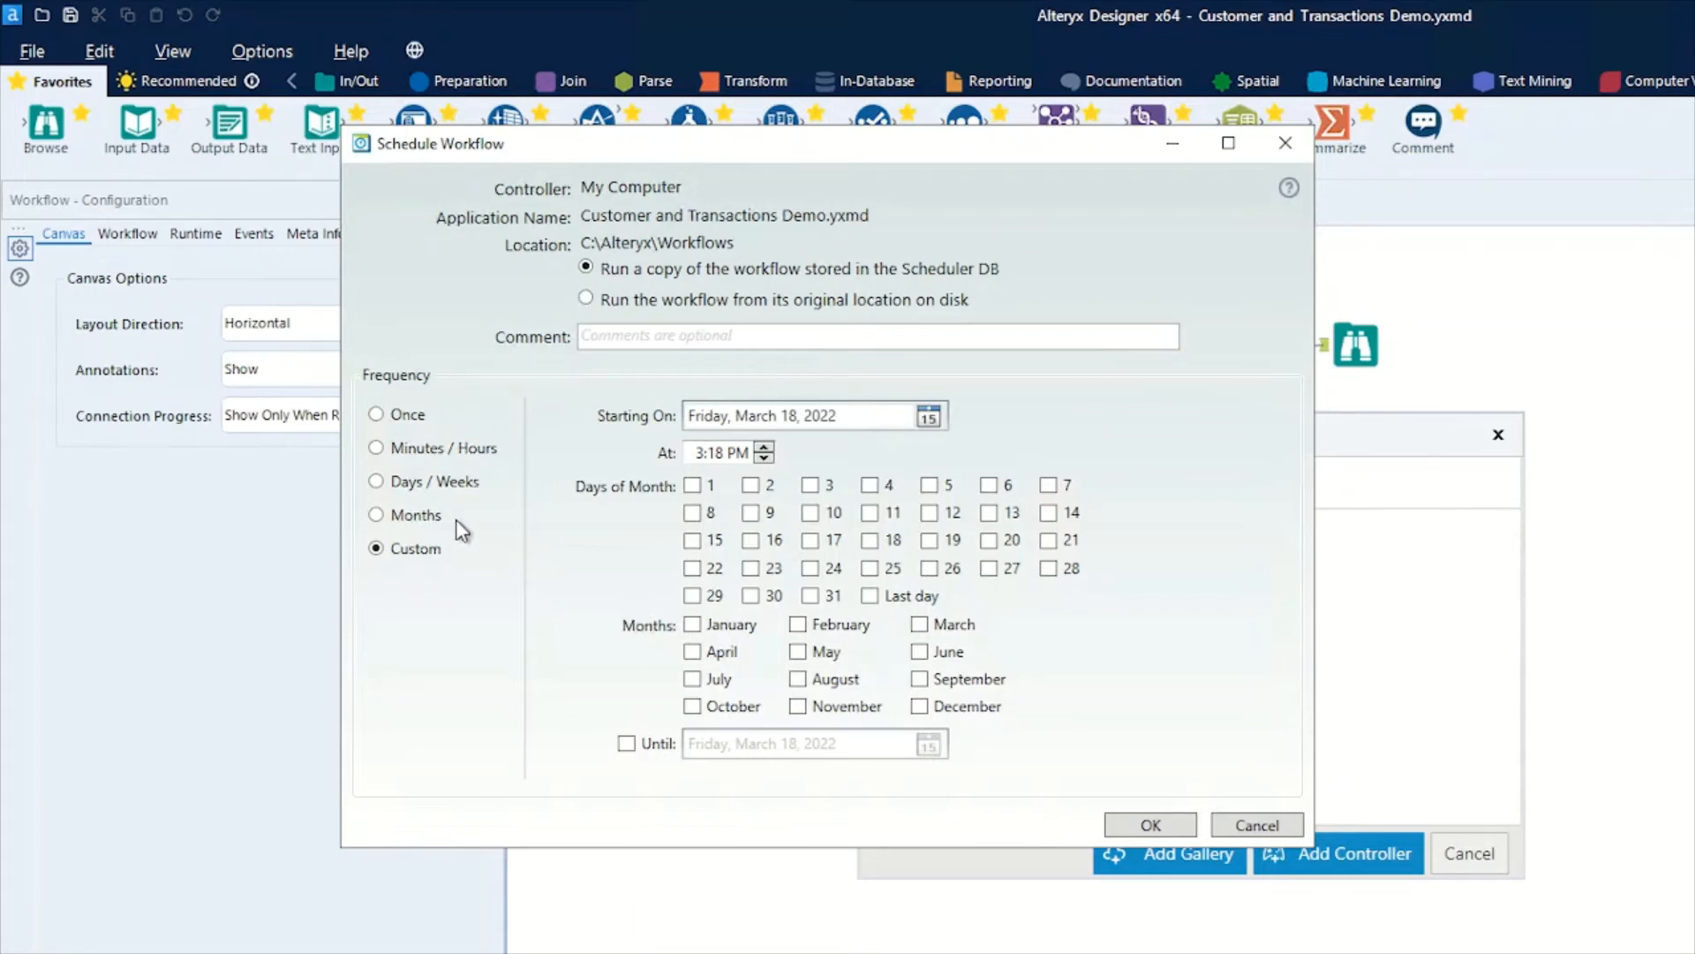
Set a Days/Weeks schedule for Monday–Friday at 12:00 PM and save it with OK.
left_click(375, 481)
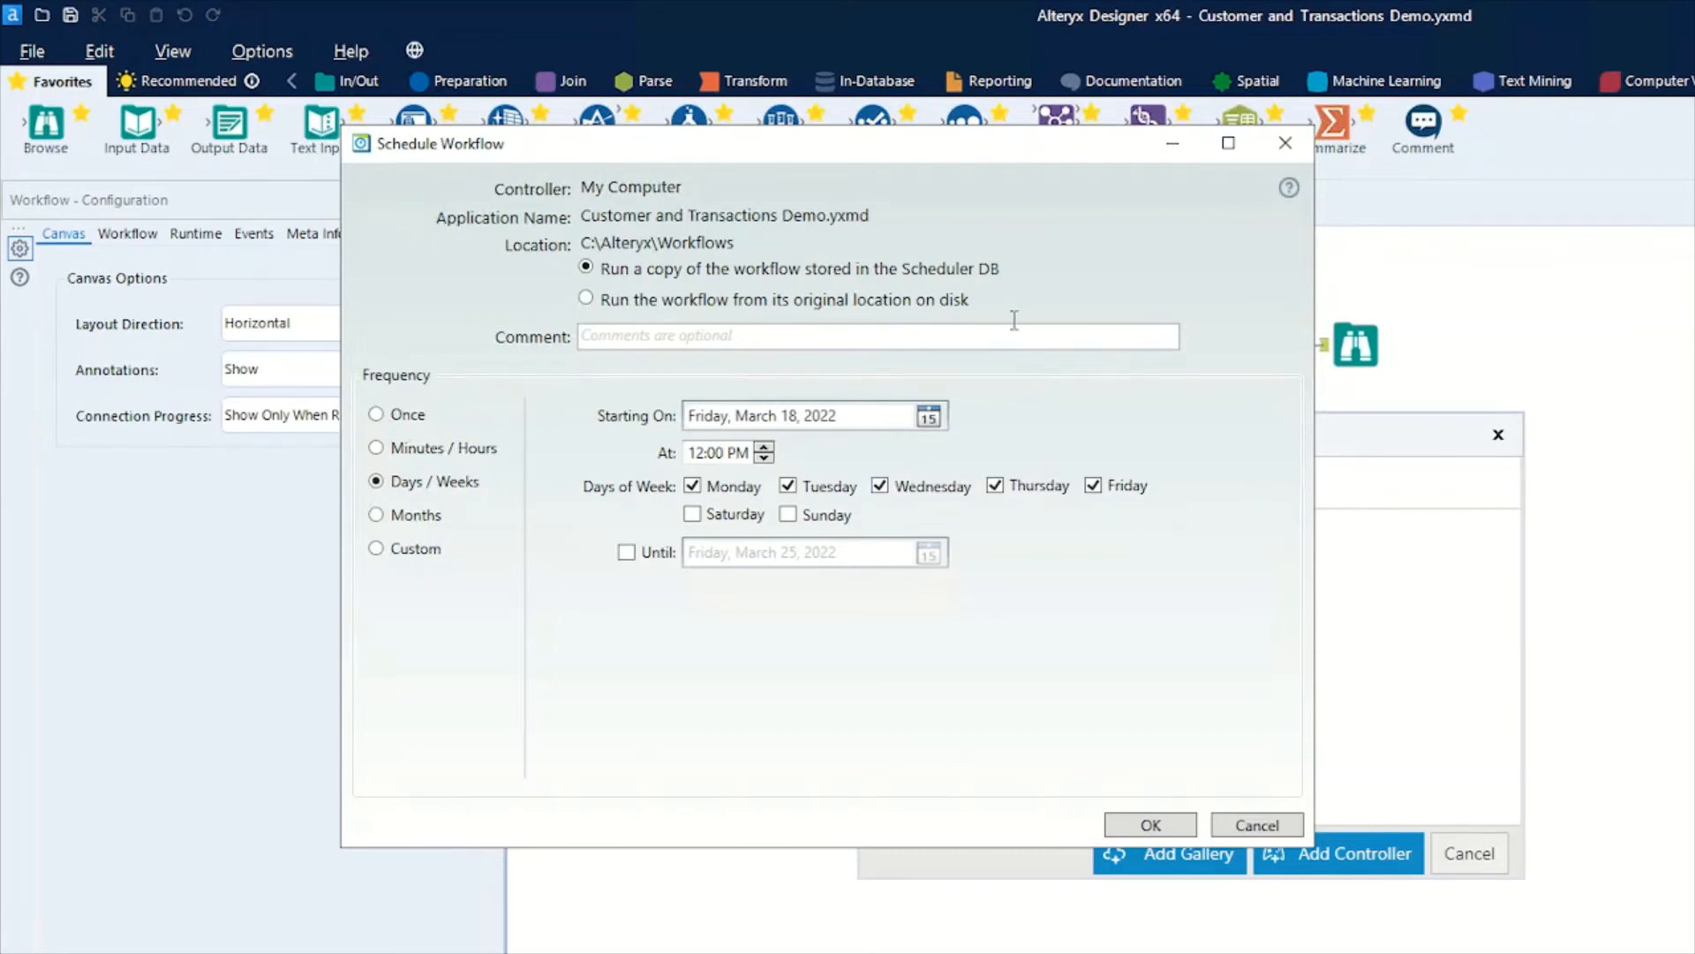
mouse_move(1071, 770)
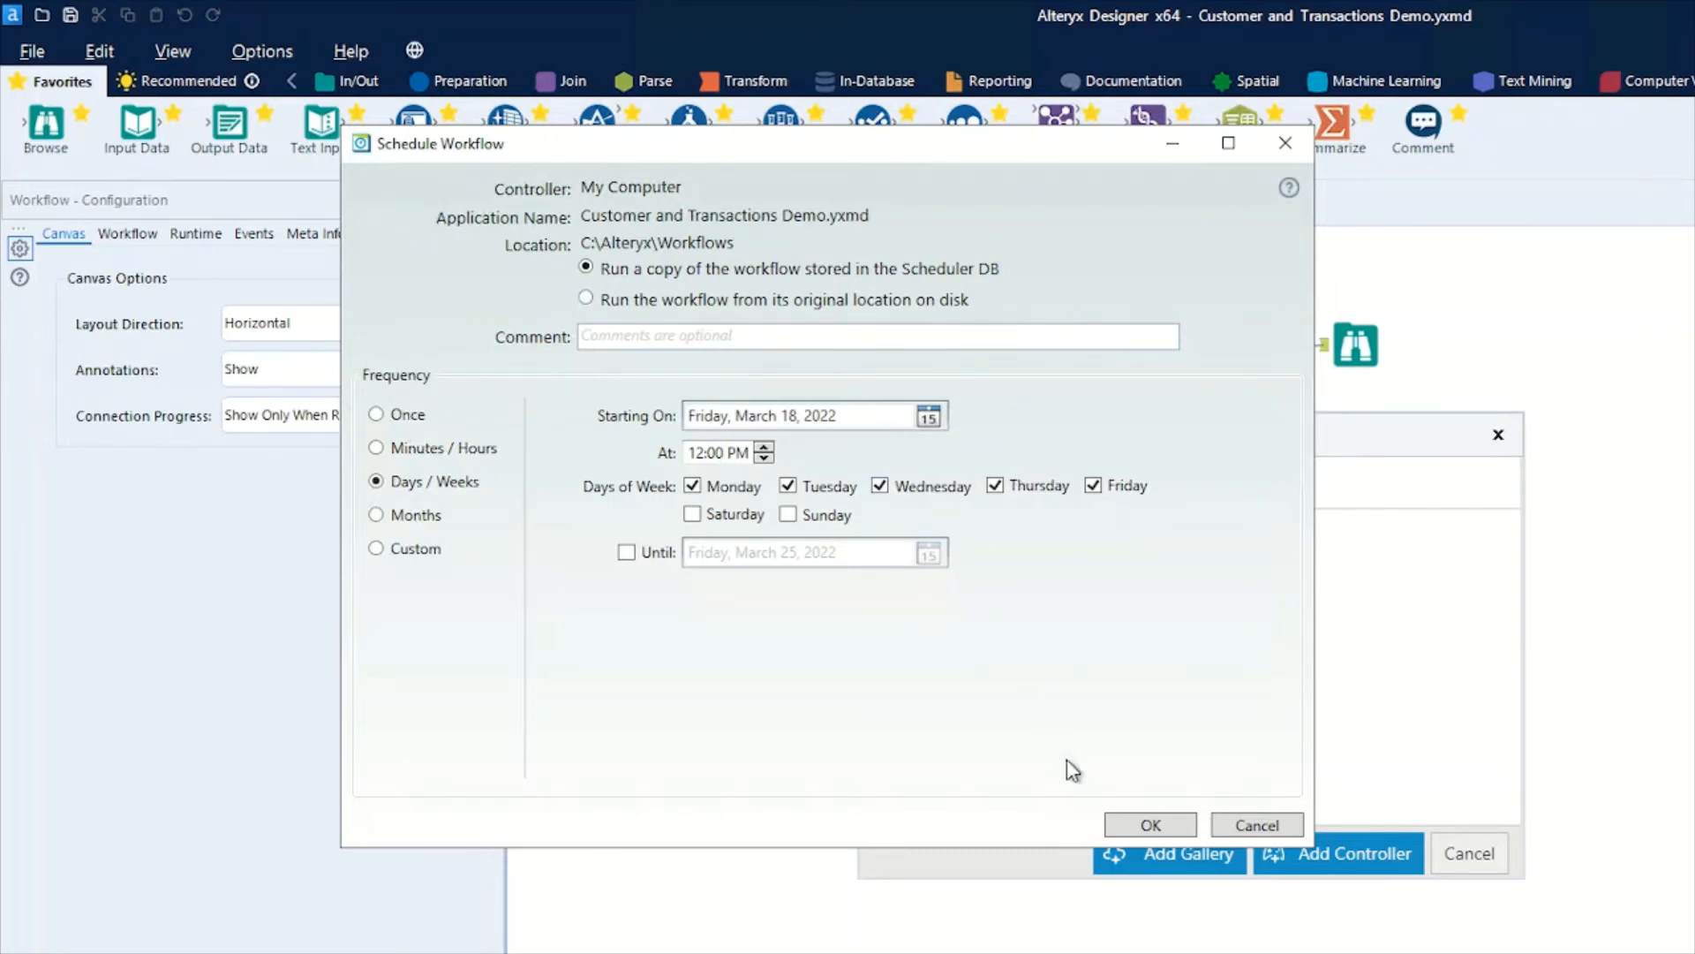
left_click(1255, 824)
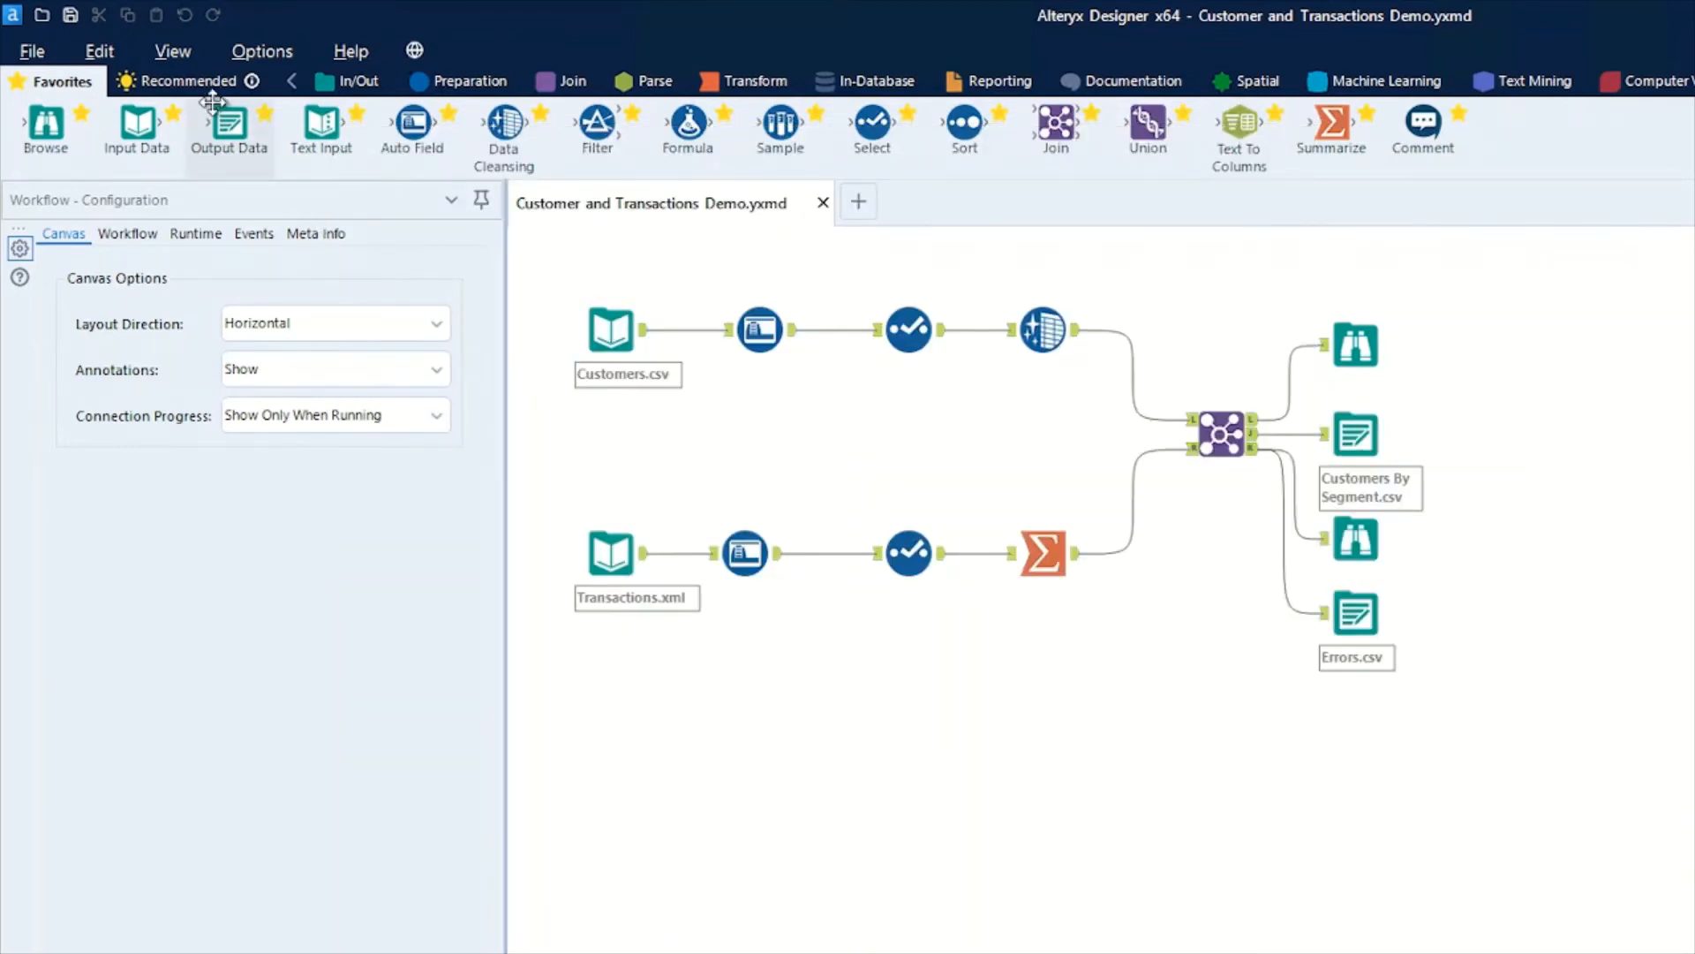
Reopen View Schedules and expand the Active weekday schedule next running March 21, 2022 at 12:00 PM.
left_click(261, 51)
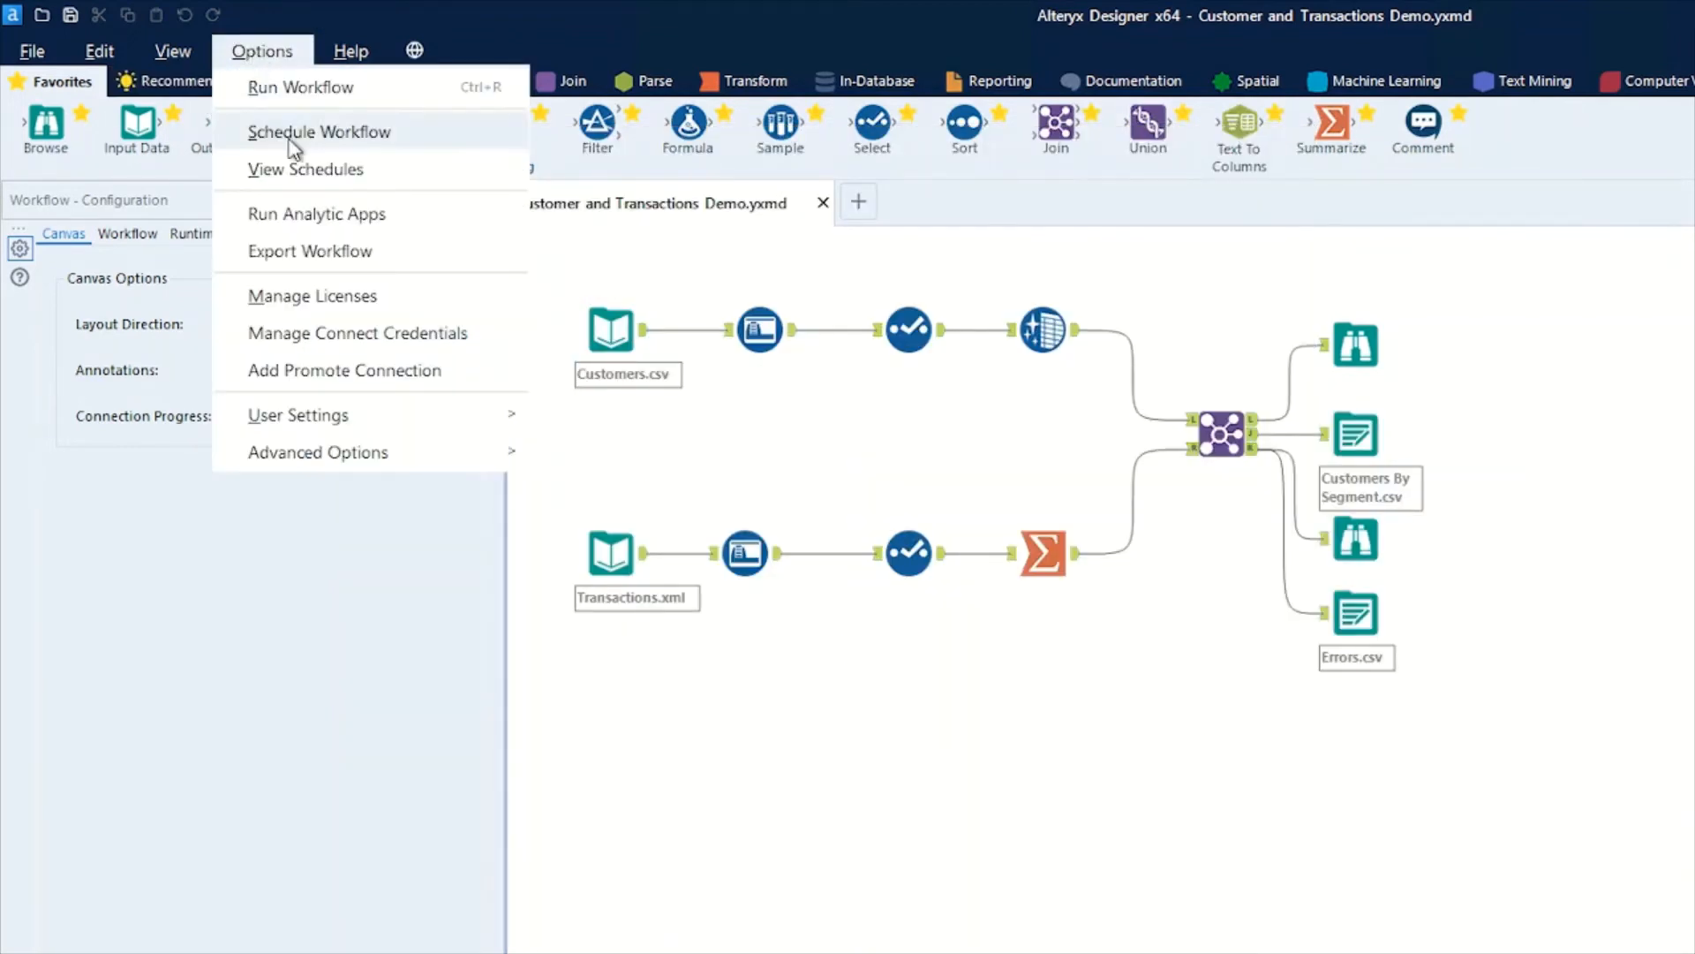
left_click(305, 169)
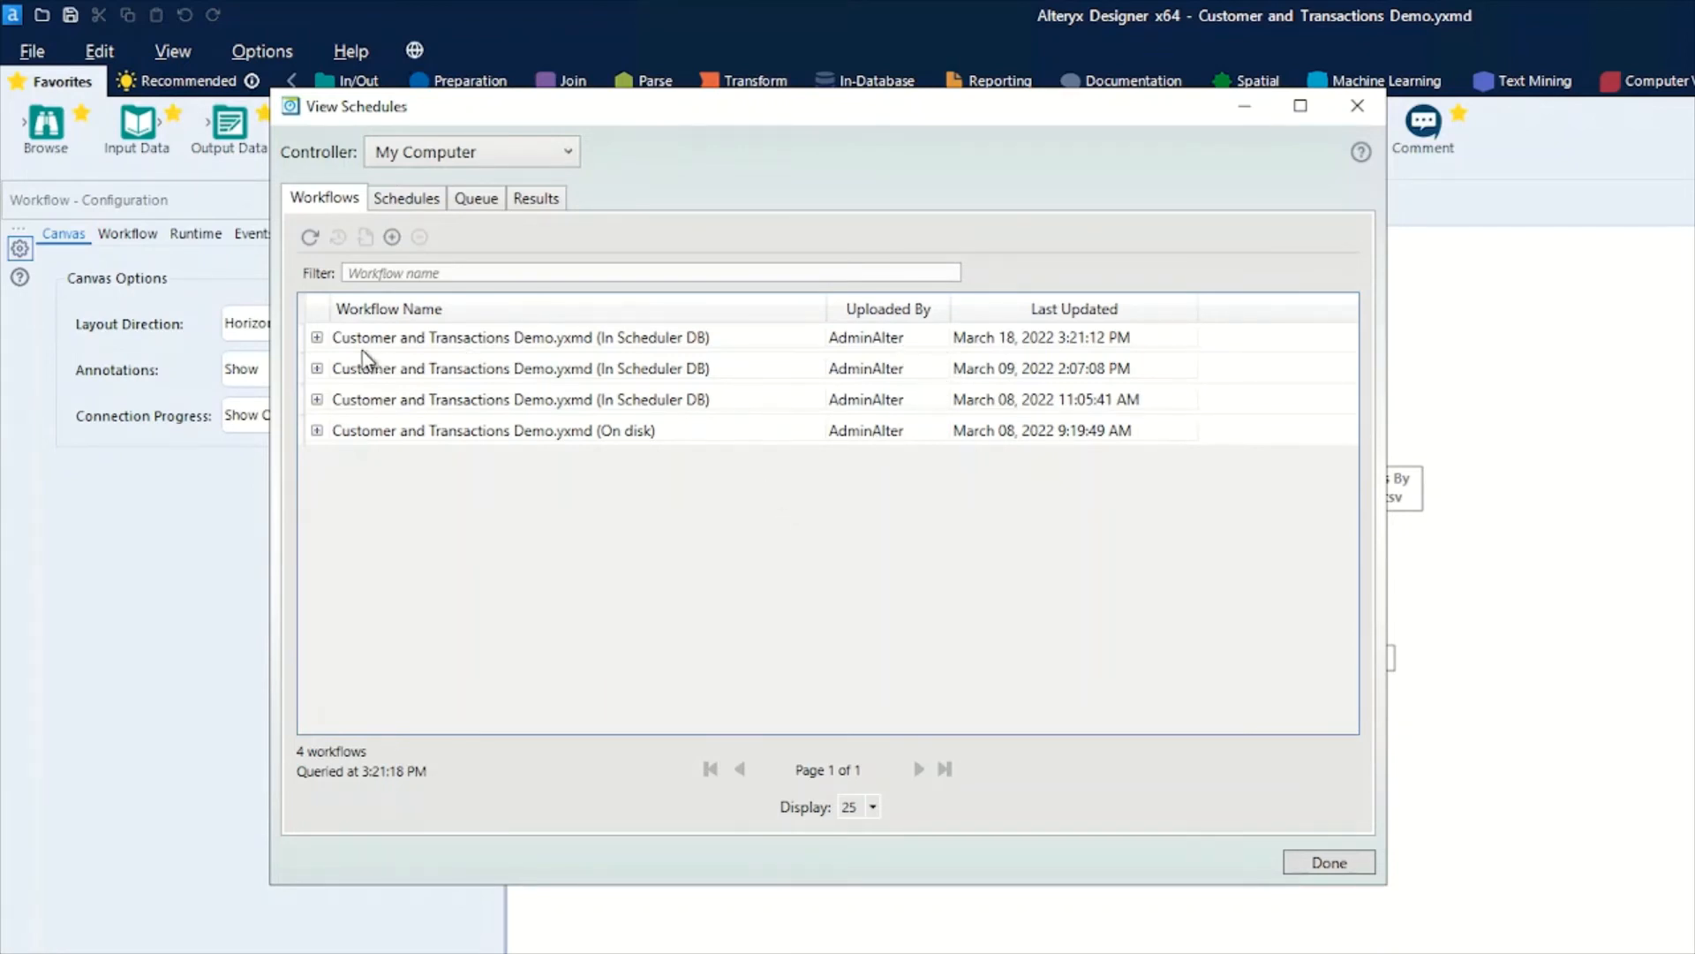
left_click(317, 336)
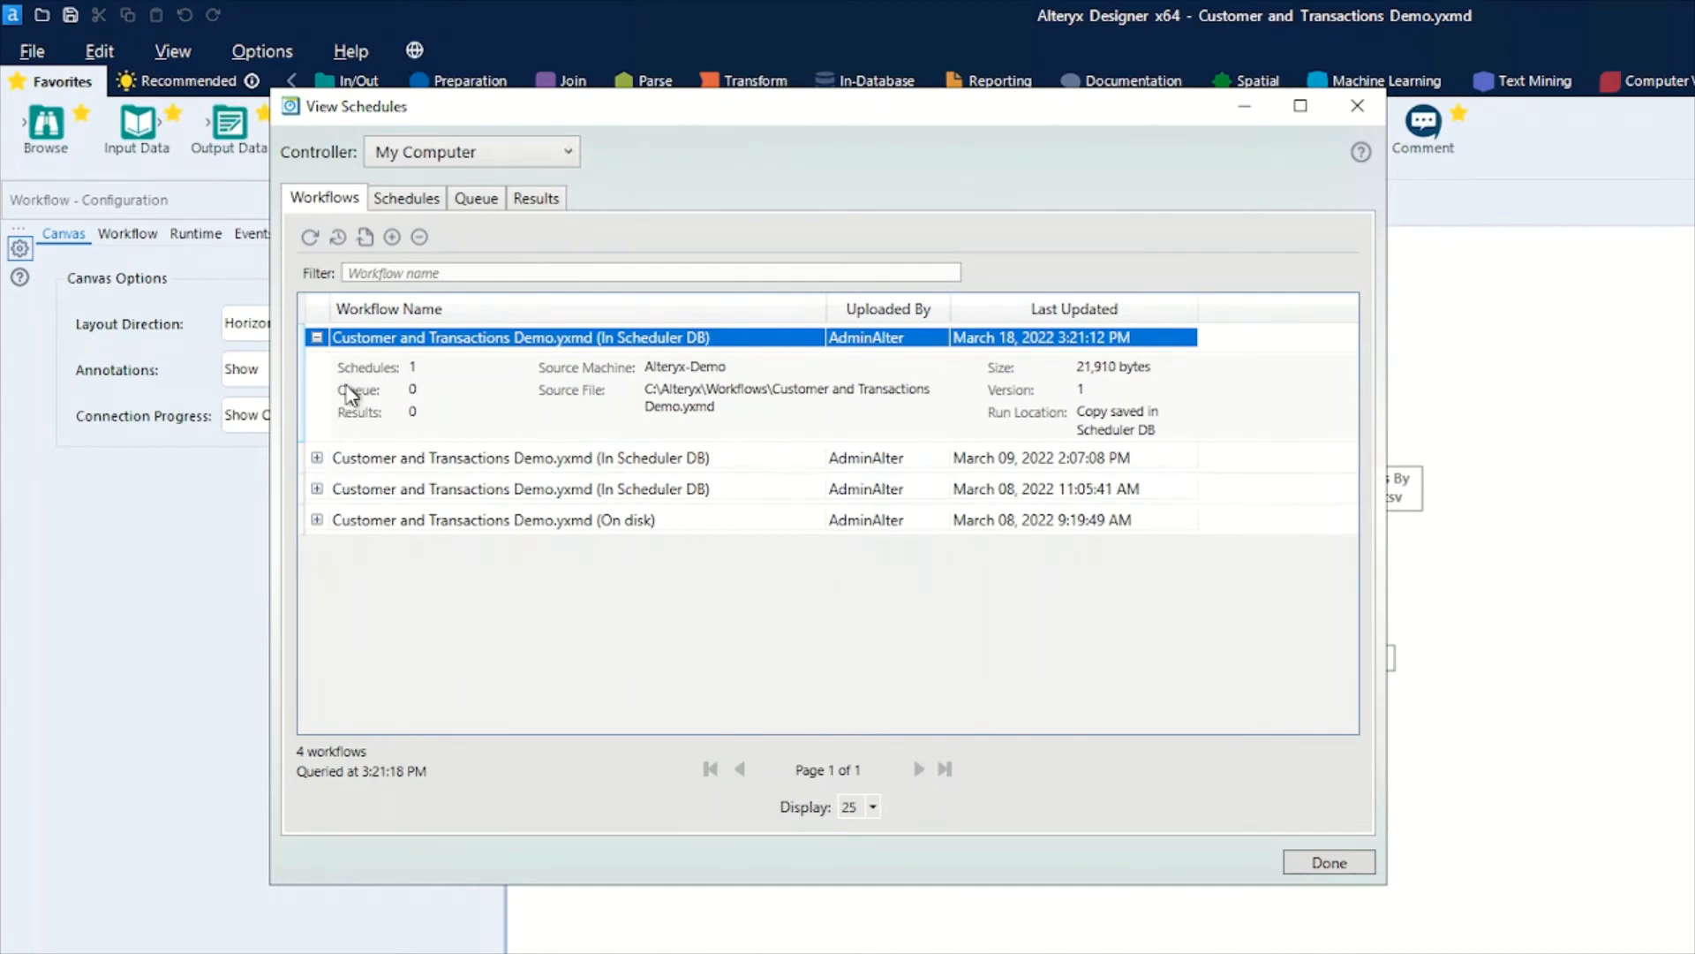
mouse_move(1119, 452)
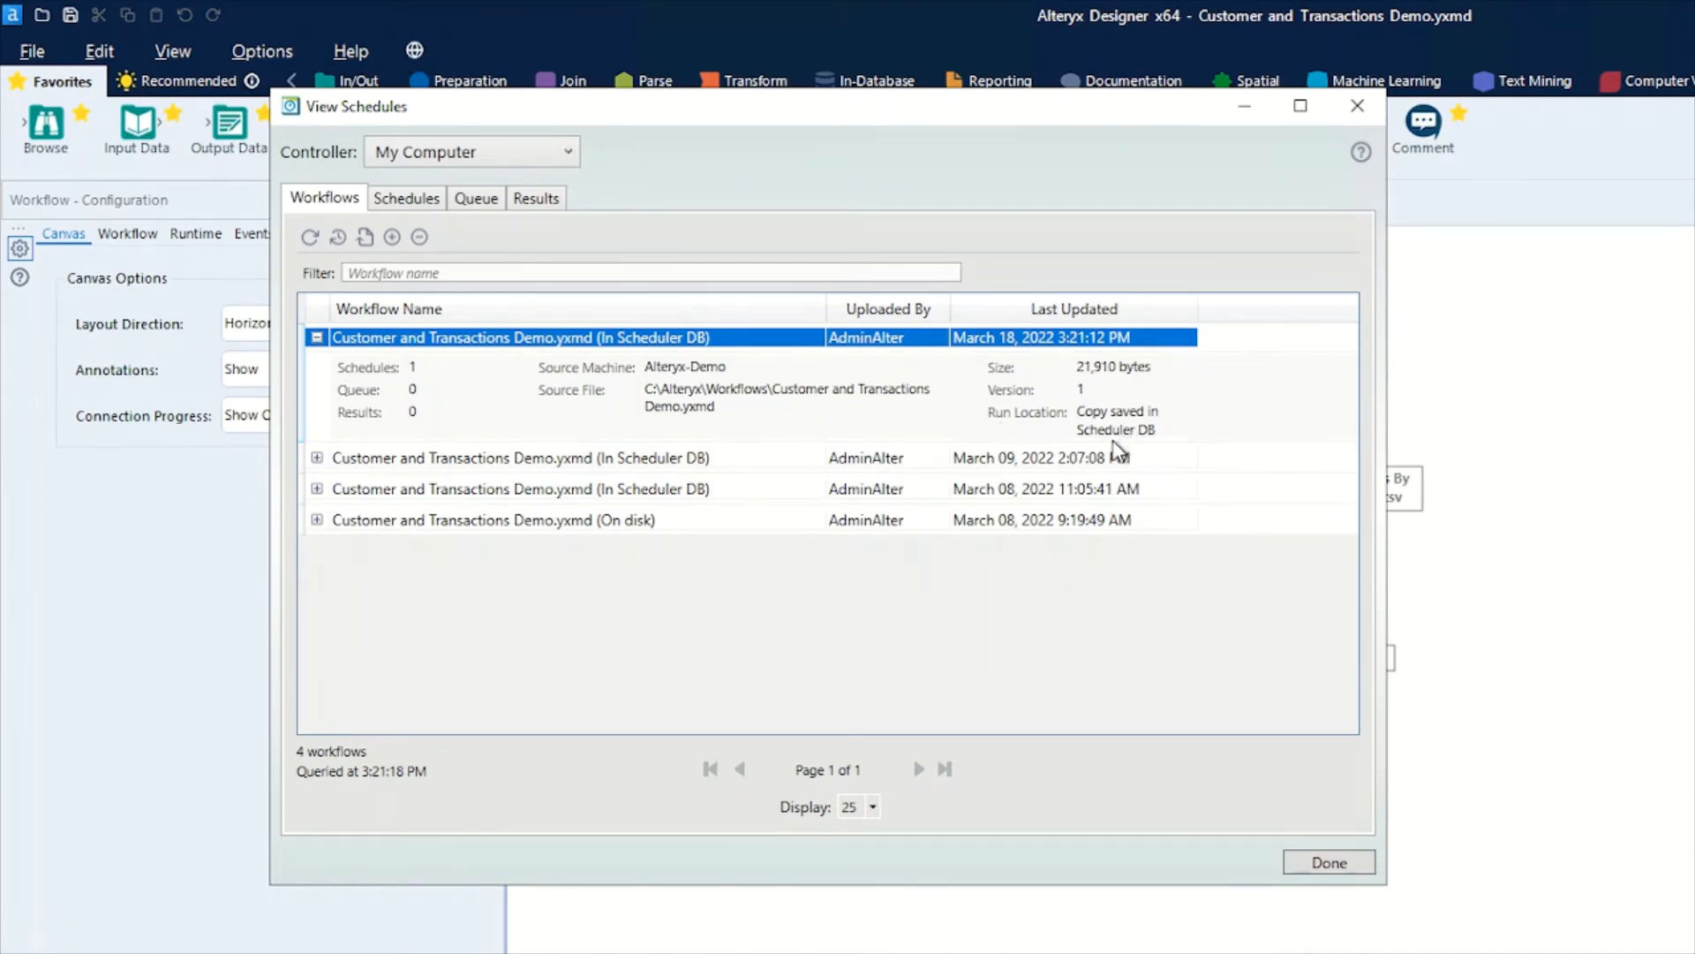
left_click(406, 197)
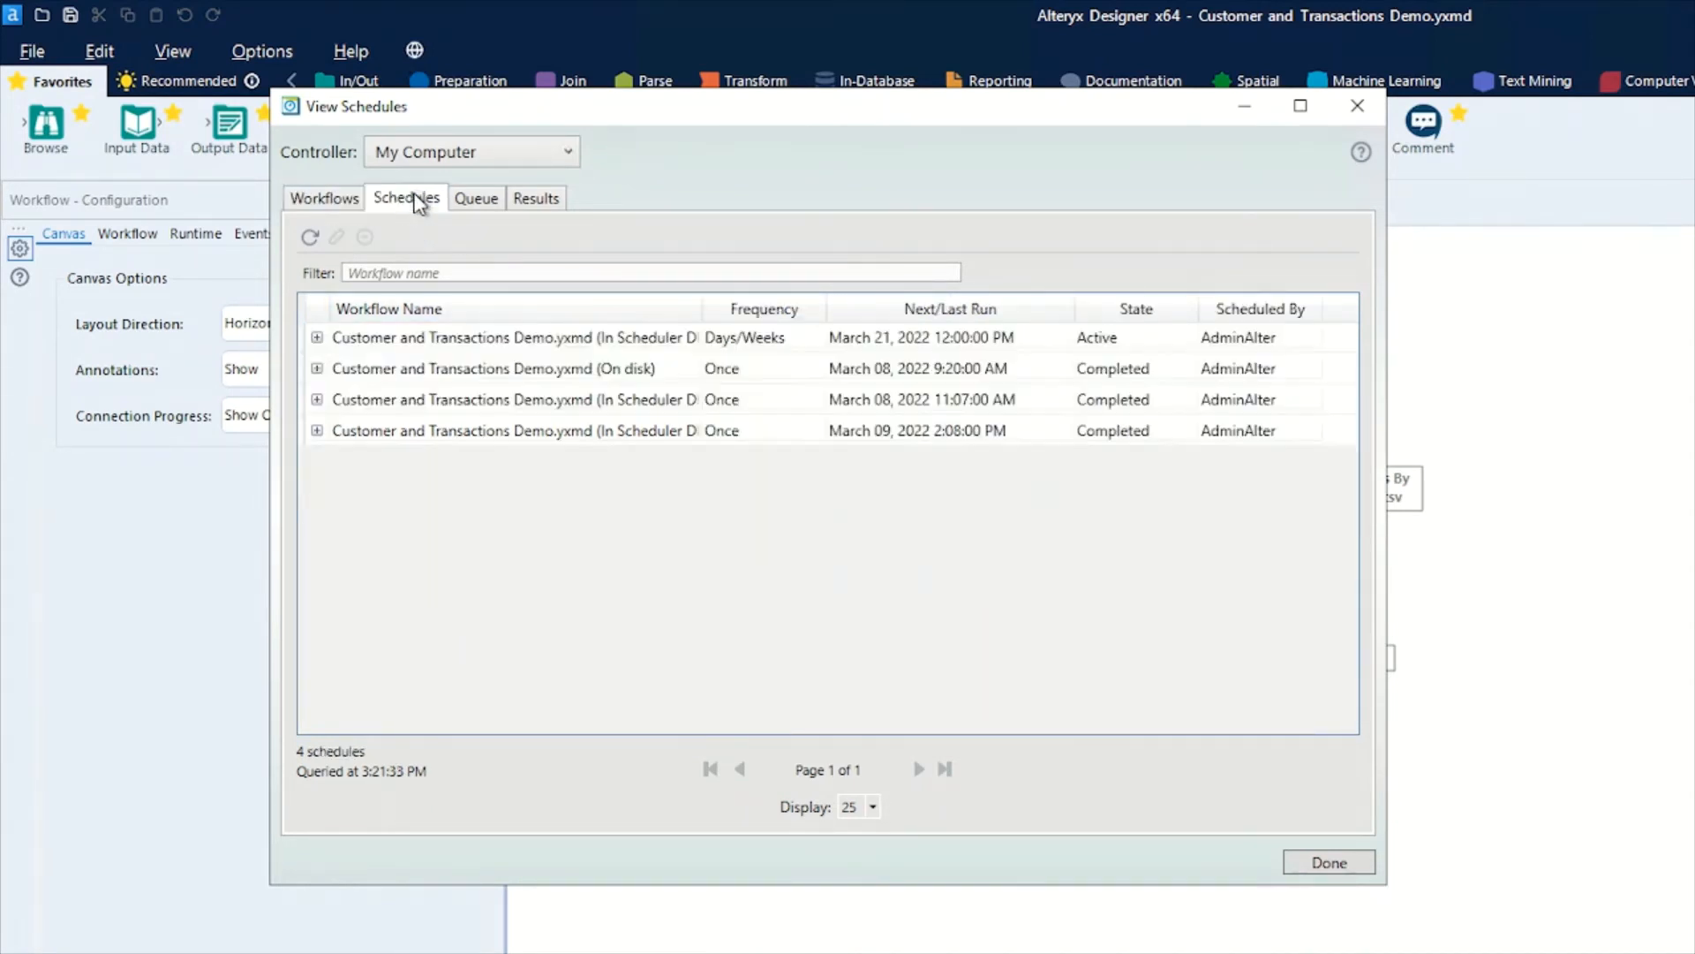
left_click(388, 308)
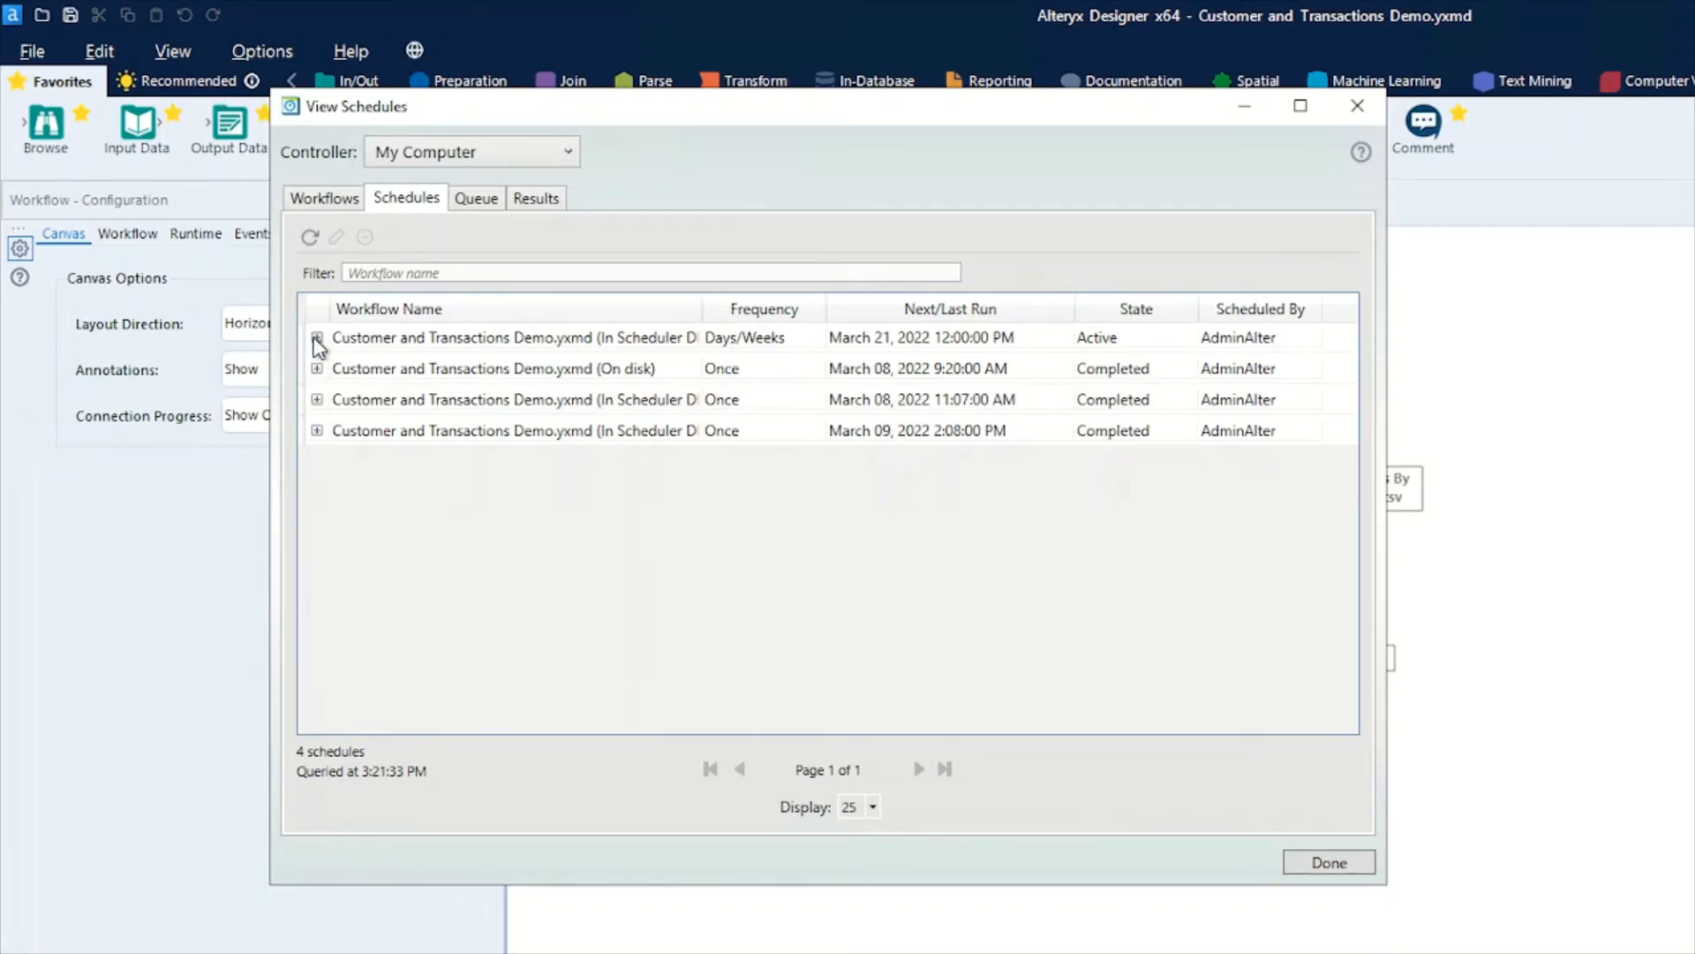
left_click(317, 337)
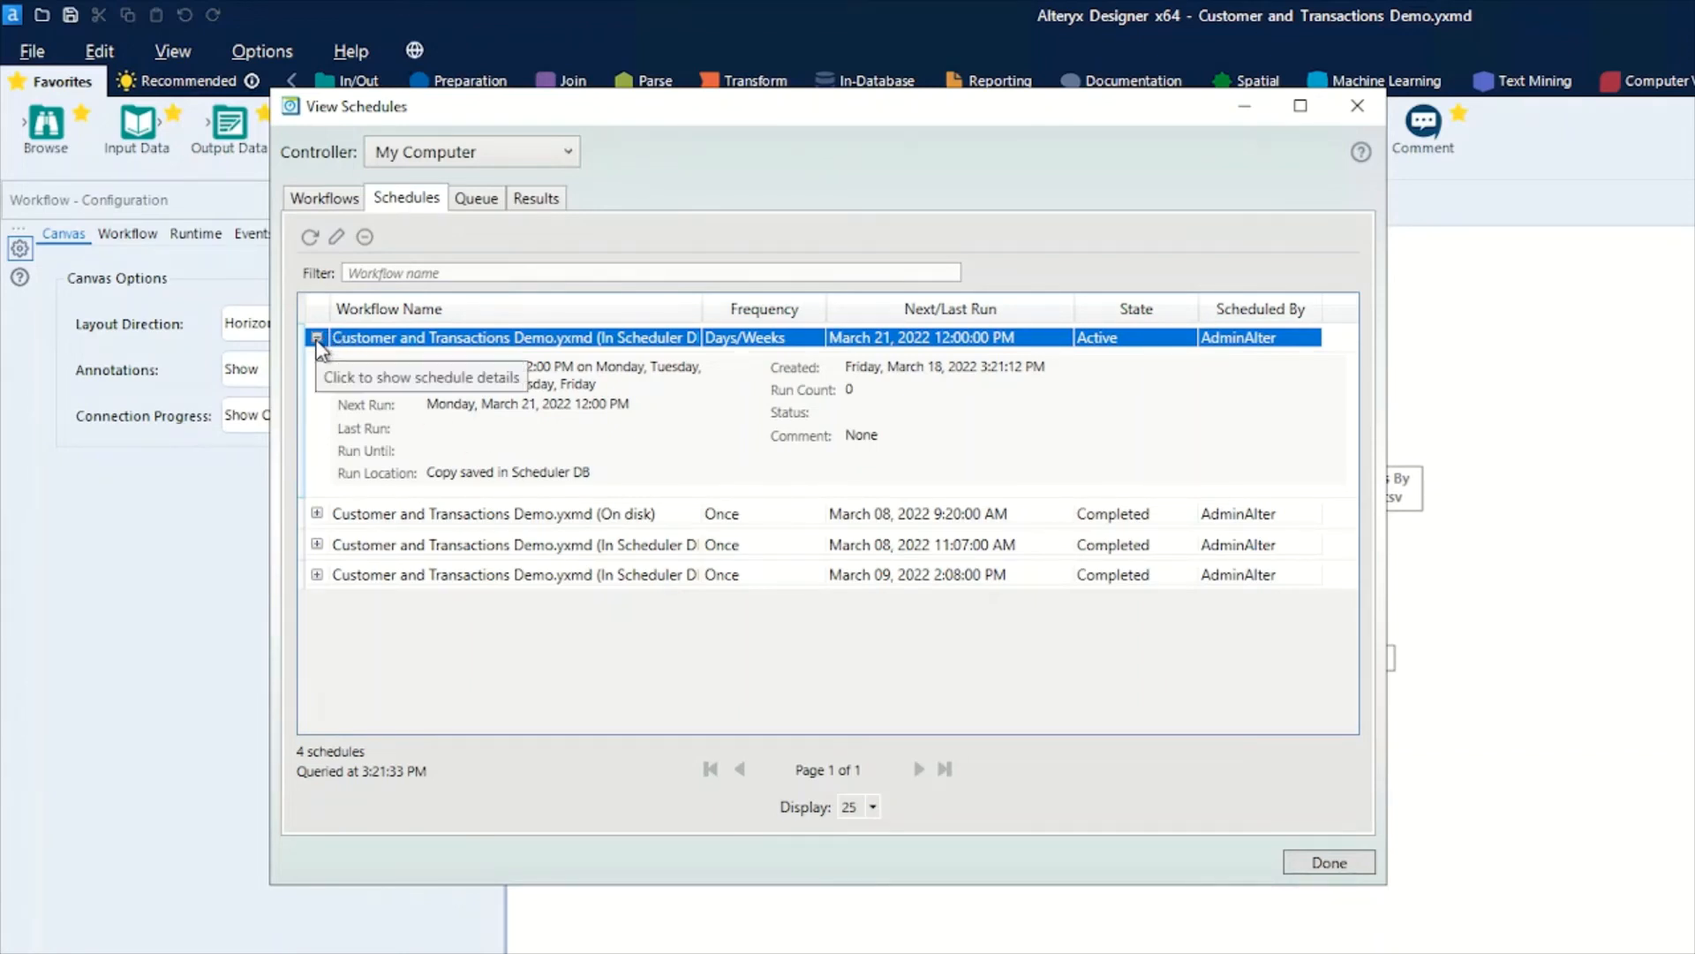
left_click(317, 337)
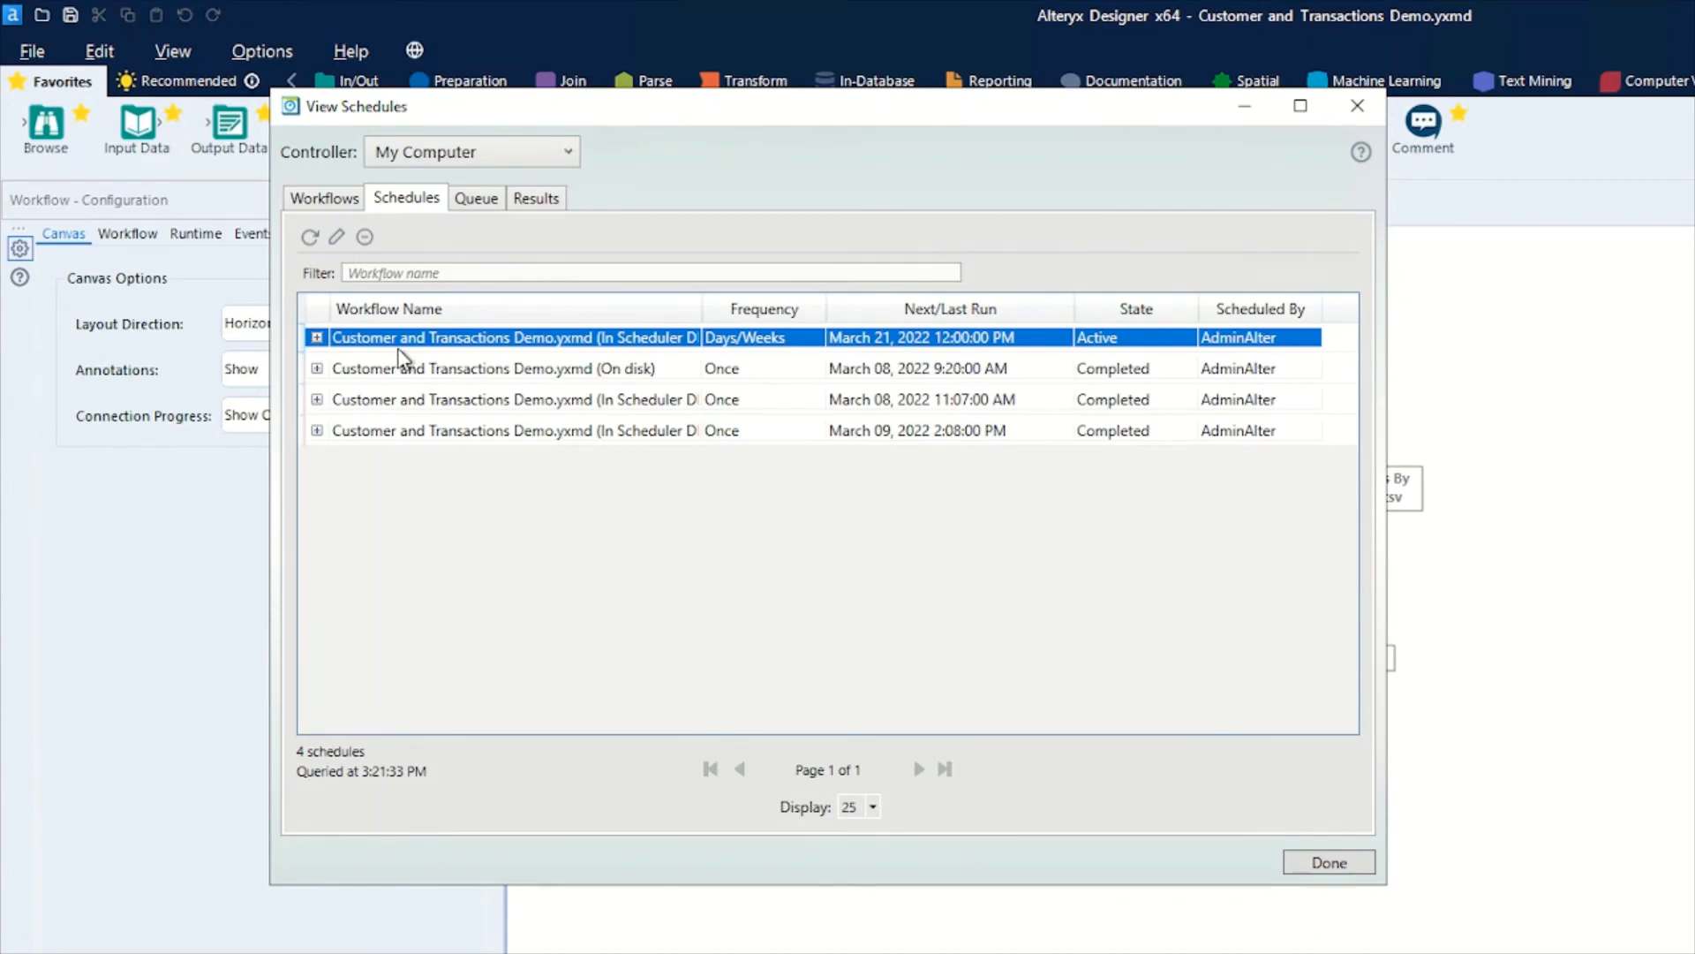
mouse_move(346, 256)
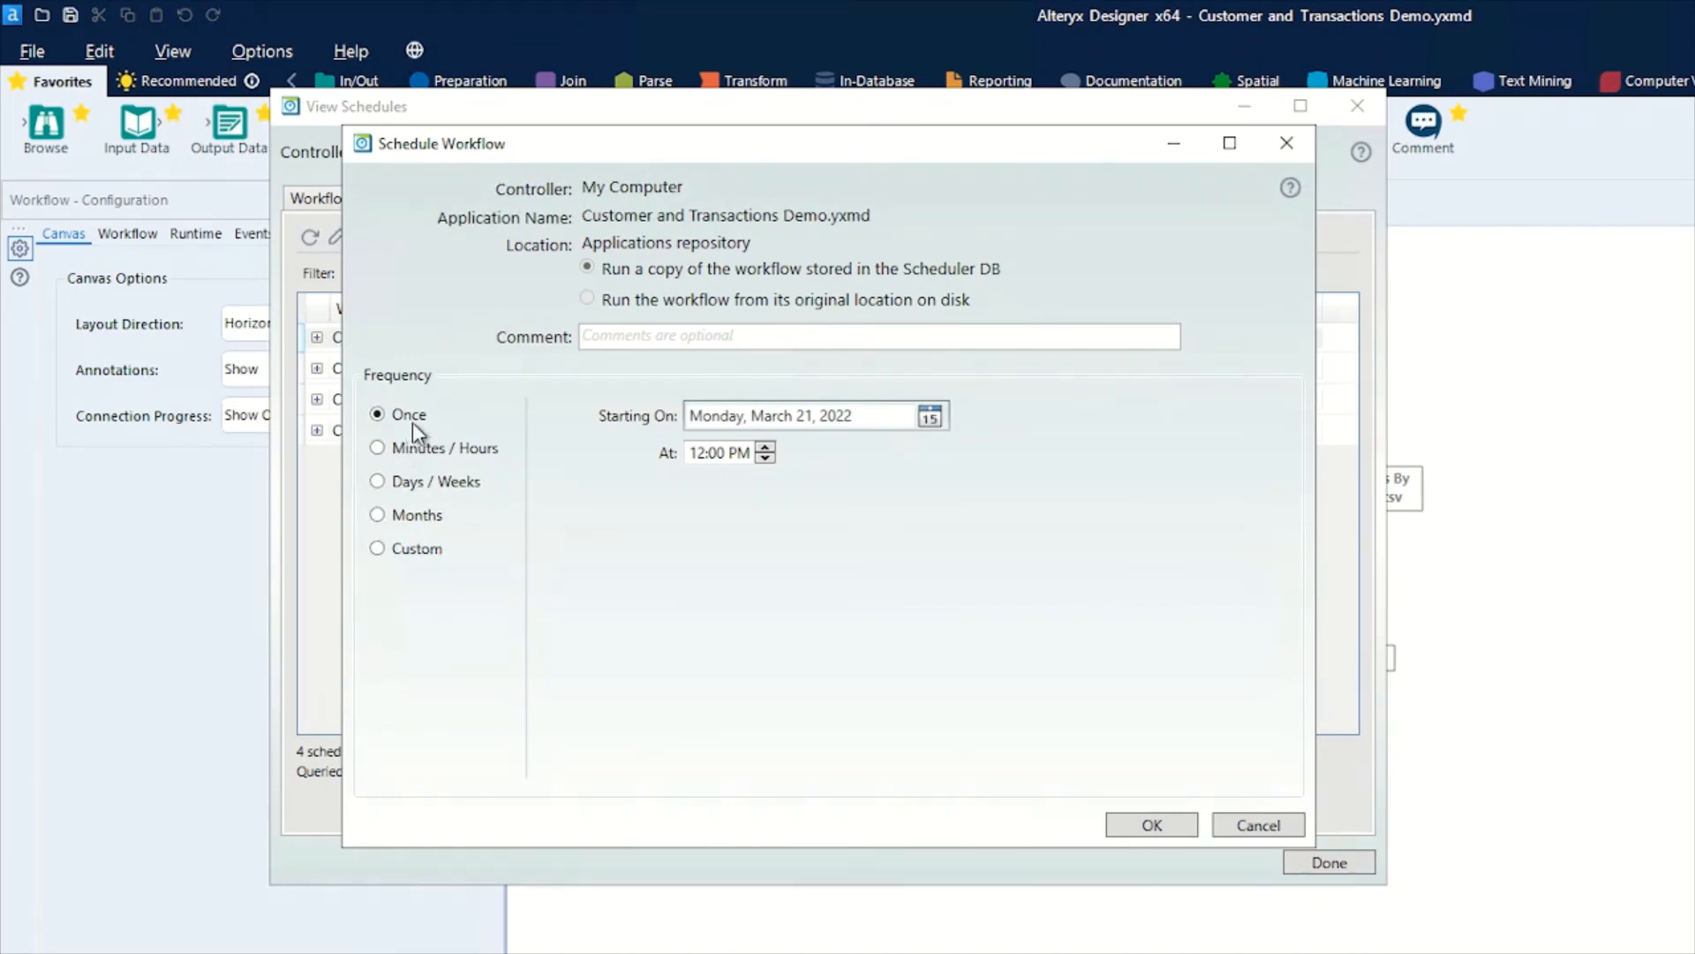
mouse_move(673, 583)
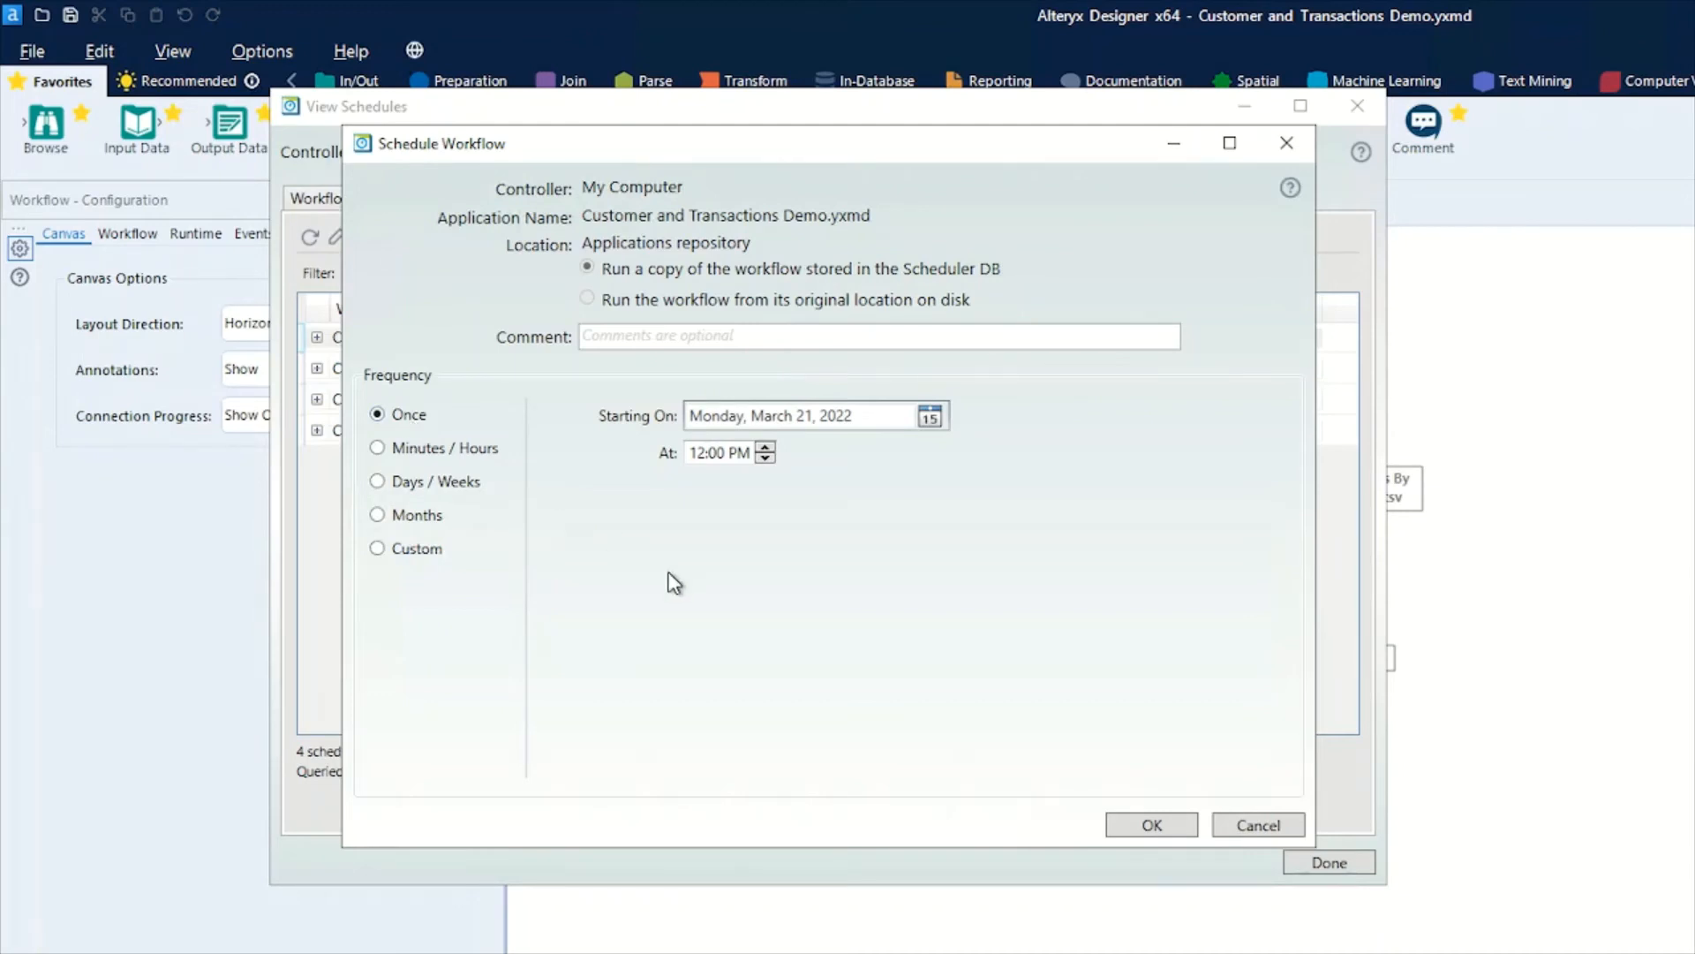
mouse_move(391, 498)
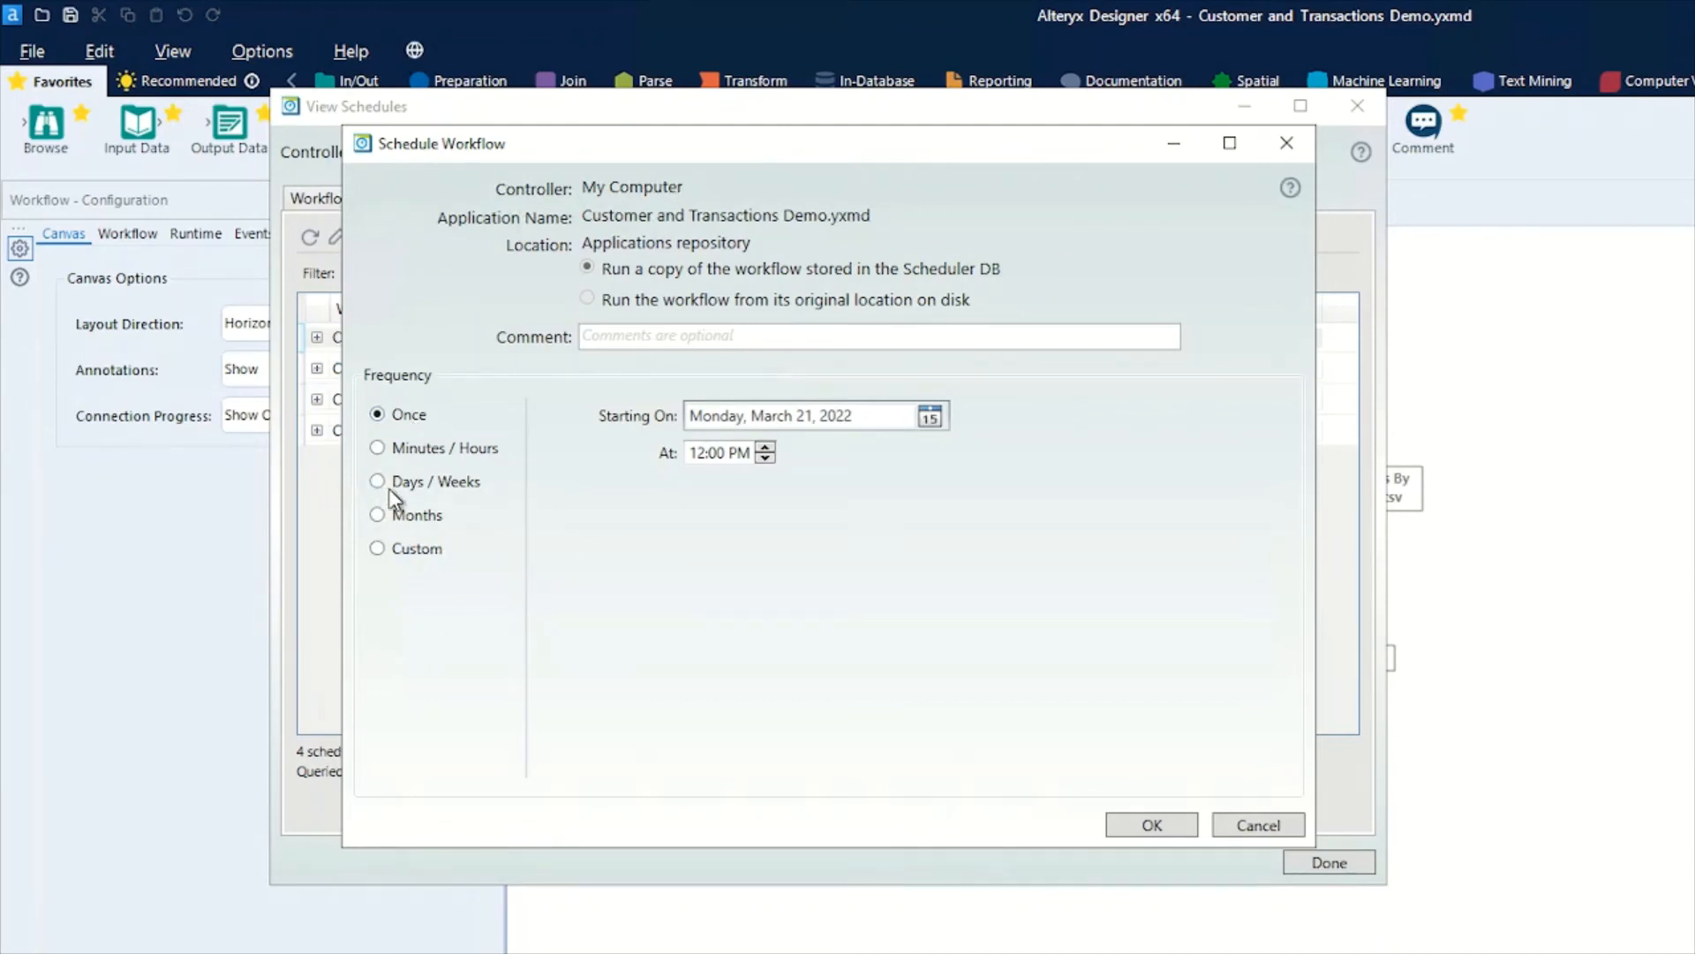
left_click(377, 481)
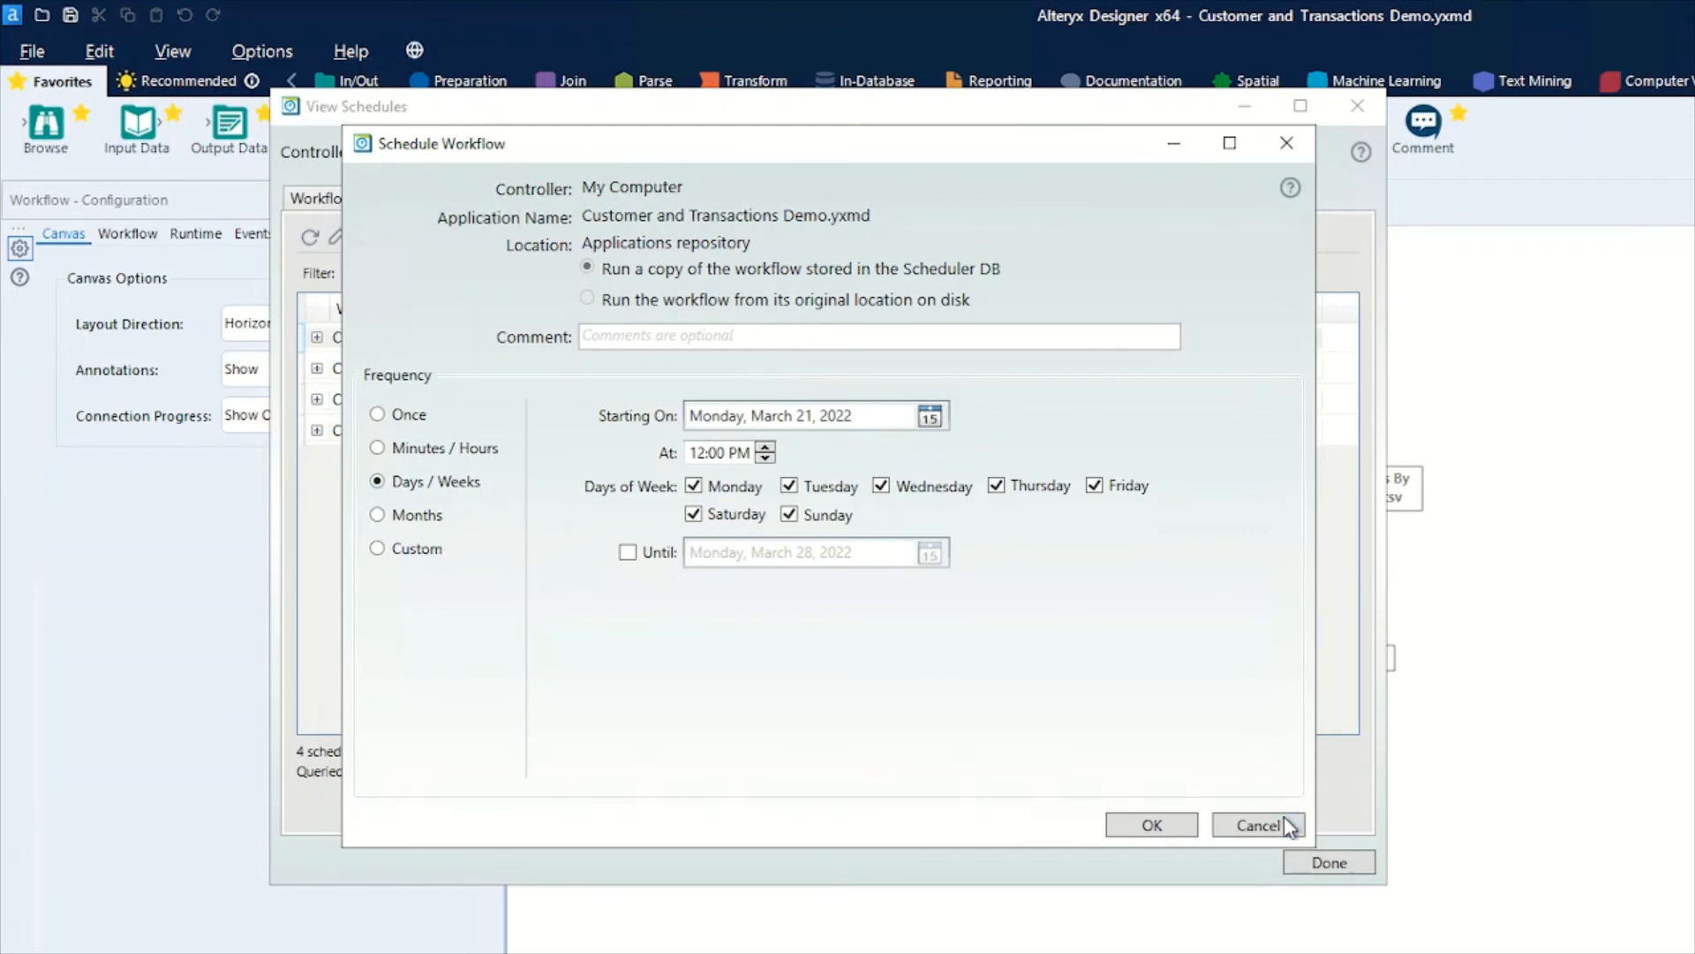
left_click(1258, 823)
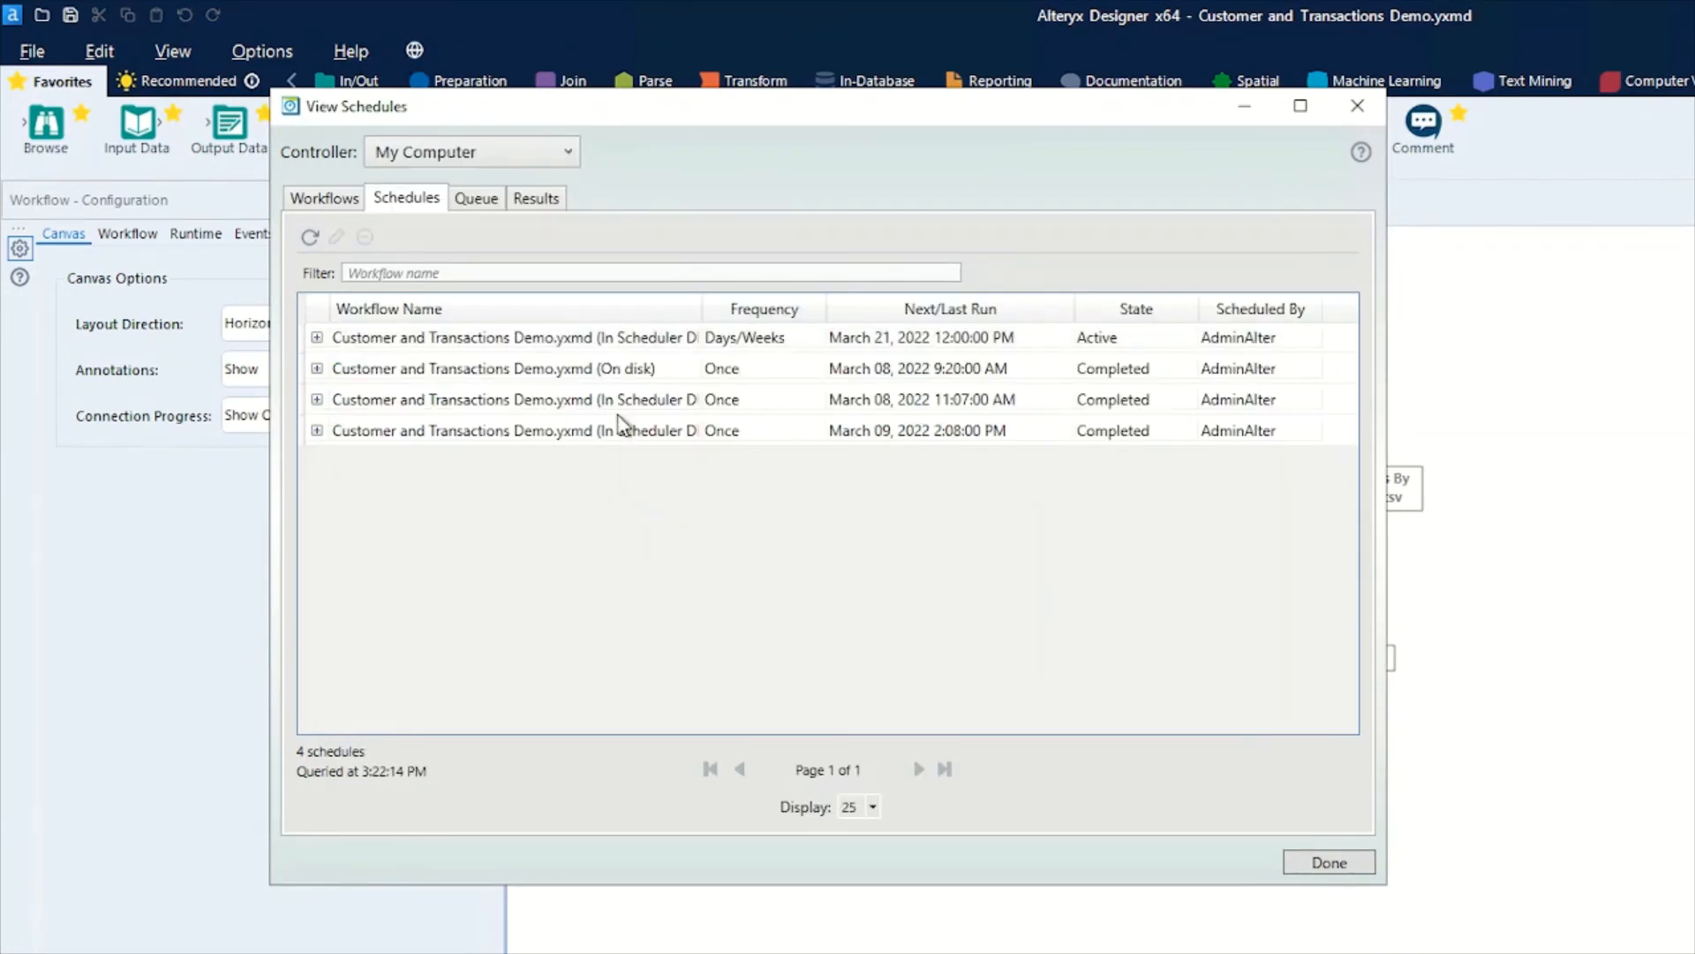
Select the newest Scheduler DB workflow, start and cancel an Update, then close with Done.
left_click(324, 198)
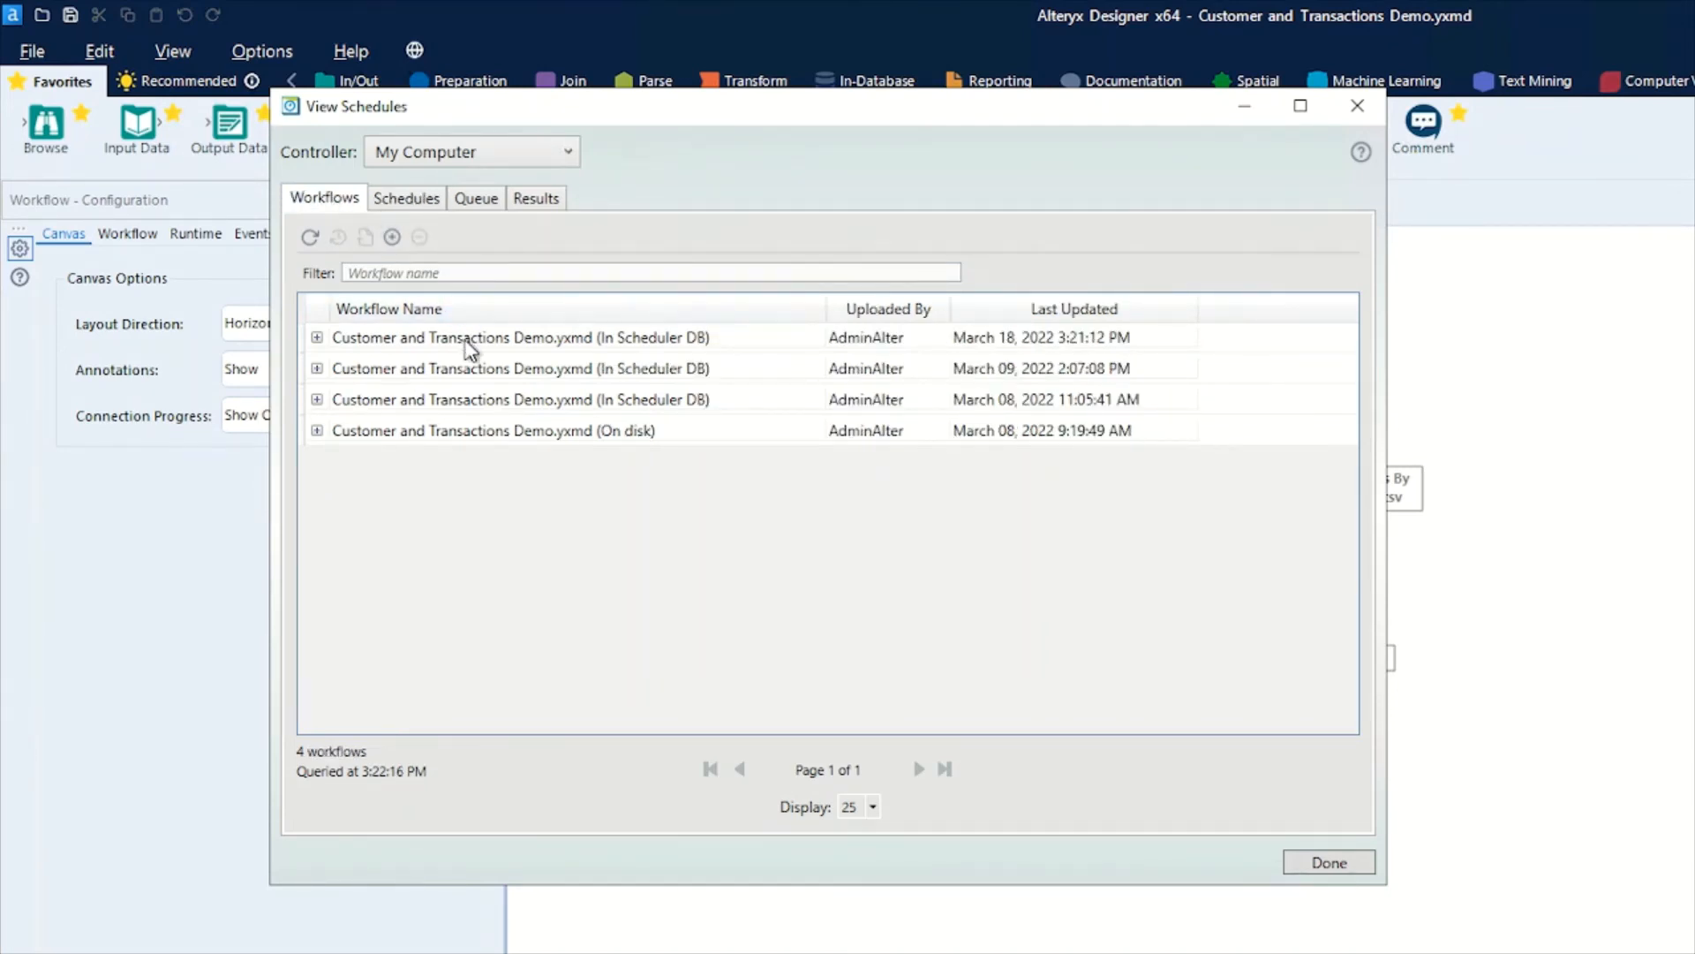
left_click(519, 336)
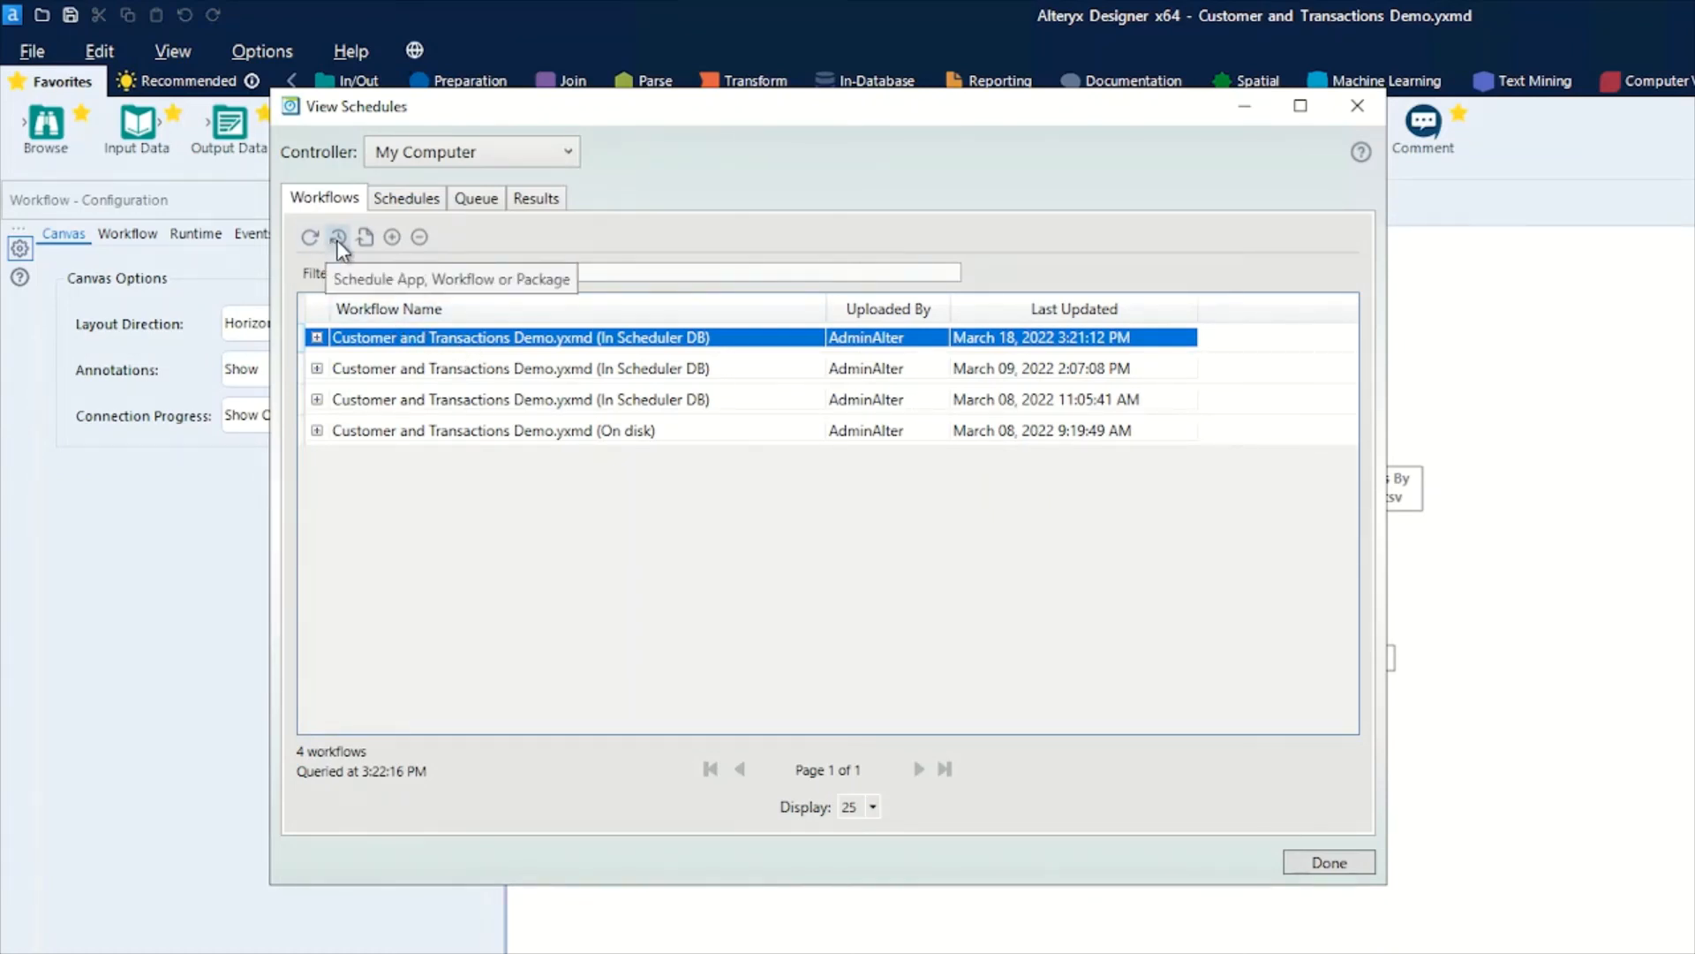
mouse_move(365, 236)
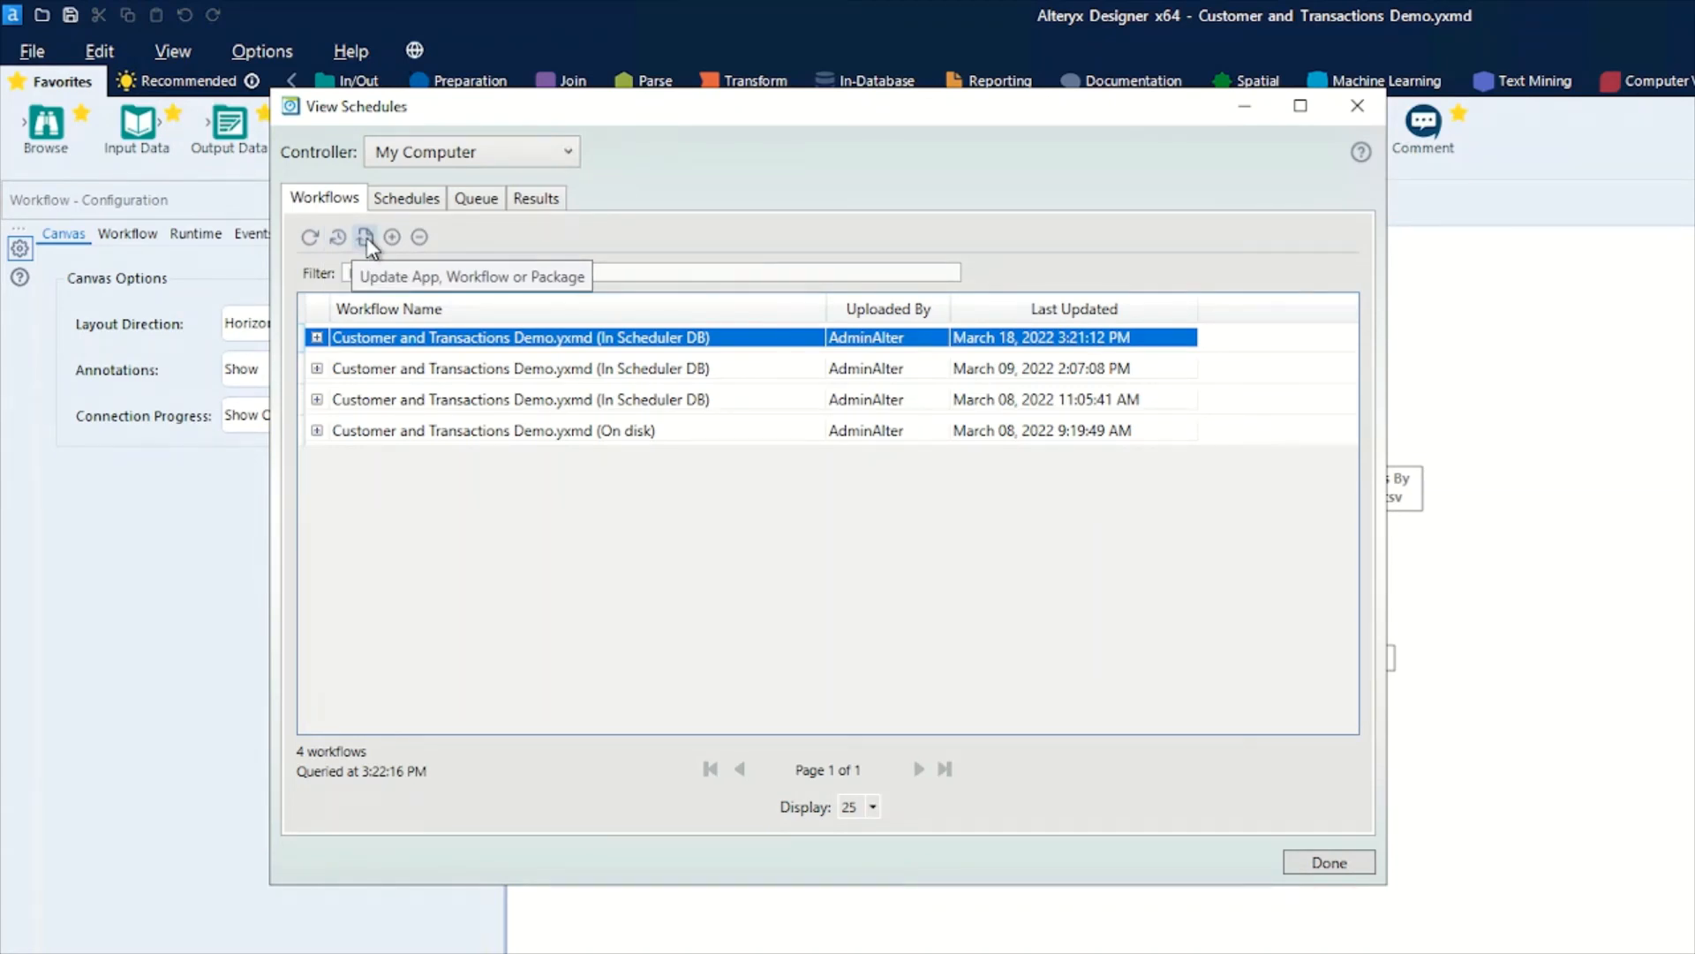
left_click(365, 237)
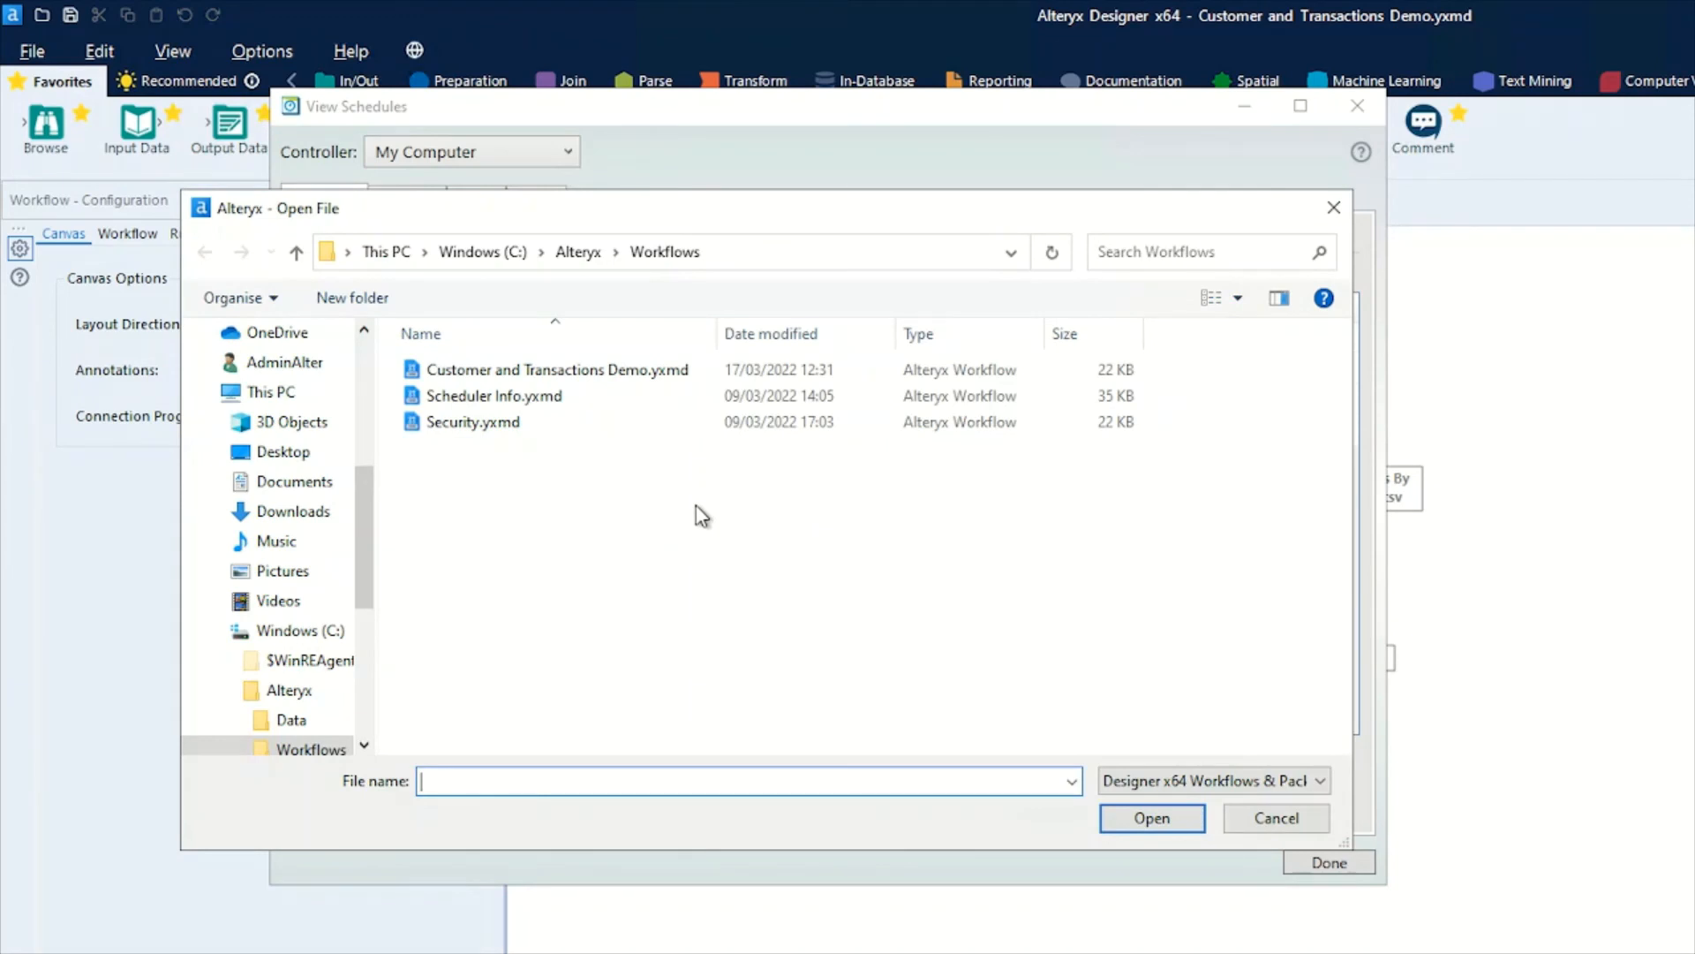
left_click(554, 370)
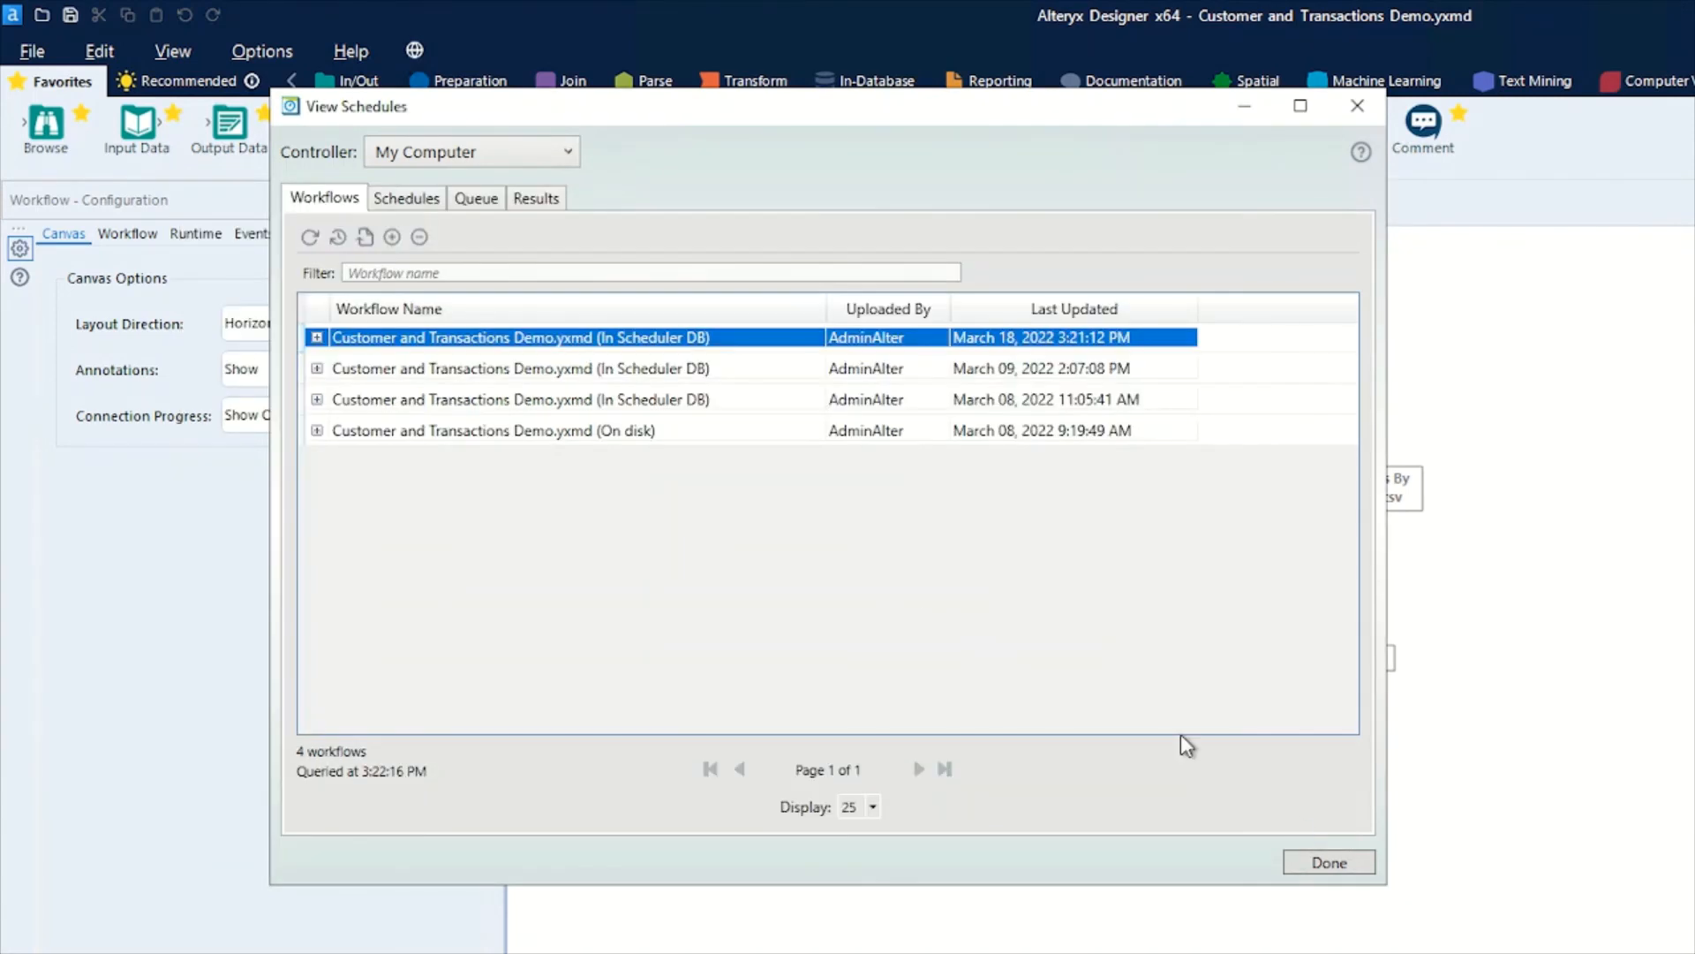
mouse_move(1357, 823)
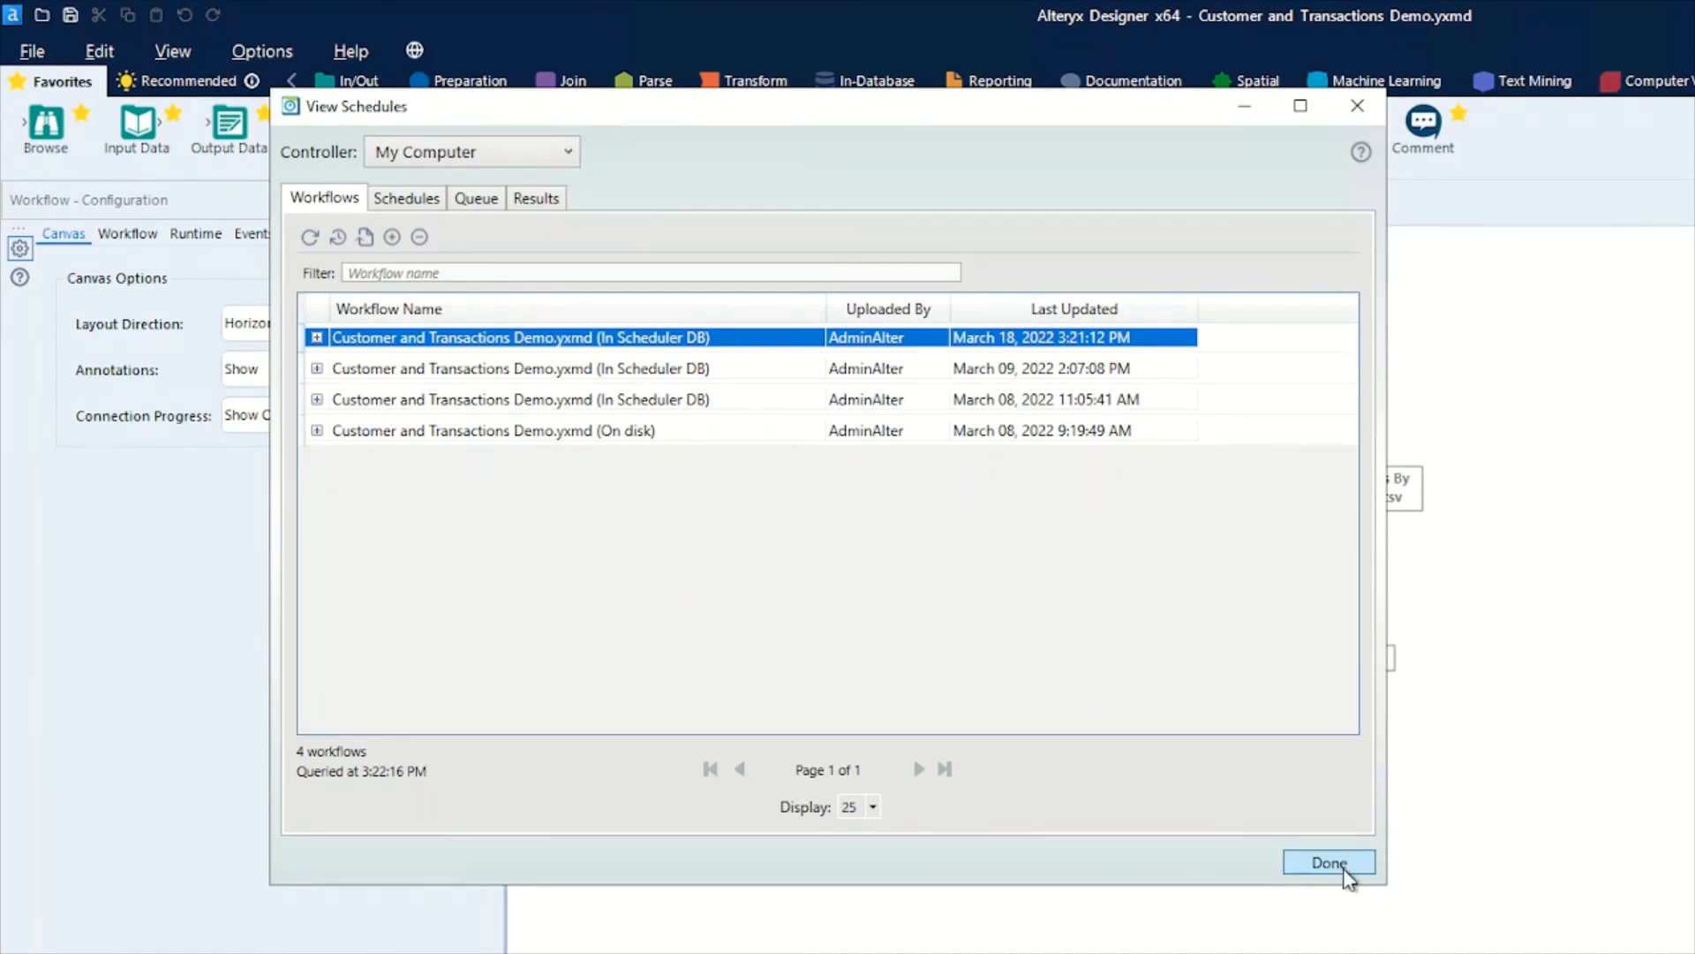
left_click(1328, 862)
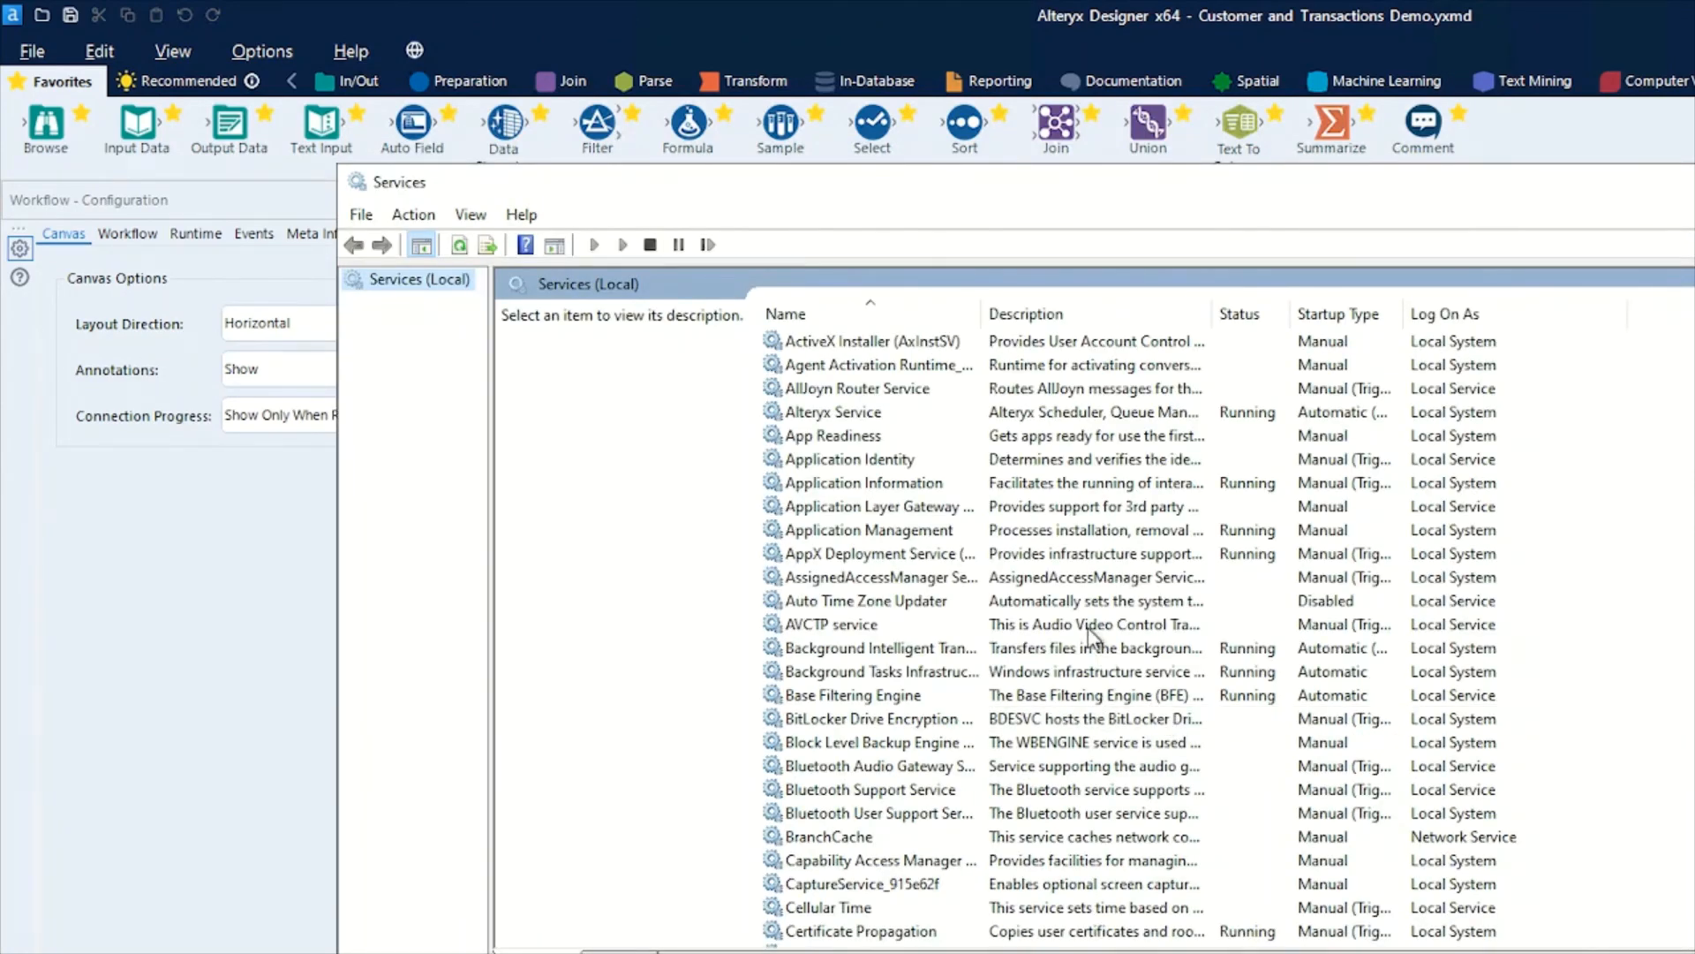
Select Alteryx Service in the Services list to show its running status and description.
left_click(833, 413)
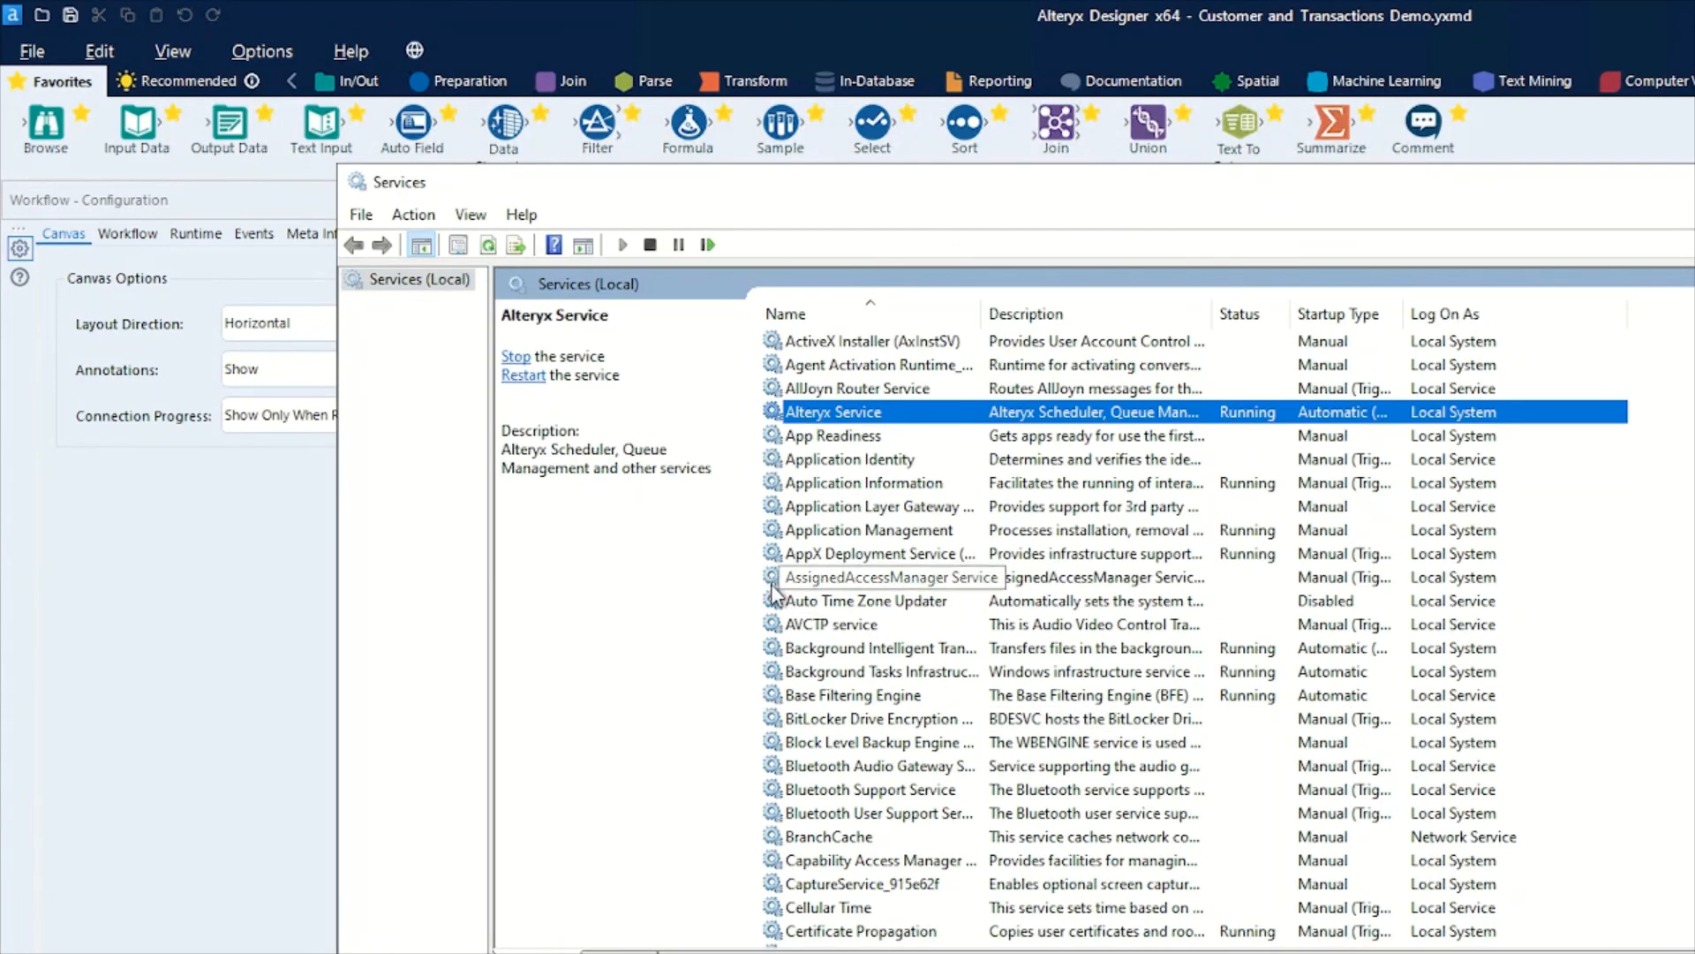